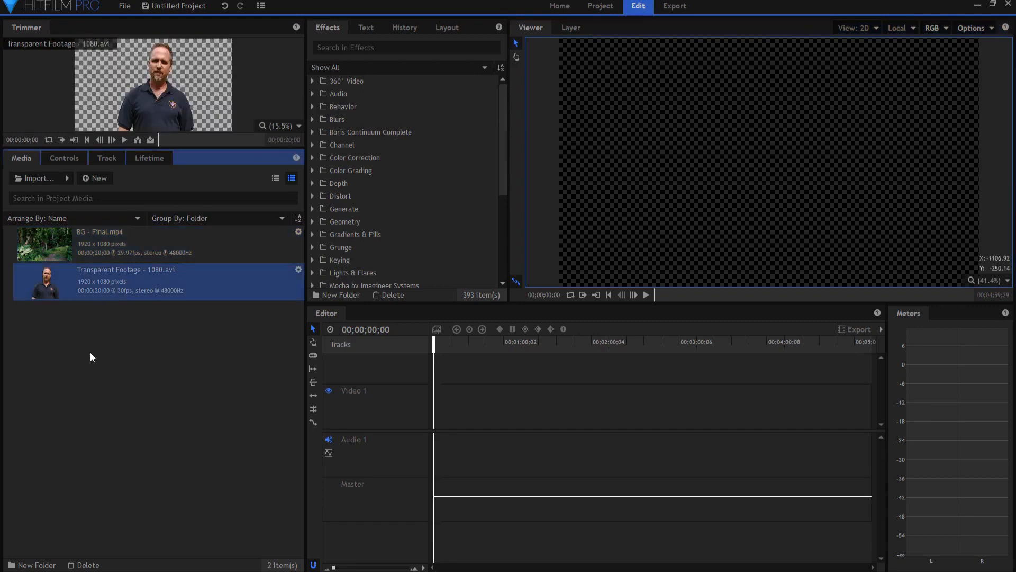
mouse_move(136, 317)
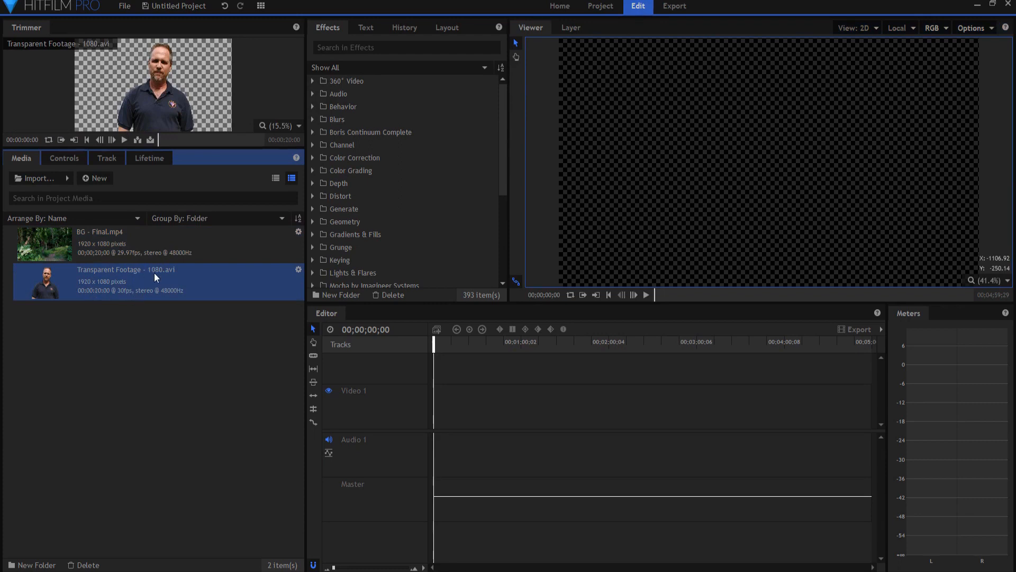
mouse_move(142, 108)
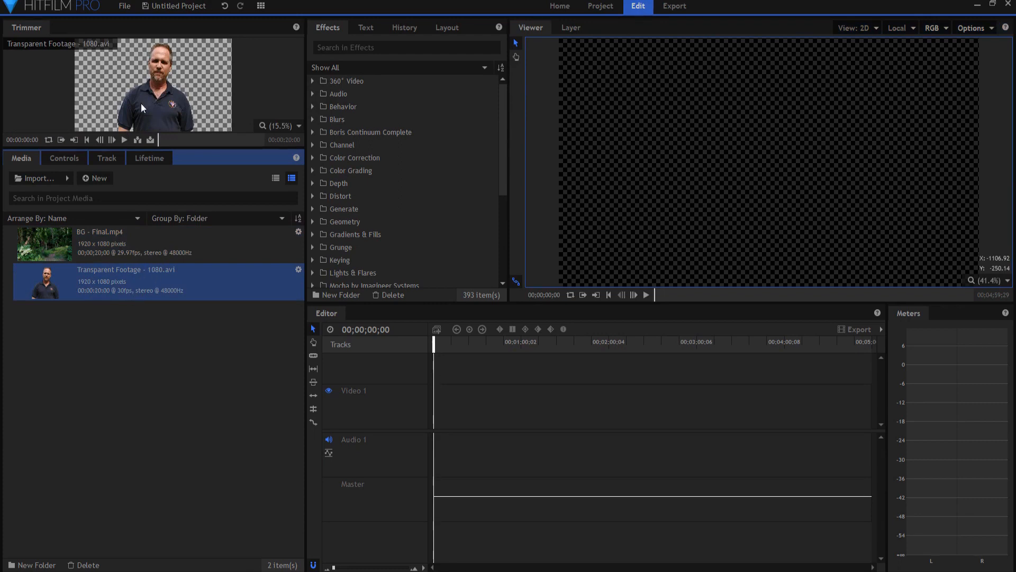
mouse_move(179, 106)
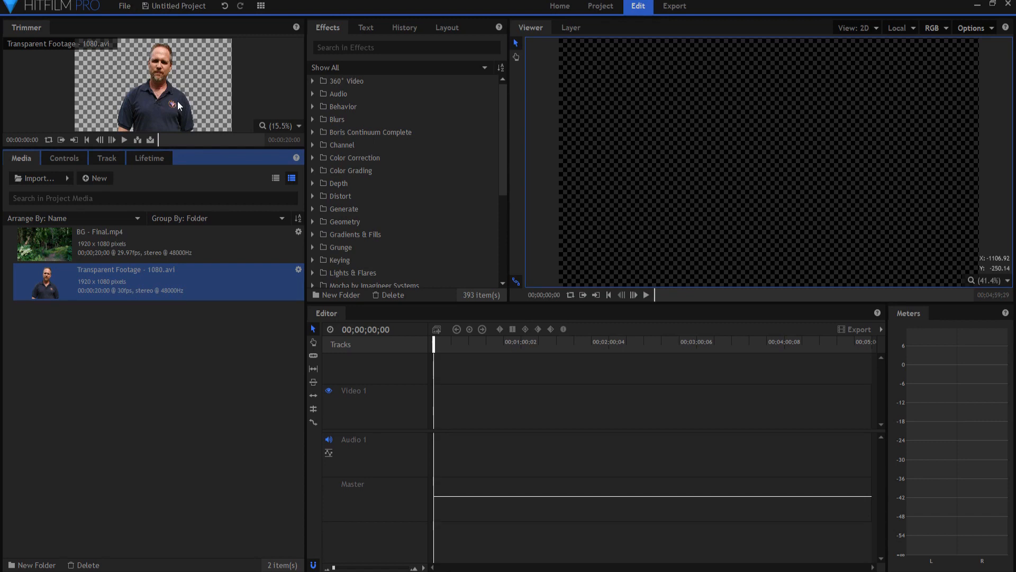
Open the Media panel's New dropdown listing Composite Shot and Plane
click(95, 178)
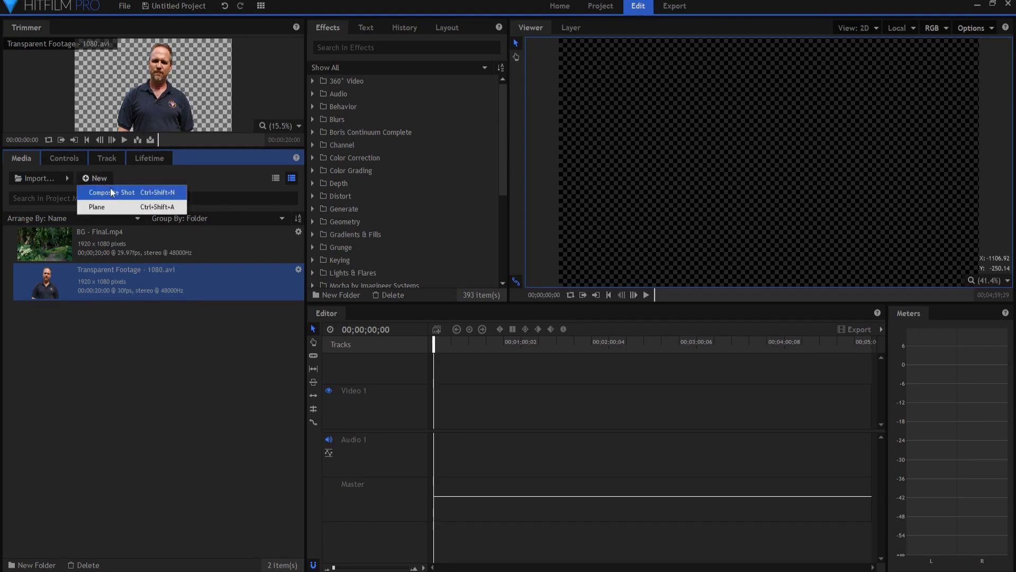
Create a composite shot named 'Final' with a 00;00;20;00 duration
click(112, 191)
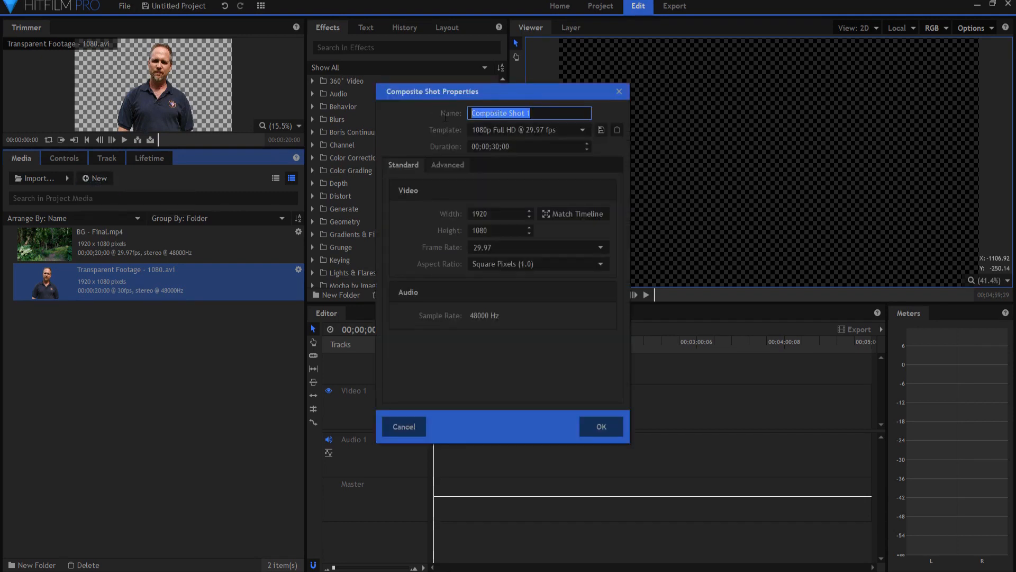
text(Final)
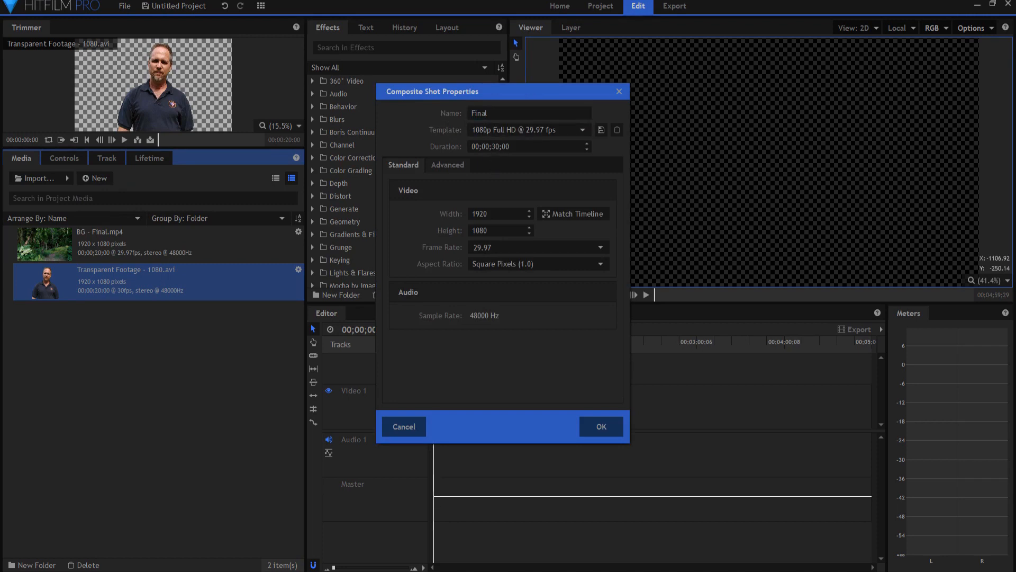
click(529, 146)
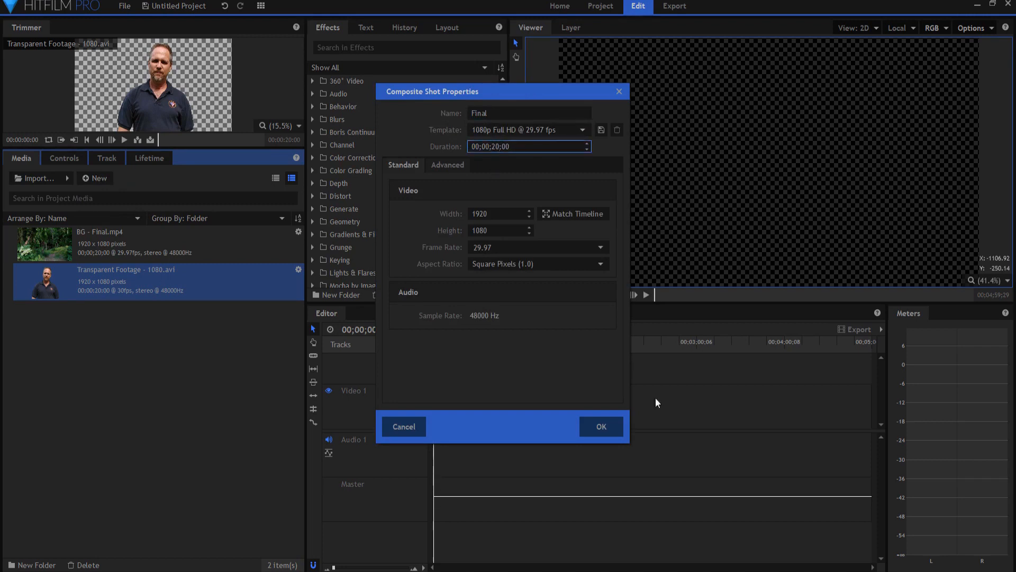
click(599, 427)
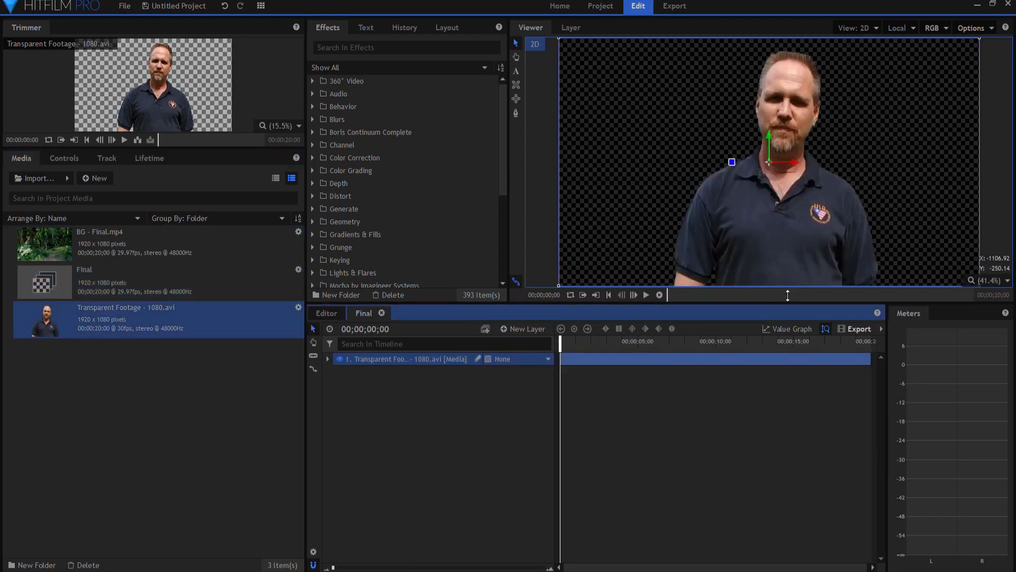
Put BG - Final.mp4 under the presenter and add a 'Wipe' copy starting near 13 seconds
click(97, 243)
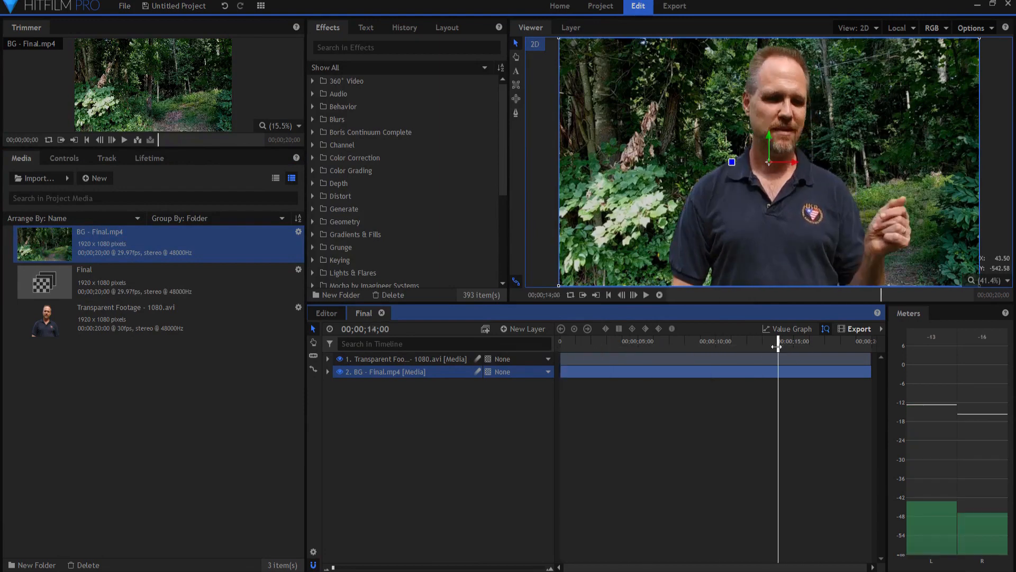
drag(777, 347, 773, 346)
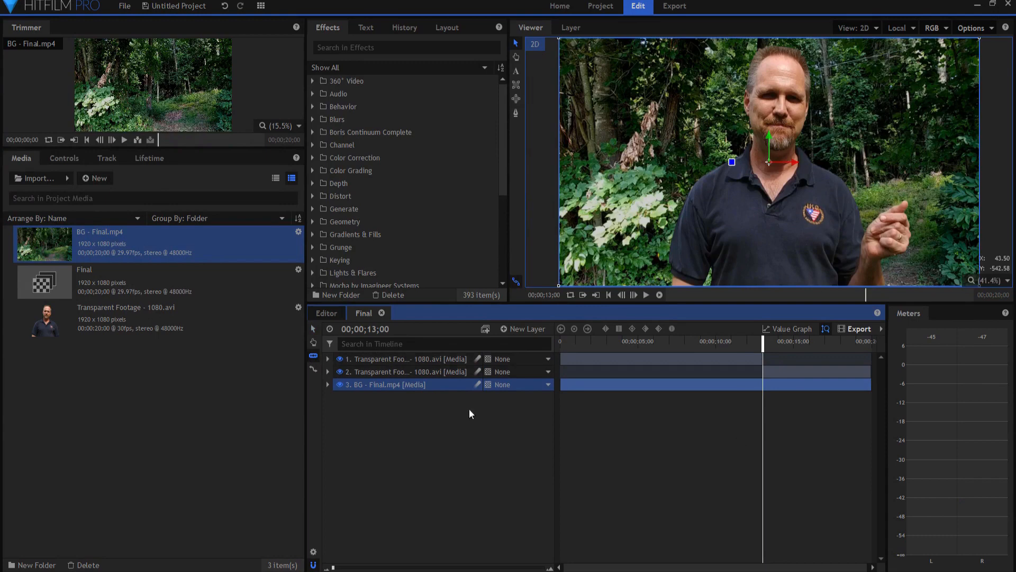
mouse_move(767, 374)
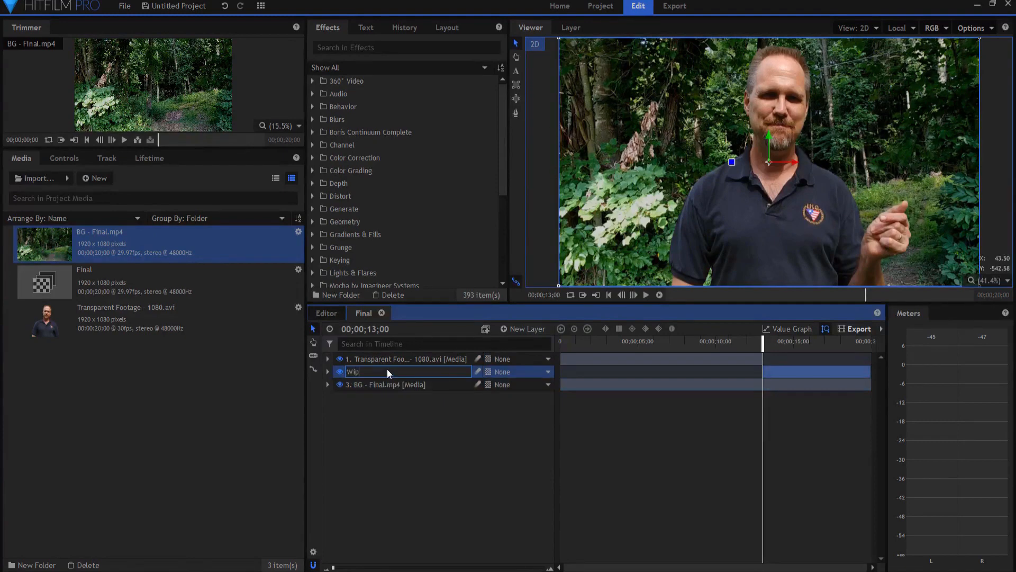
text(Wipe [Media)
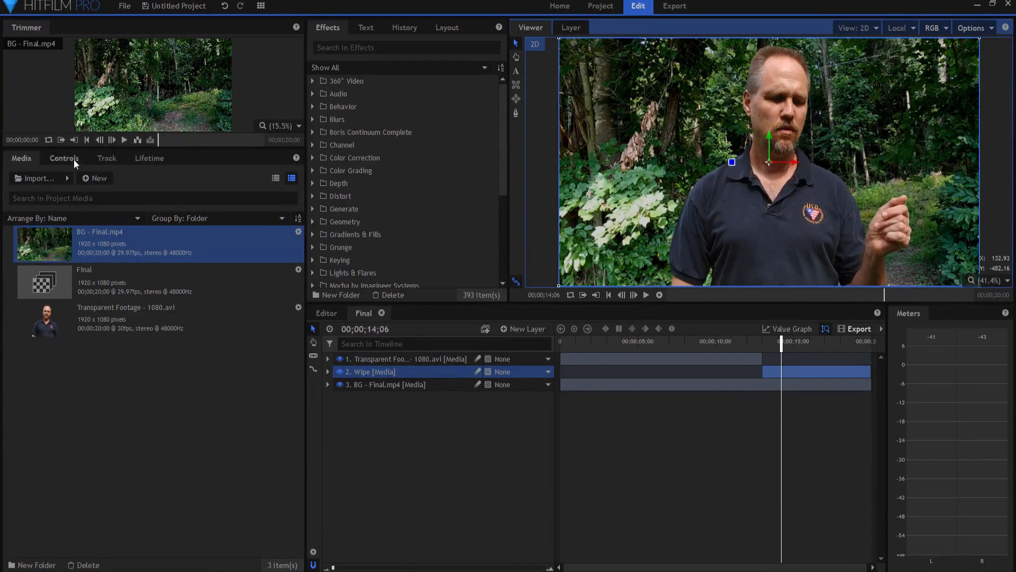
Show Wipe's Controls, collapse Layer Properties, and set the time near 13 seconds
click(64, 157)
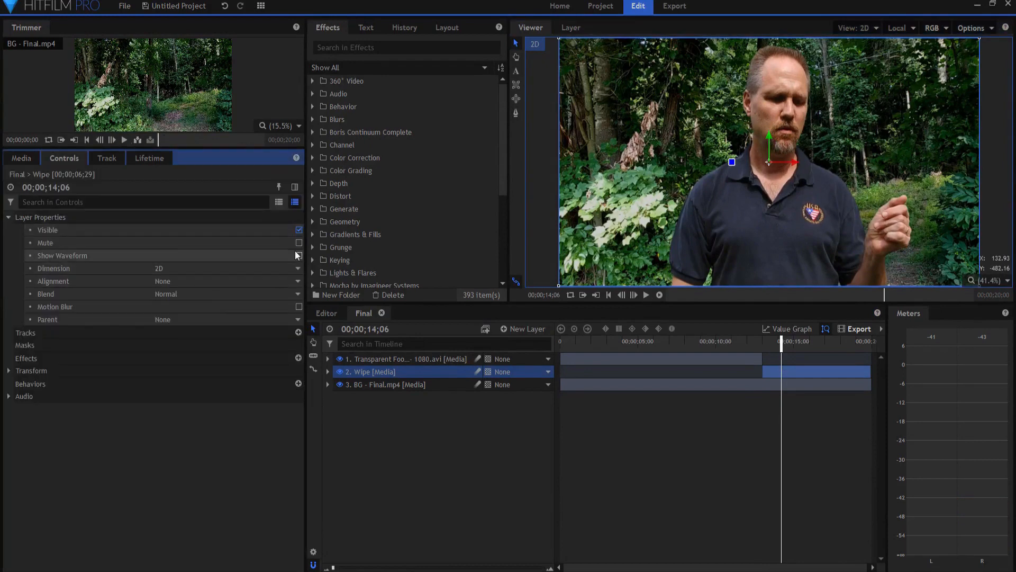
click(45, 242)
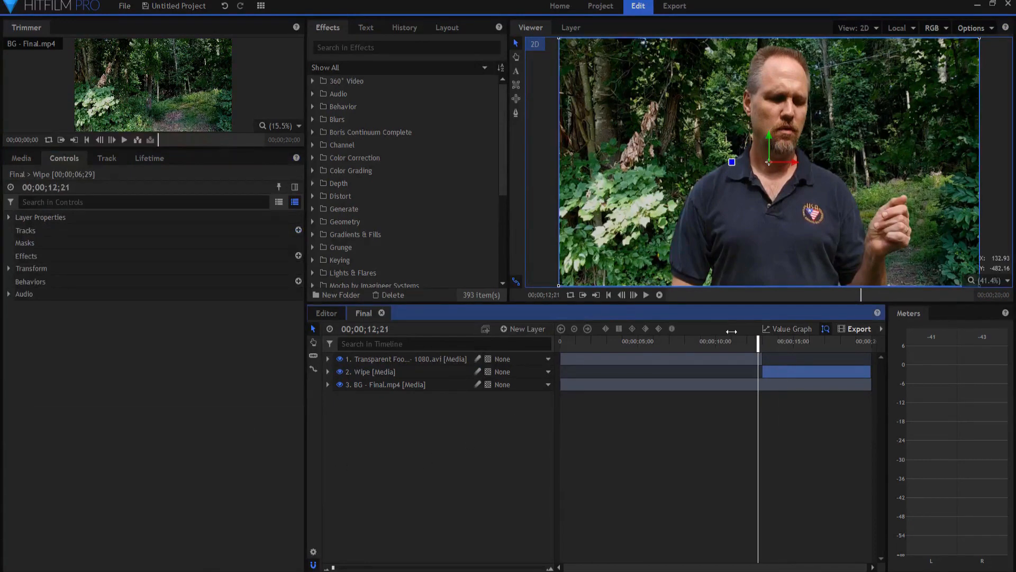
click(646, 295)
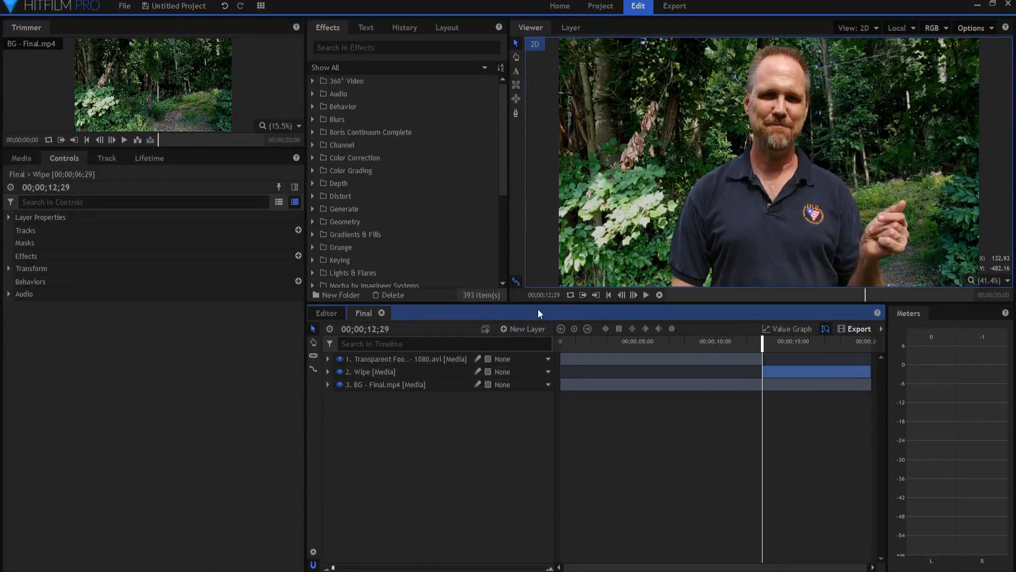
mouse_move(927, 243)
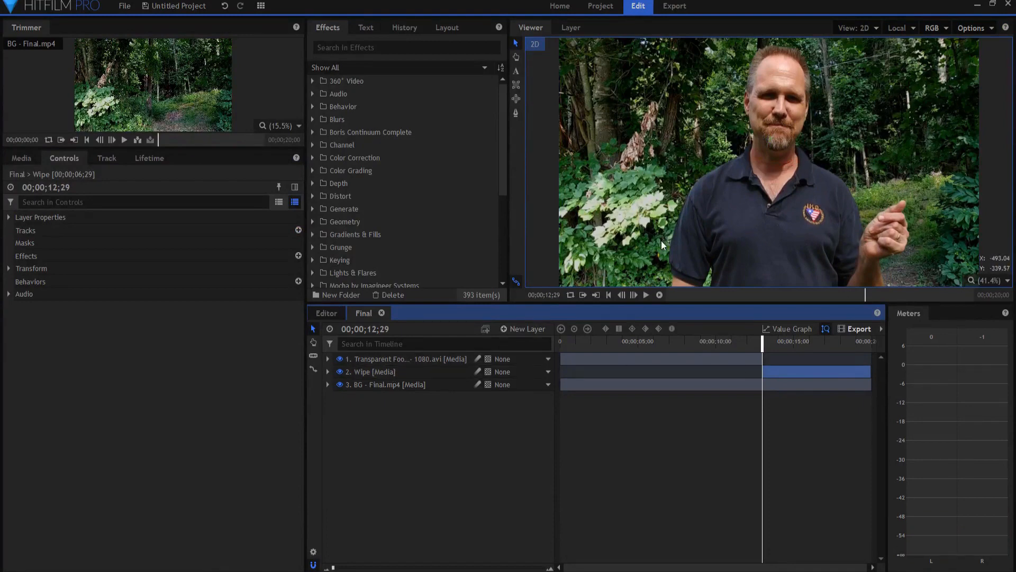
mouse_move(519, 116)
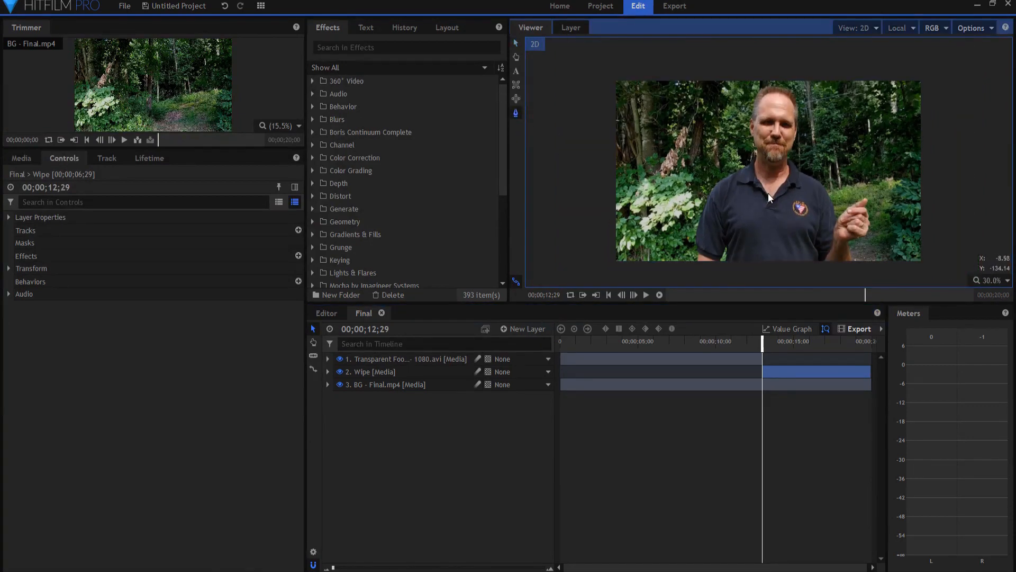
Draw a freehand polygon mask around the presenter on the Wipe layer at 13 seconds
click(329, 372)
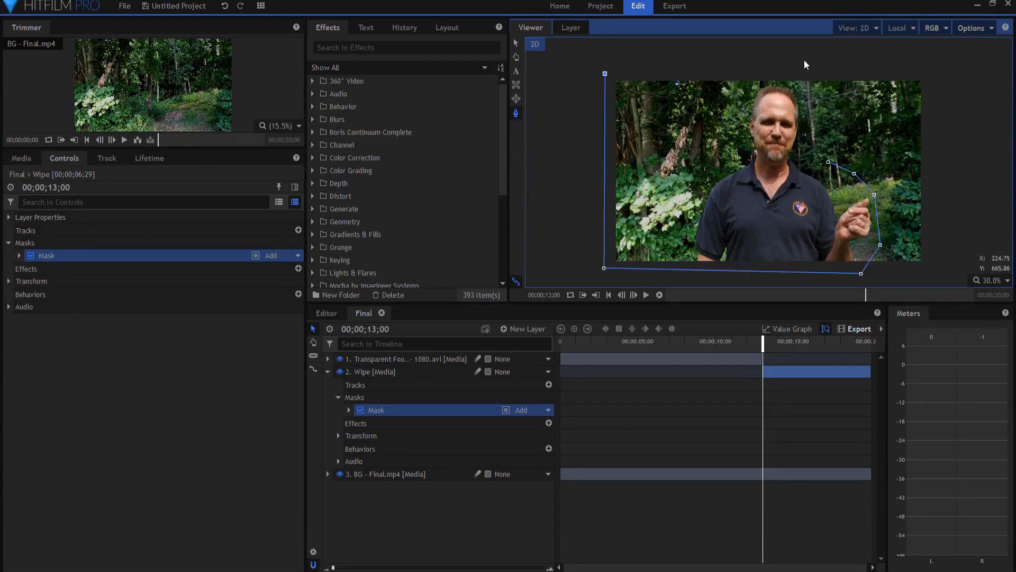
drag(829, 180, 805, 62)
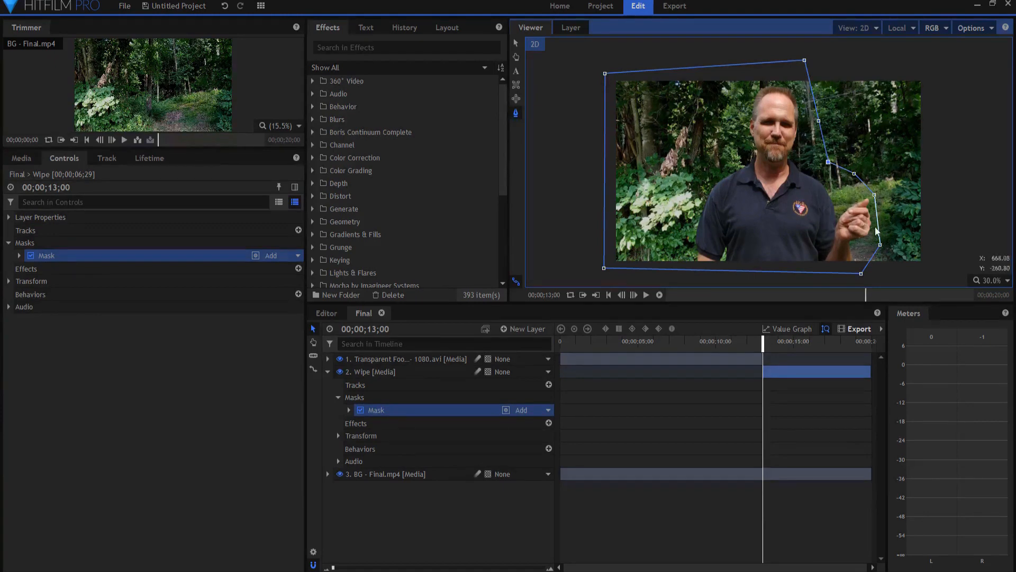
drag(879, 245, 857, 273)
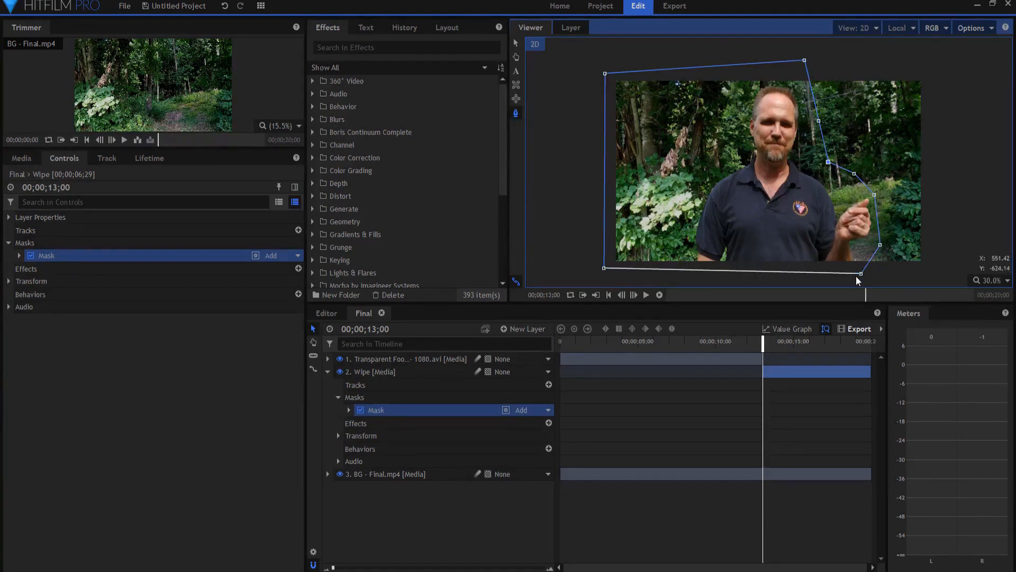
Keyframe the mask path at 13 s, then slide the mask edge left at 16 s
click(349, 410)
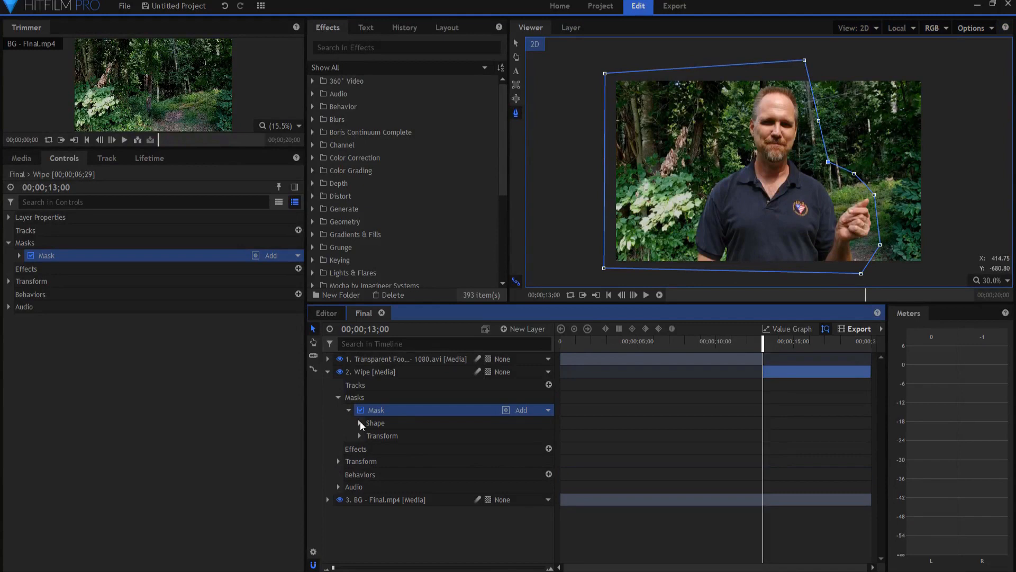
click(360, 422)
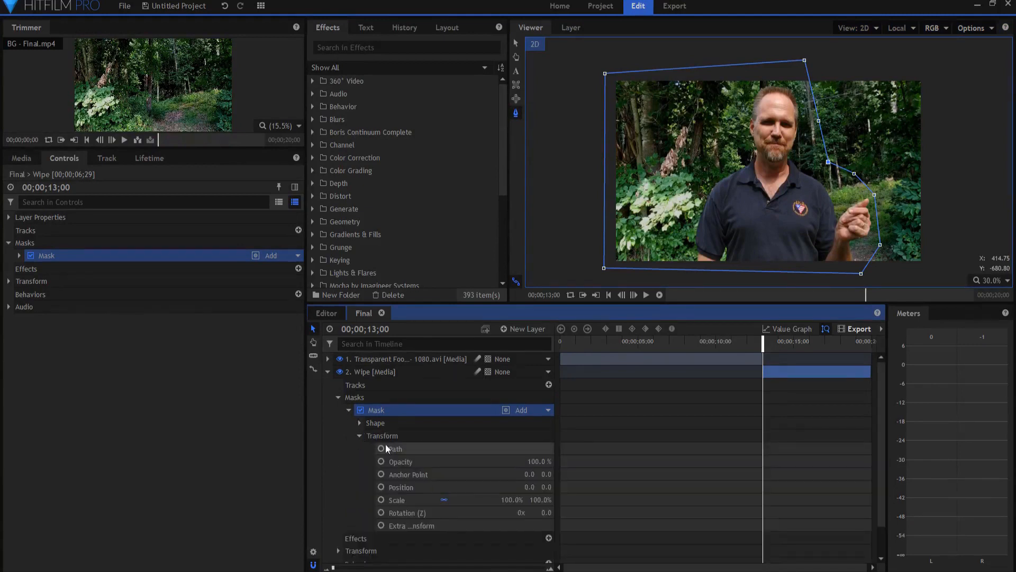
click(394, 448)
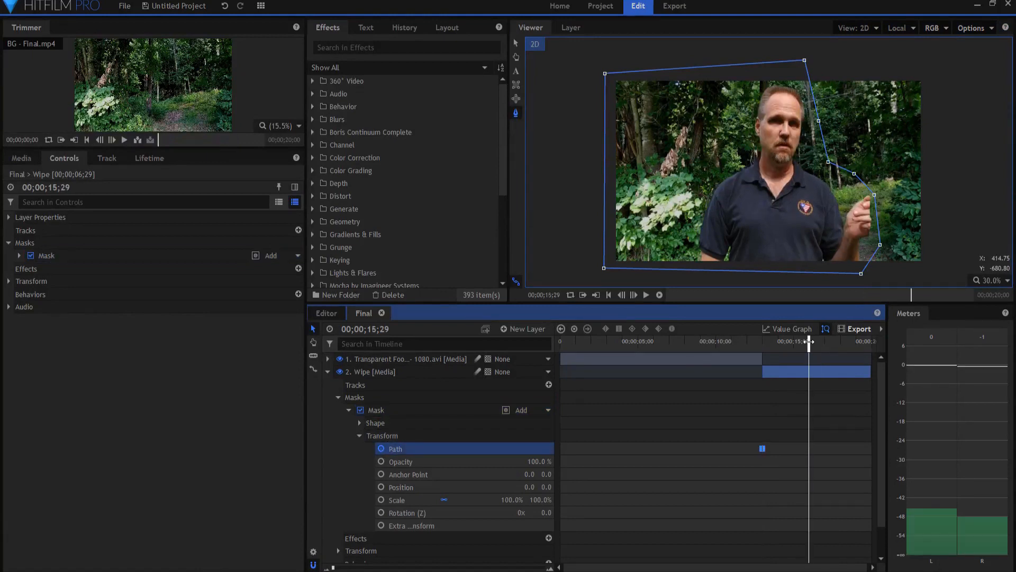
click(809, 341)
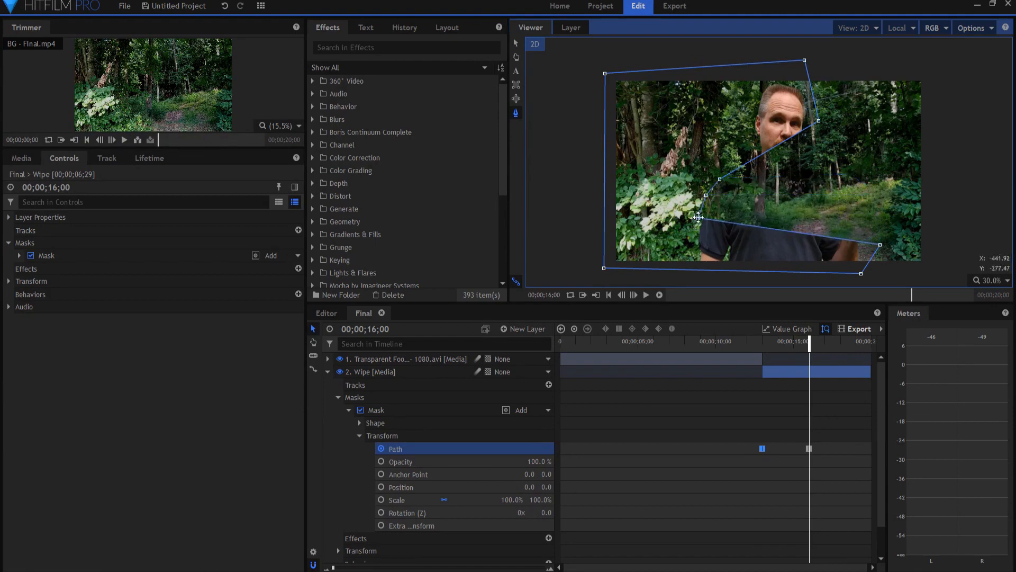
drag(698, 217, 698, 244)
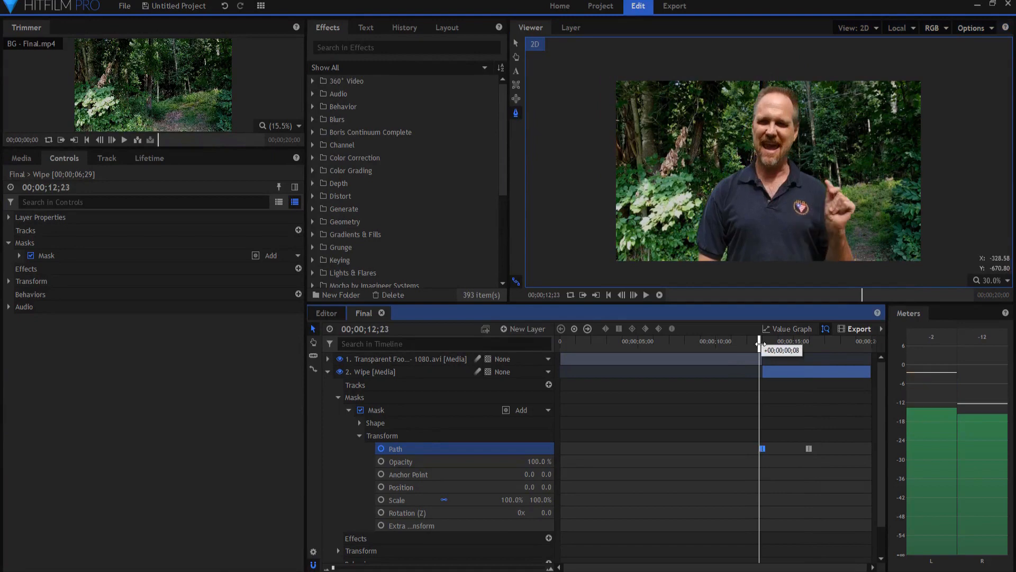
Scrub between 13 and 16 seconds to preview the mask erasing the presenter
drag(762, 350, 778, 350)
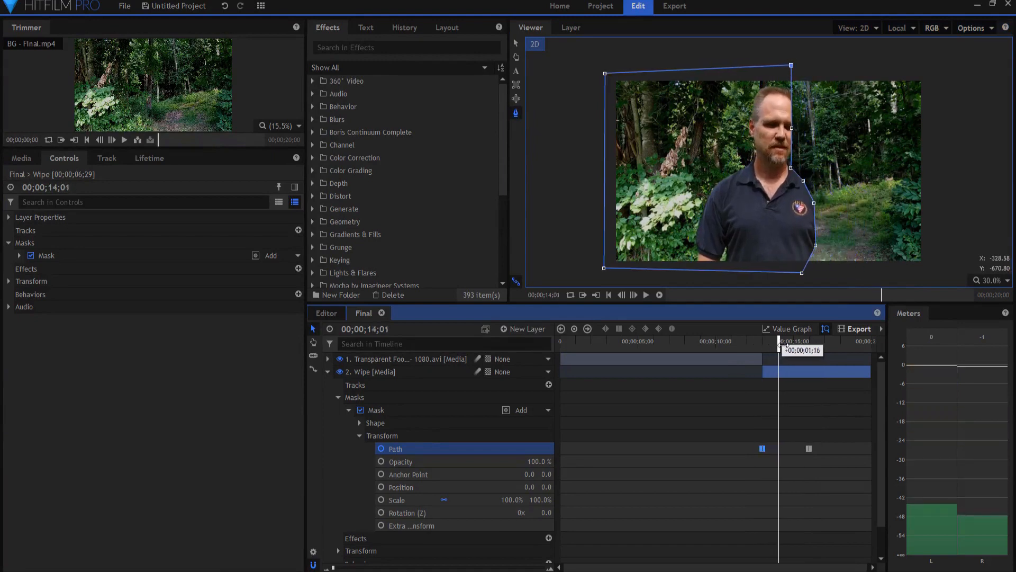
drag(779, 340, 815, 340)
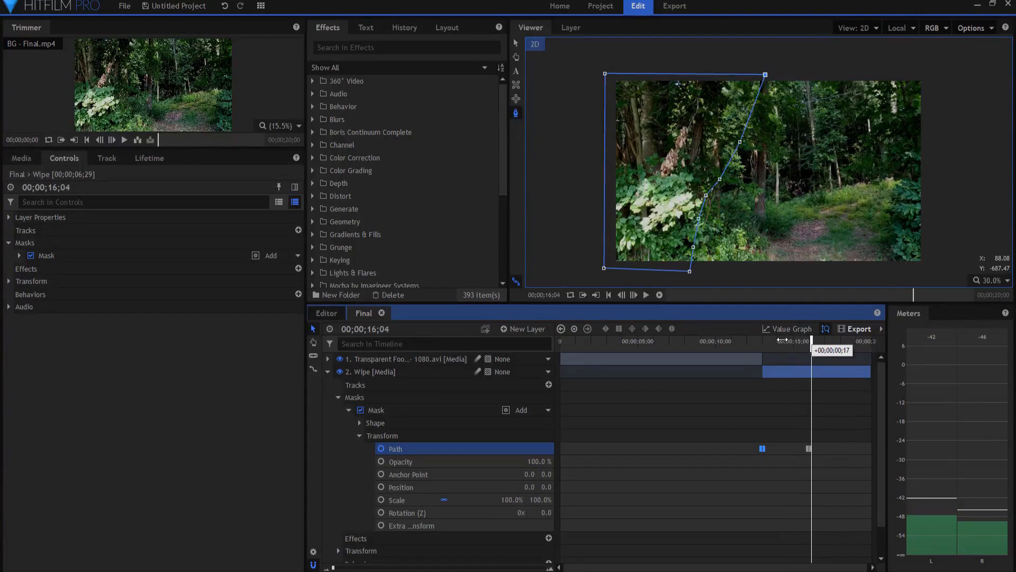
drag(811, 341, 786, 341)
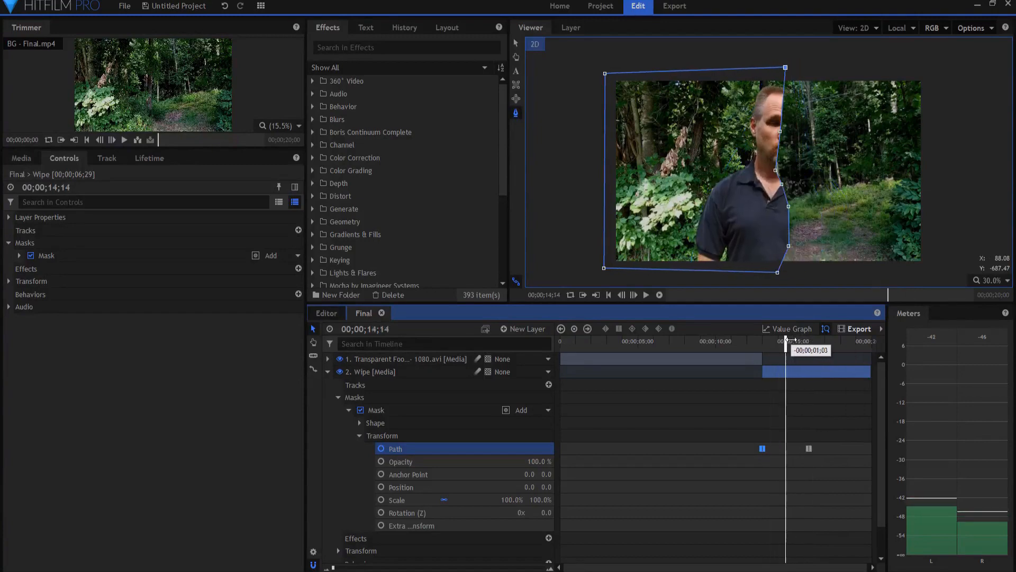
drag(786, 338, 792, 339)
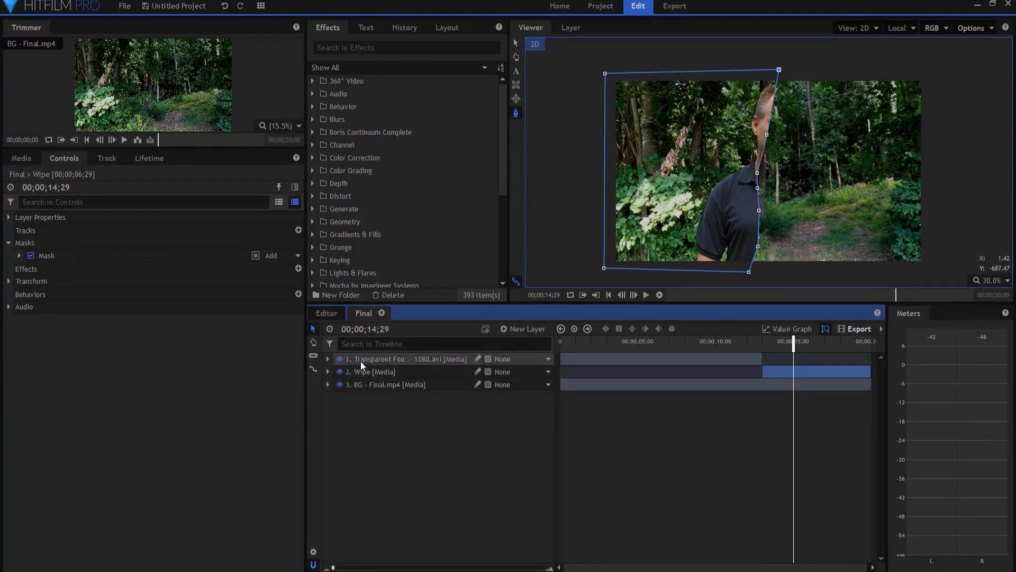
Convert the Wipe layer into 'Wipe Composite Shot', keeping Move with Layer
right_click(366, 371)
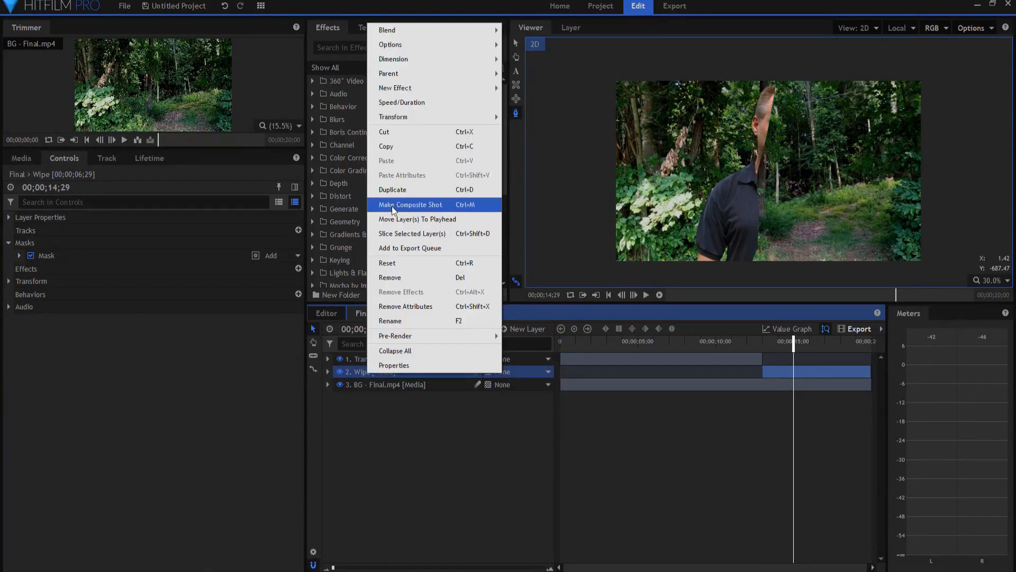
click(409, 204)
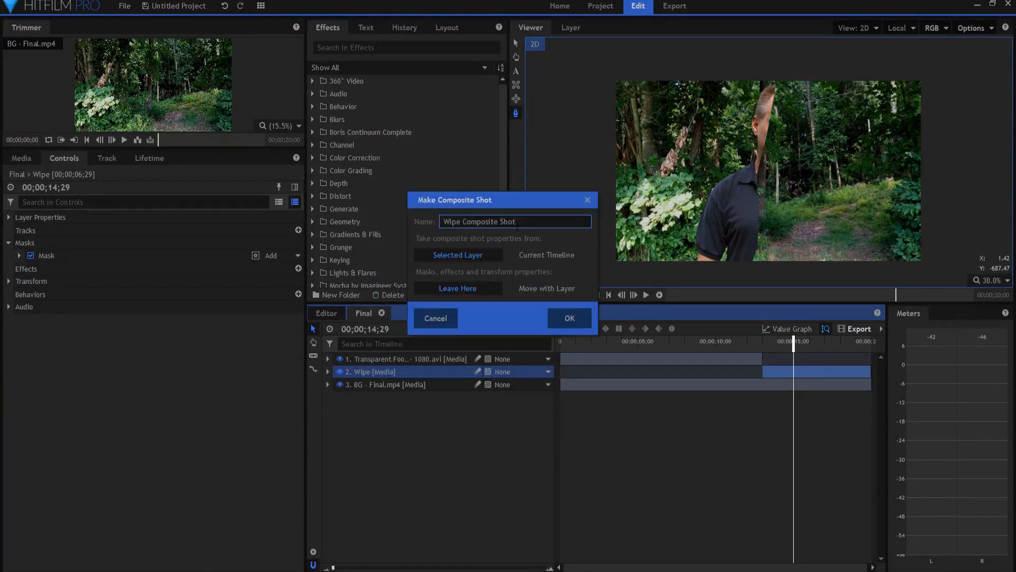
click(546, 288)
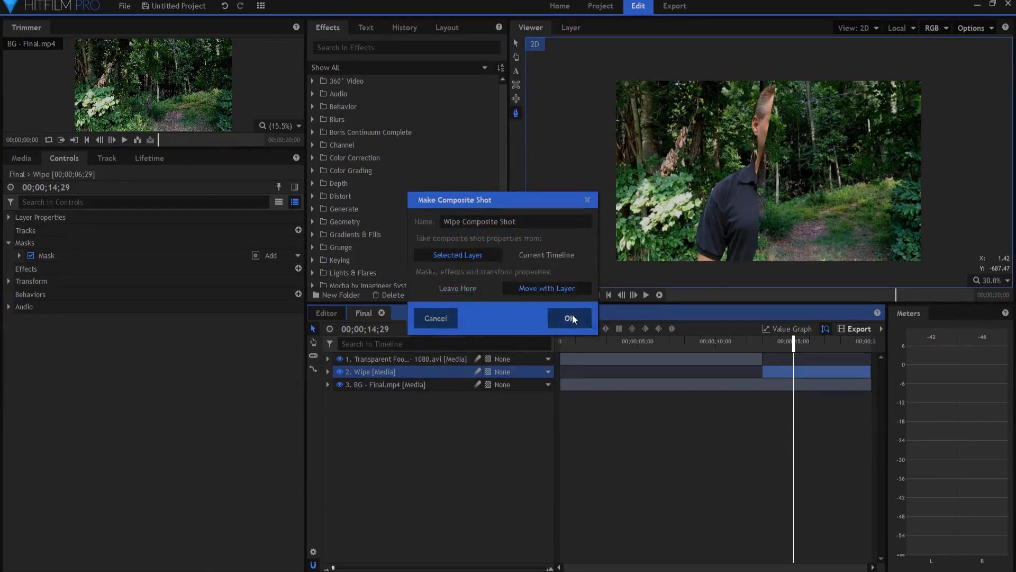
click(569, 318)
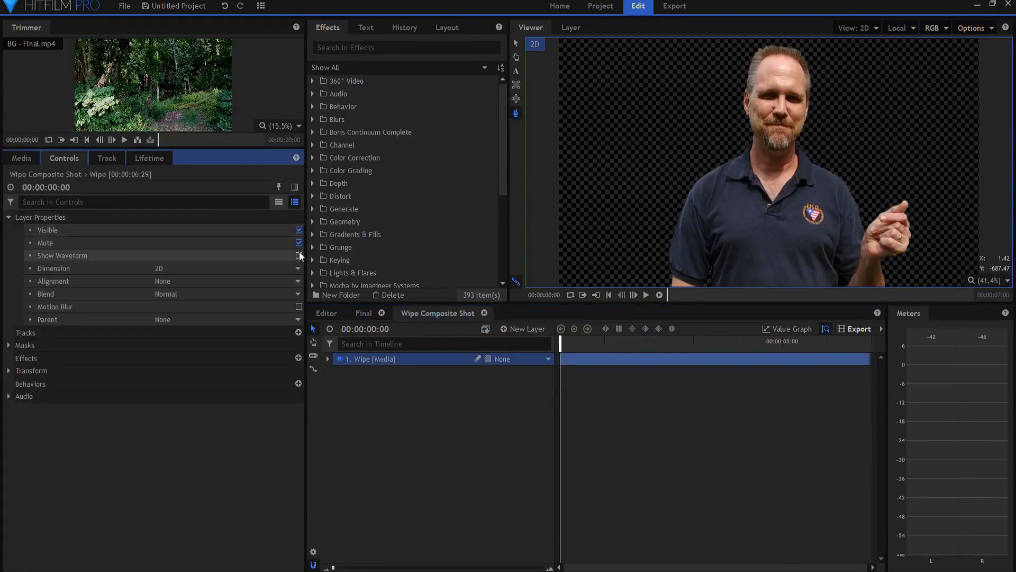
Collapse Layer Properties and move the playhead to 00:00:01:00 in Wipe Composite Shot
click(8, 217)
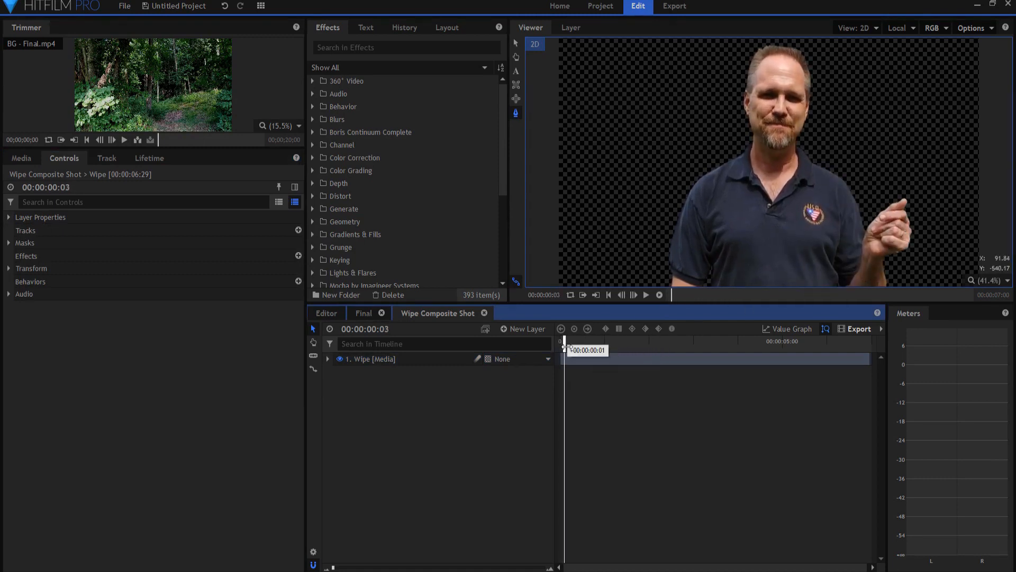
drag(564, 340, 592, 341)
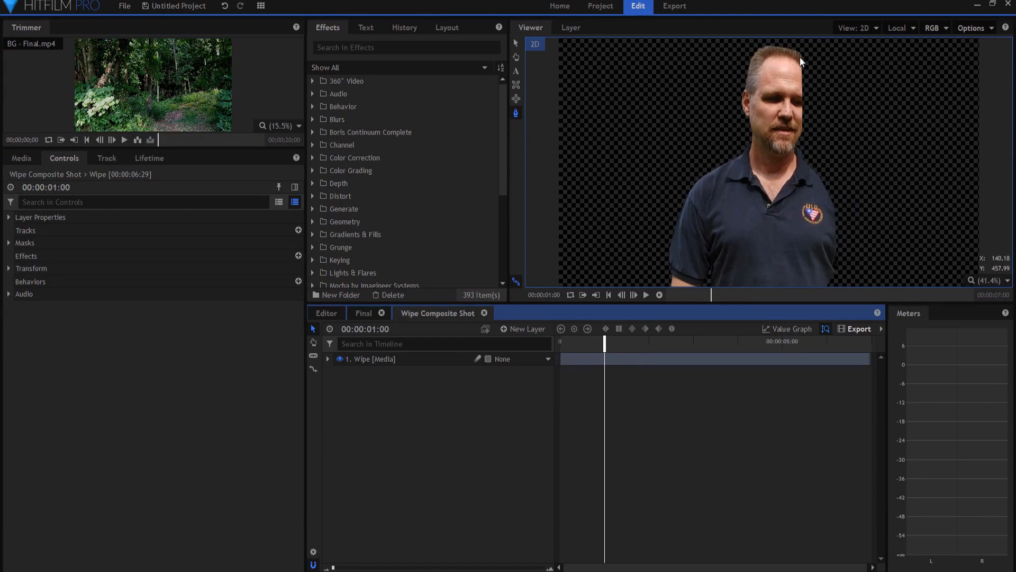
mouse_move(821, 299)
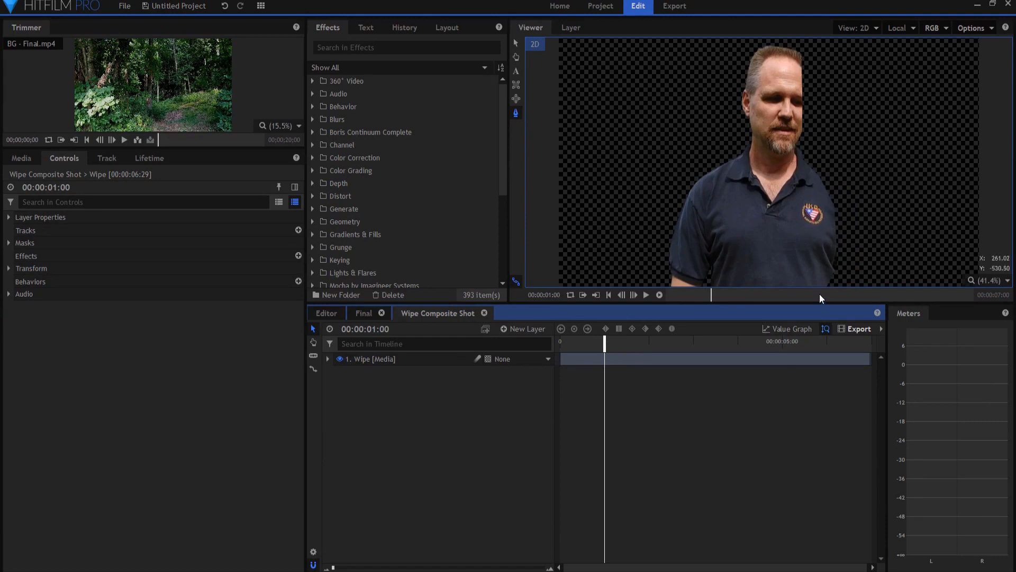
mouse_move(578, 350)
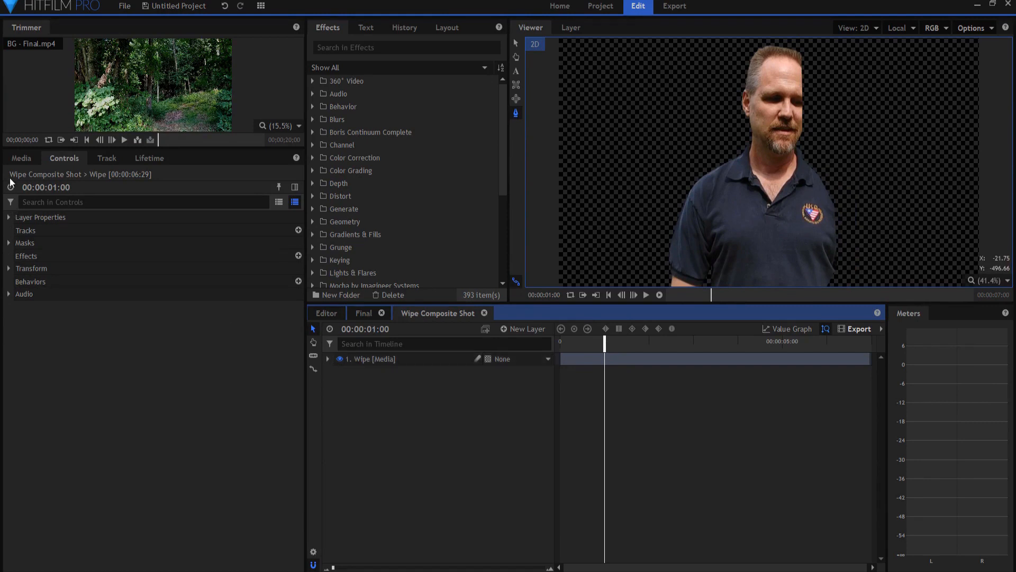
Duplicate Wipe Composite Shot in the Media list and rename the copy 'Edge'
click(20, 159)
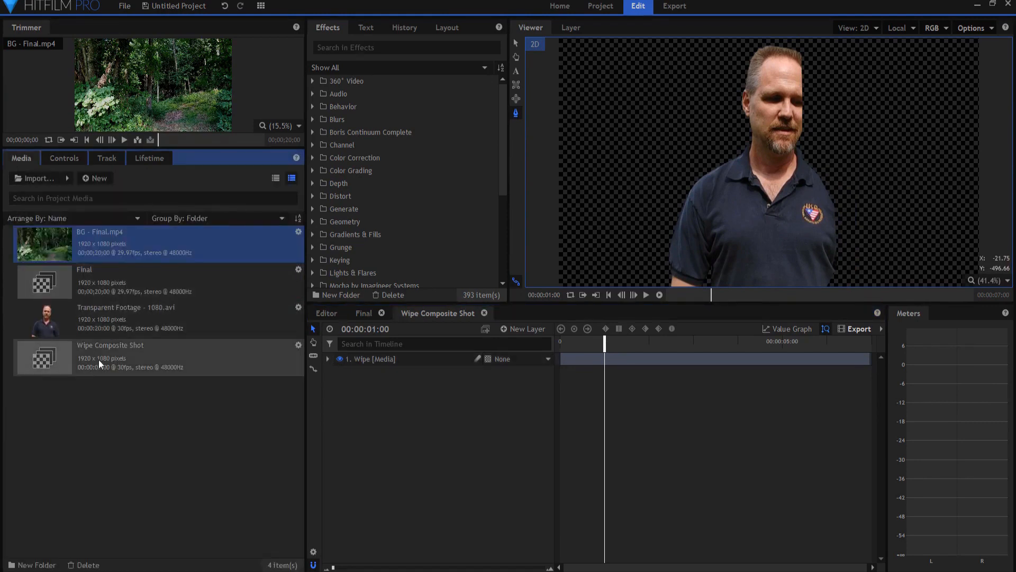
right_click(99, 363)
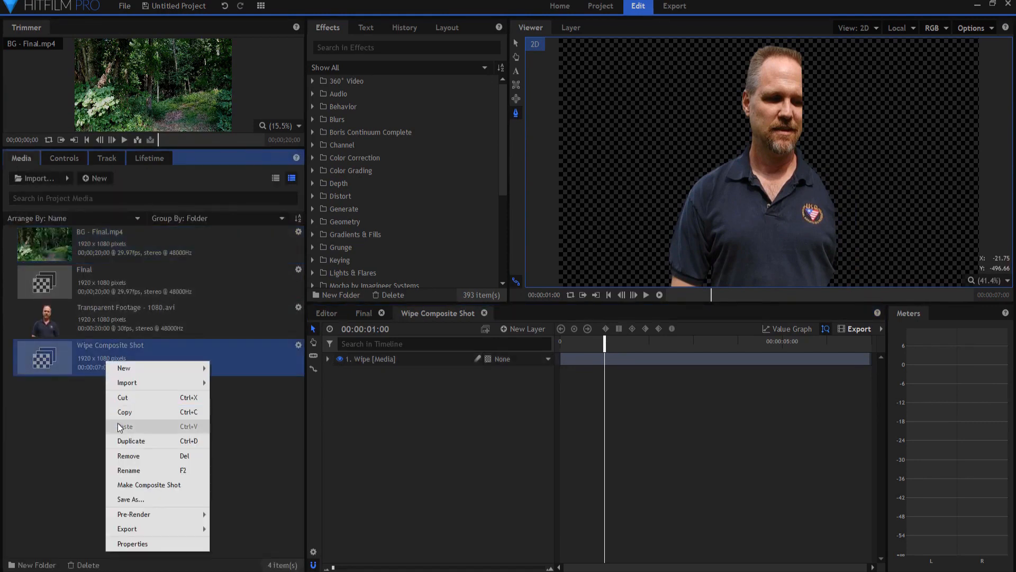
click(131, 441)
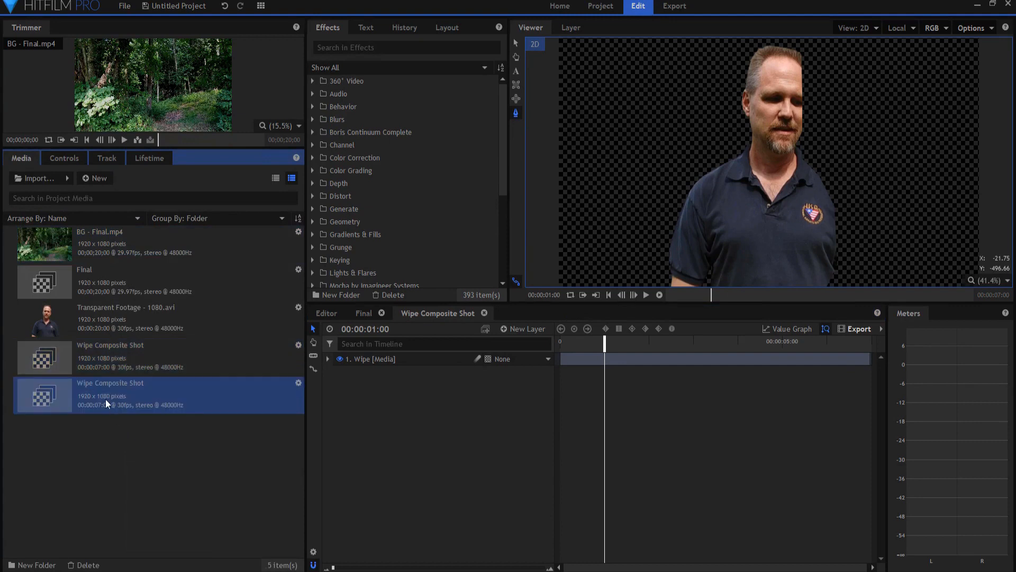
double_click(111, 382)
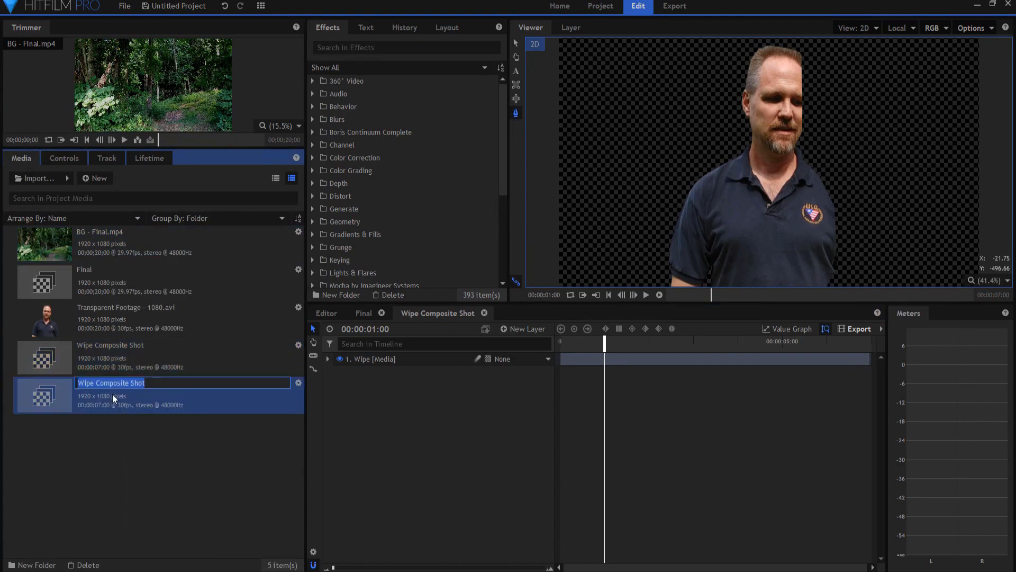
text(Edge)
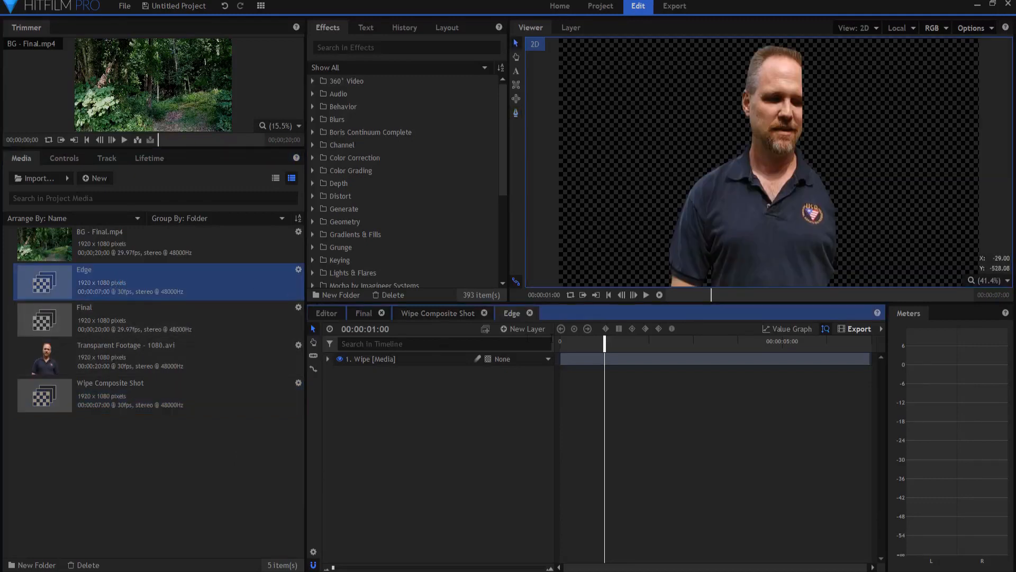
Duplicate the Wipe layer's mask, set the copy to Subtract, and expose its Shape settings
click(328, 359)
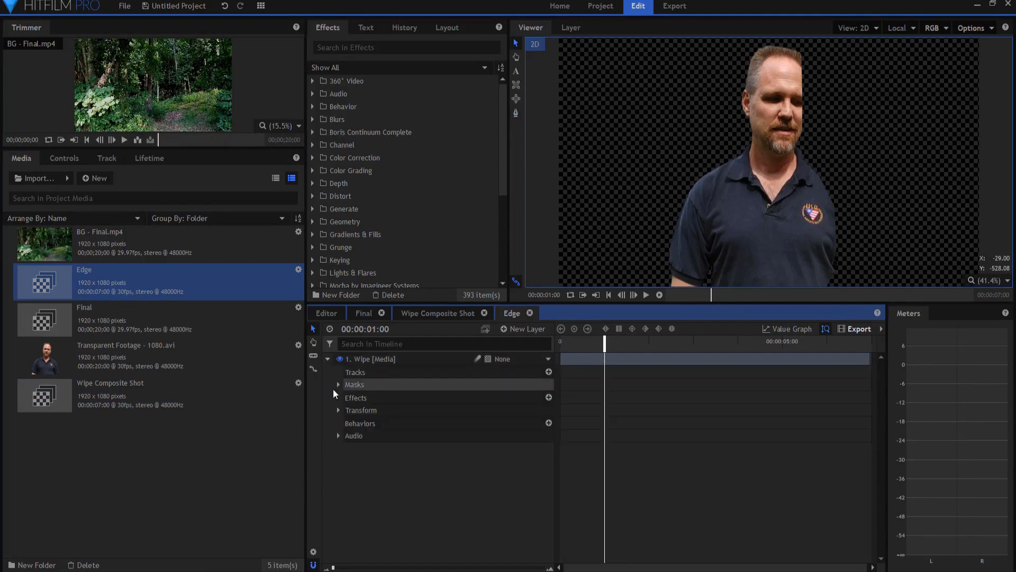
click(337, 384)
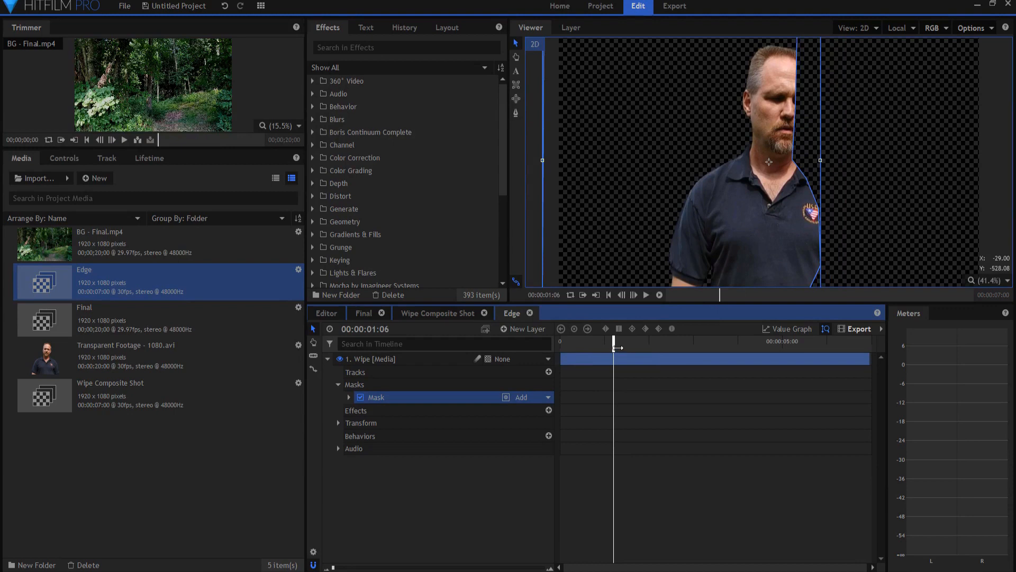
right_click(375, 396)
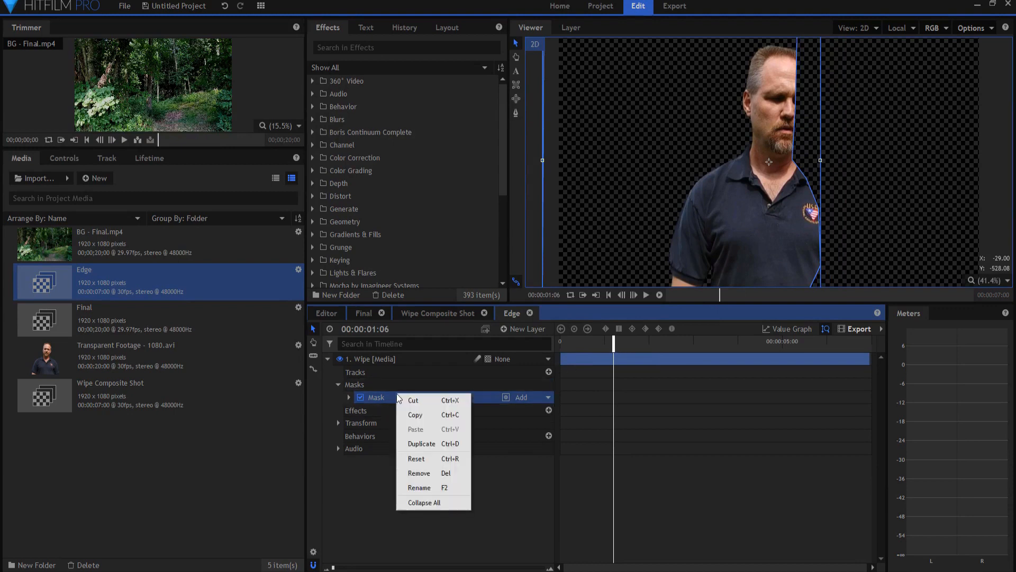
click(422, 443)
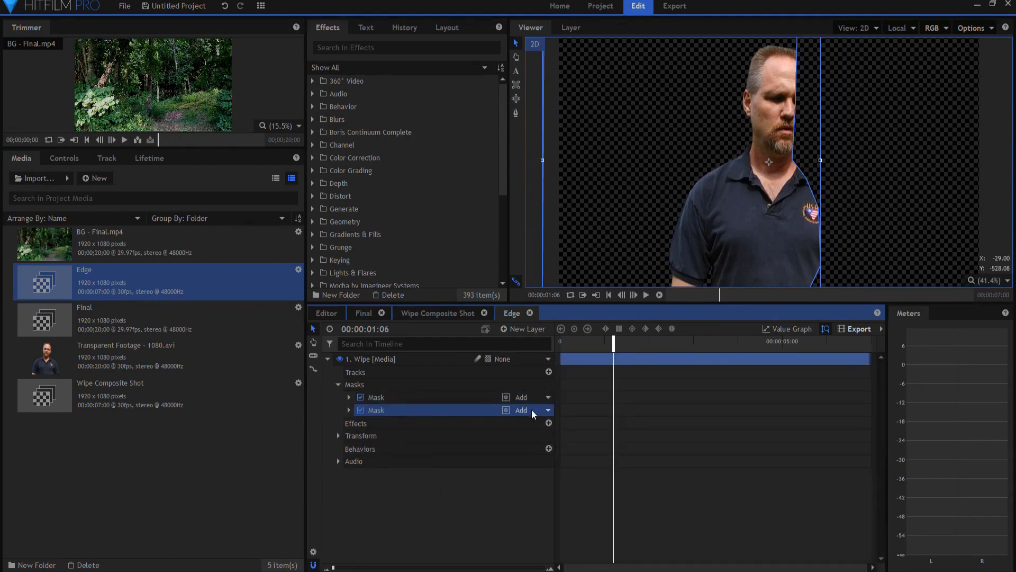
click(533, 410)
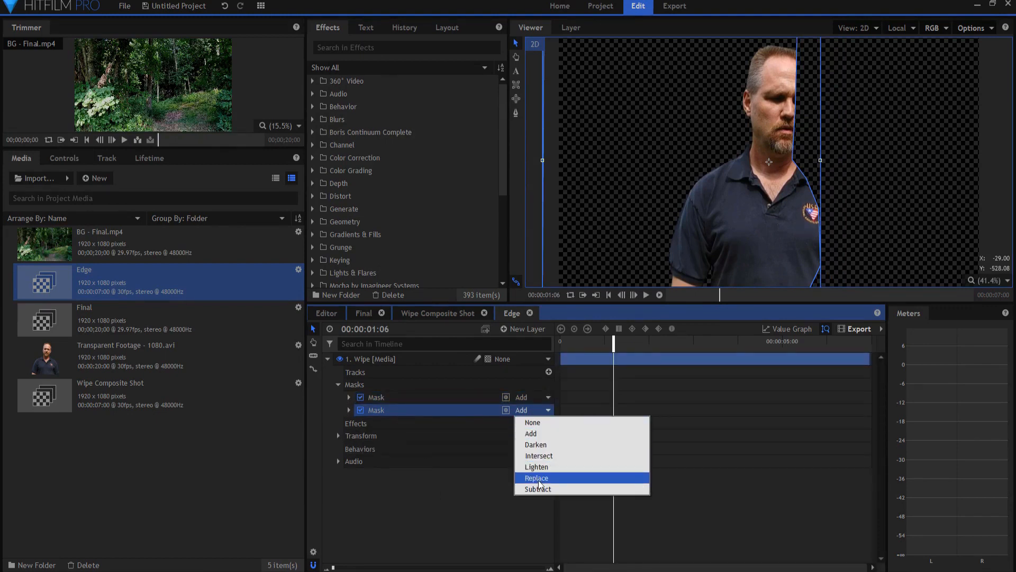
click(538, 489)
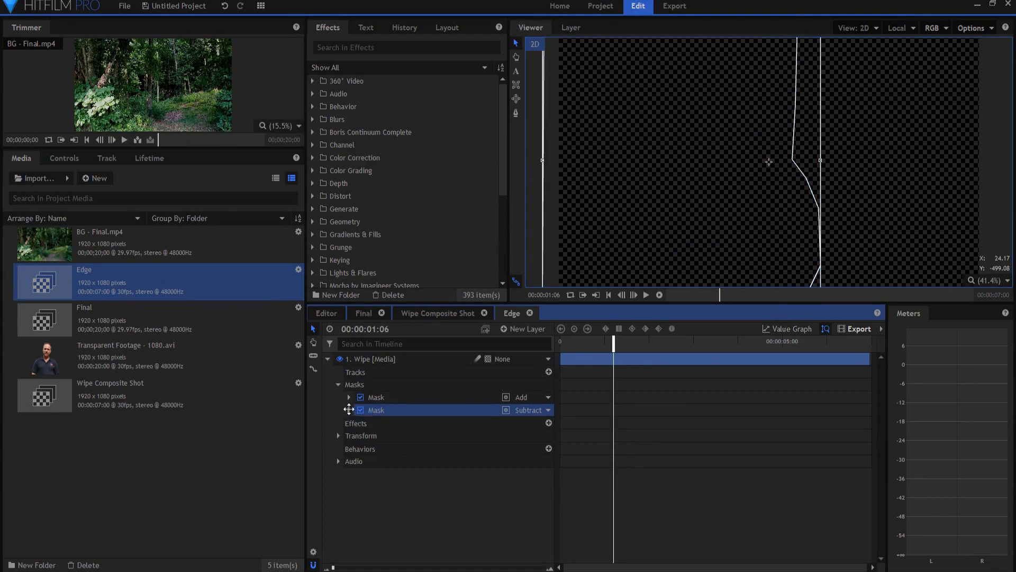
click(360, 422)
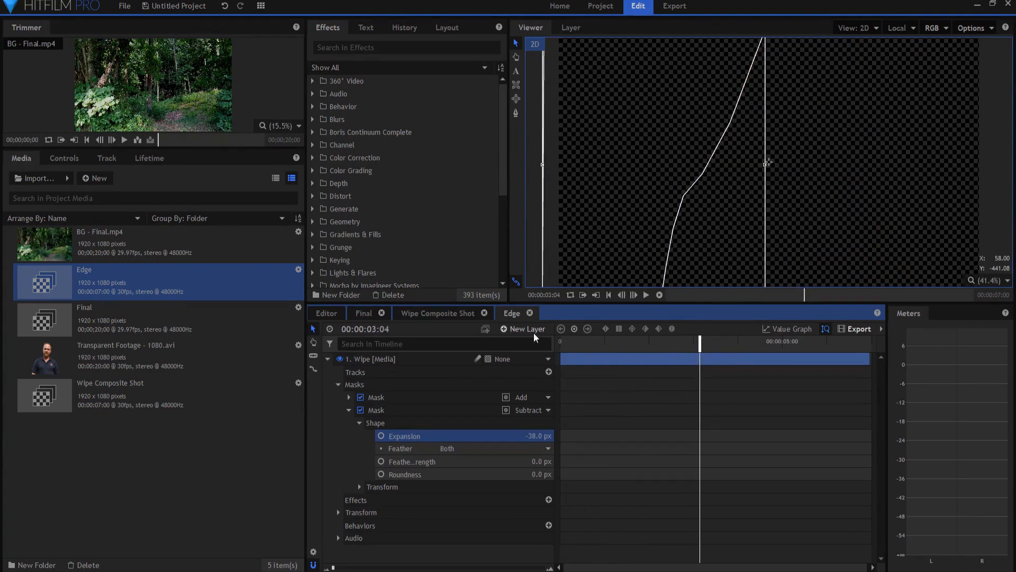
Place the Edge composite shot as a fourth layer below BG - Final.mp4 in Final
click(364, 312)
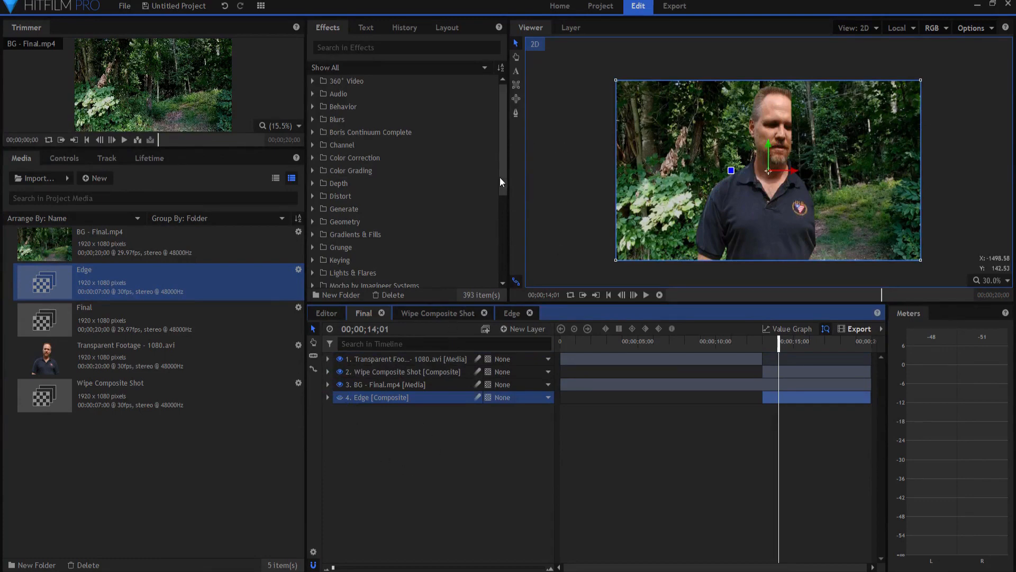
Add a Particle Simulator layer atop Final and expand its Emitters settings
scroll(down, 3)
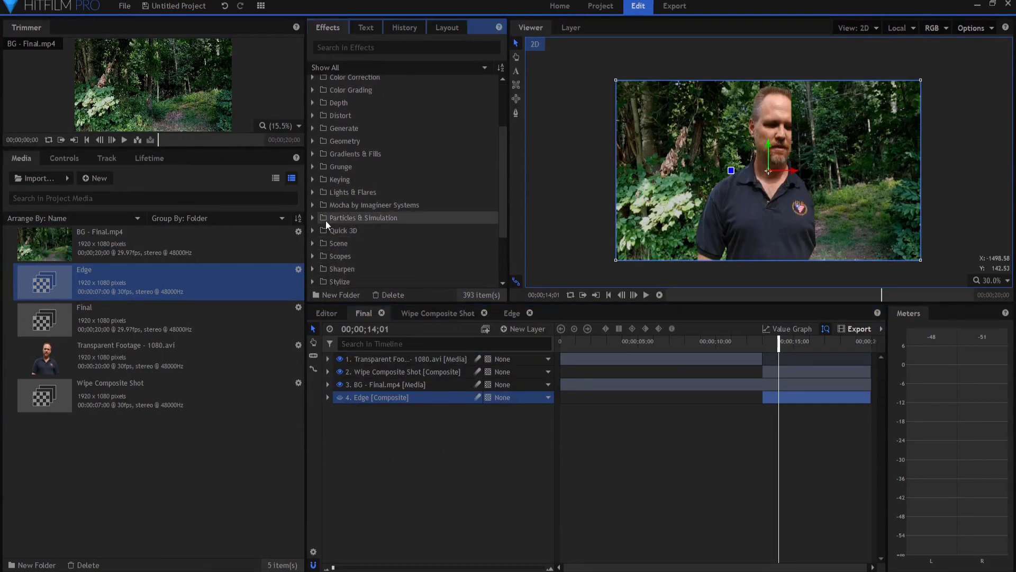
click(313, 218)
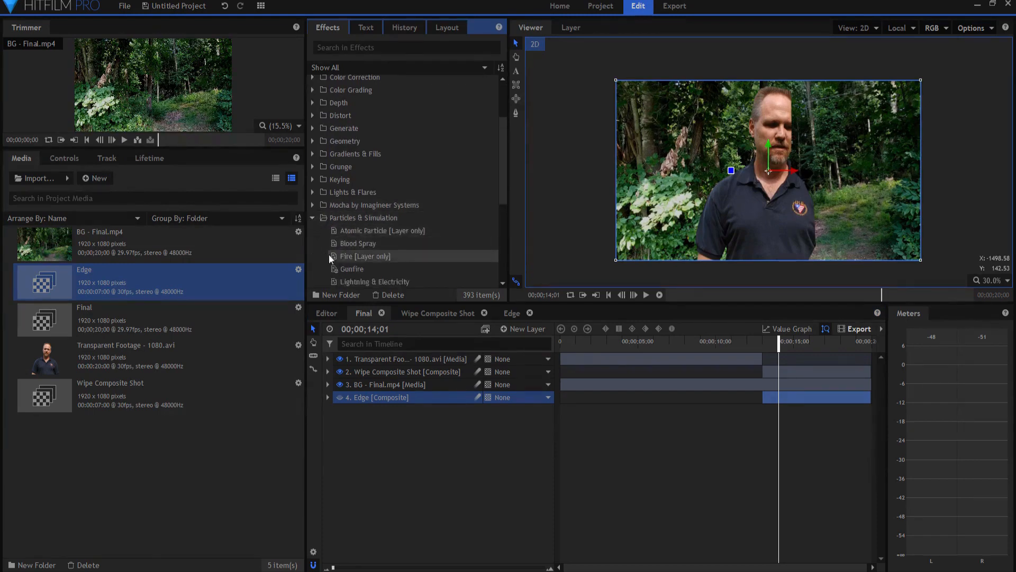
scroll(down, 3)
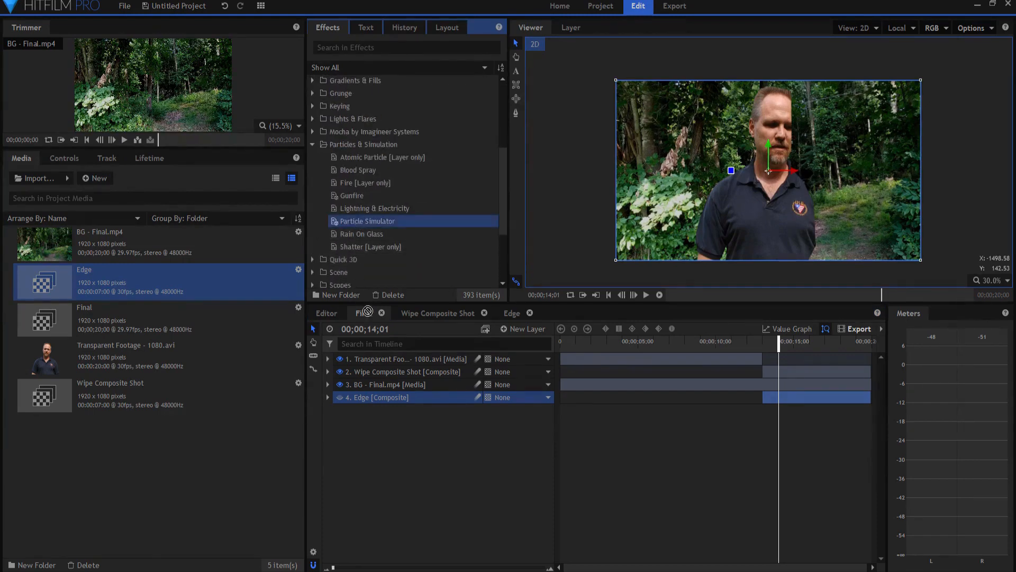
double_click(367, 221)
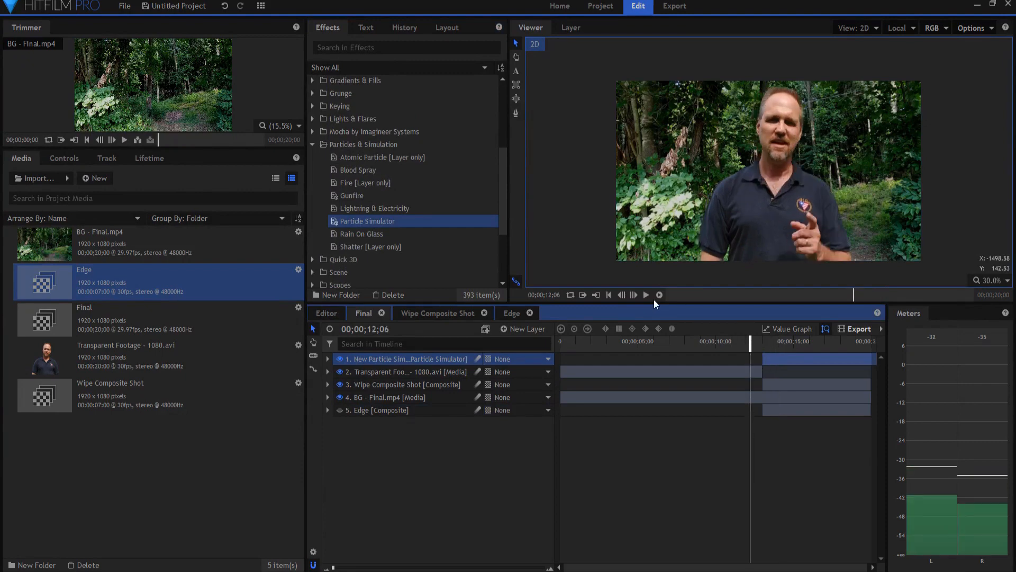
click(646, 295)
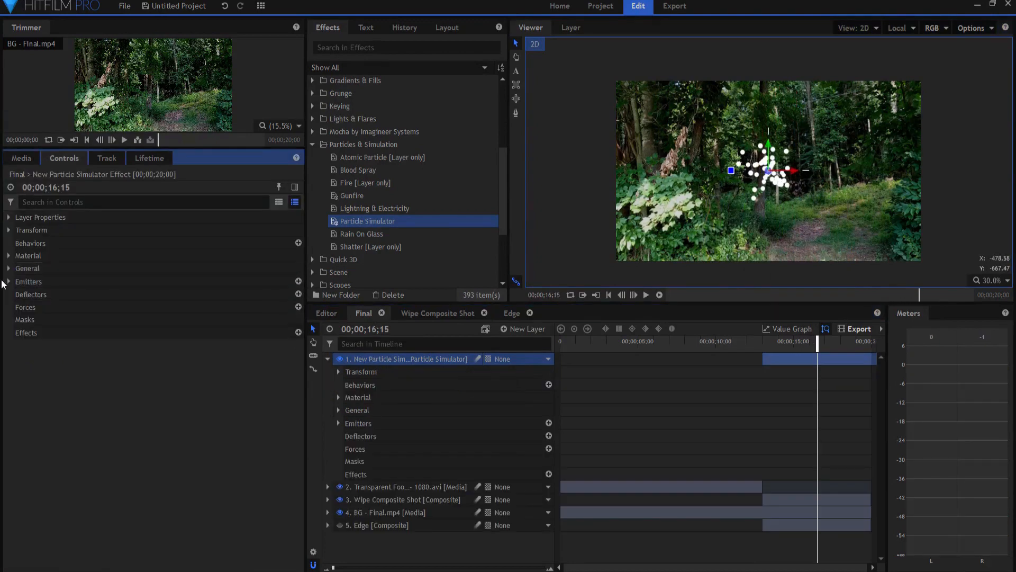
click(9, 281)
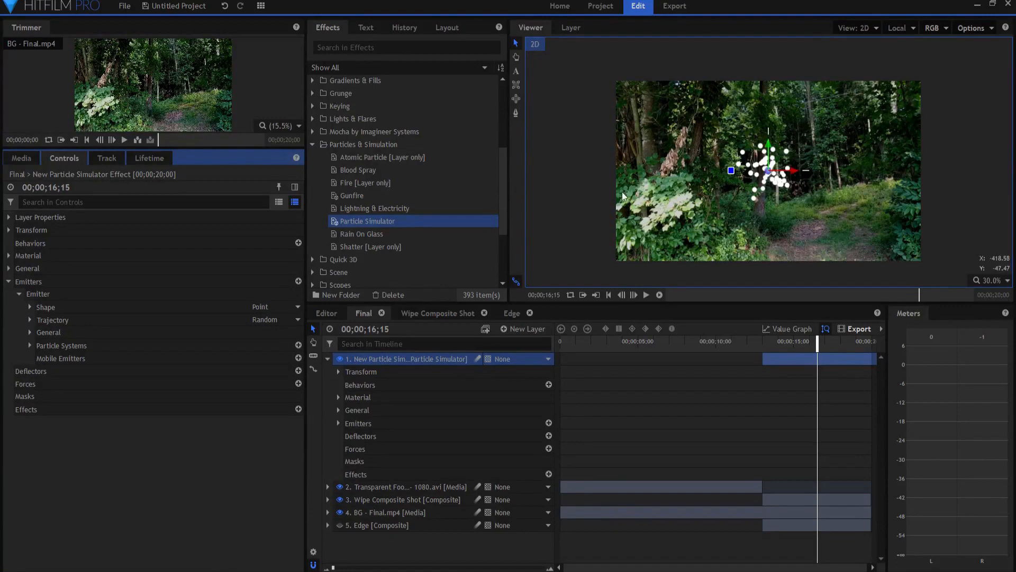
Set Emitter Shape to Layer from Edge, with Use Layer Color and Use Layer Alpha on
click(279, 306)
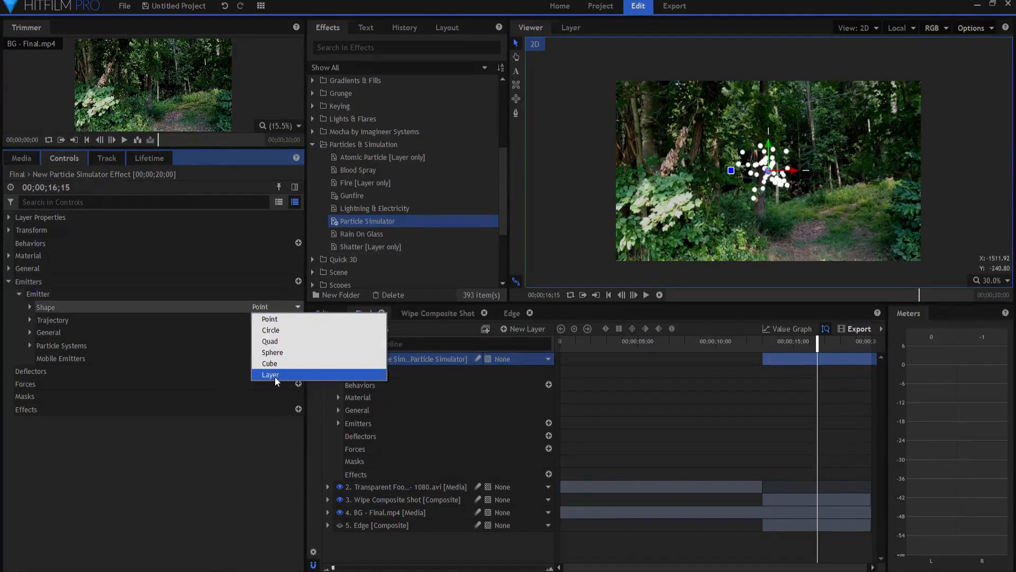
click(270, 374)
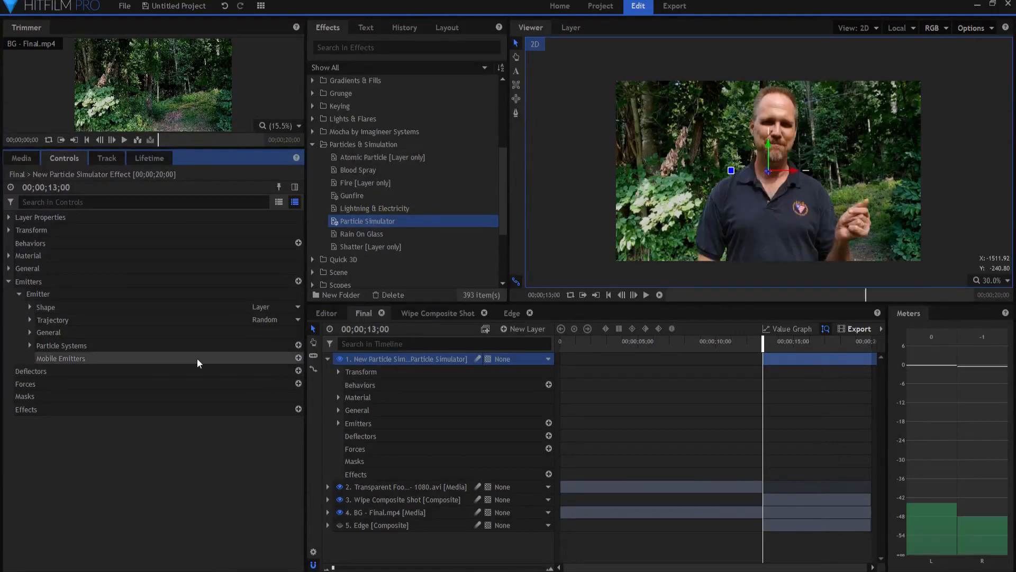
click(29, 307)
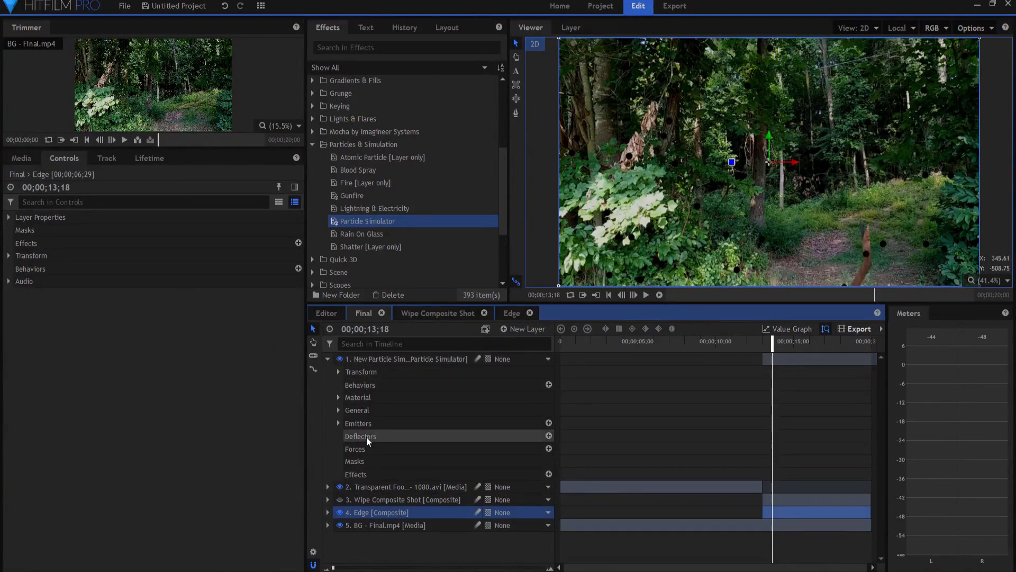
click(359, 422)
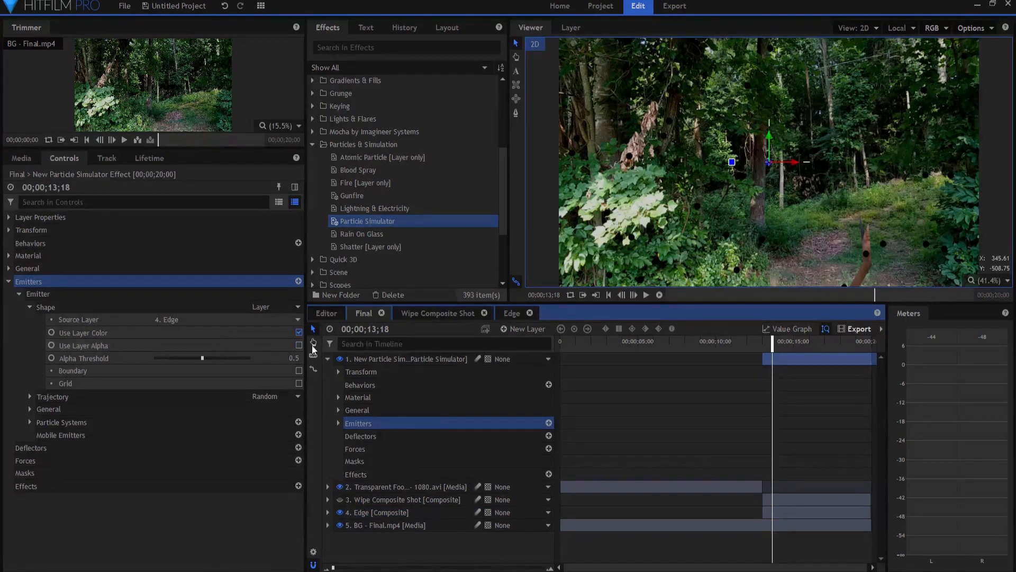
click(299, 345)
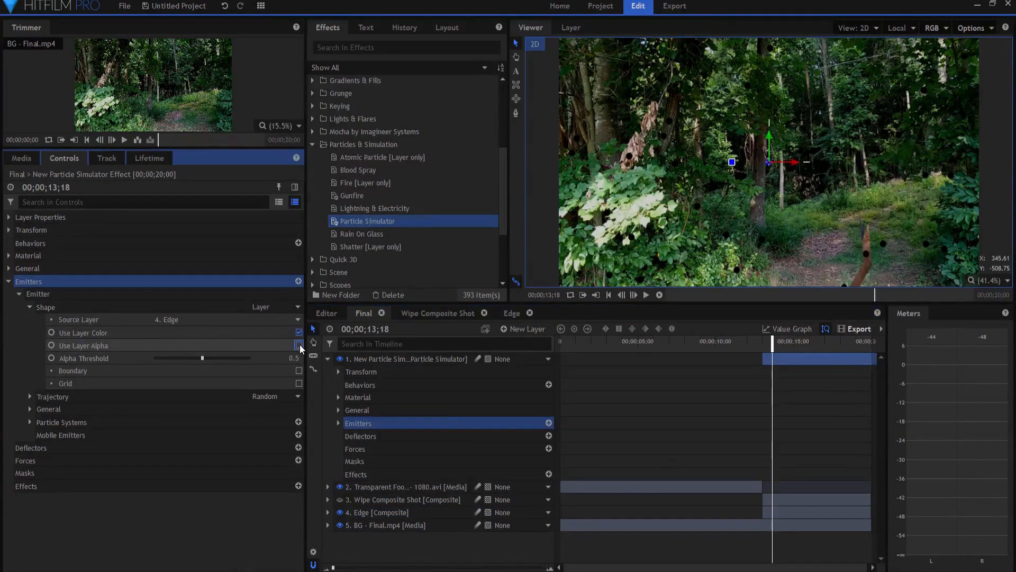
click(298, 344)
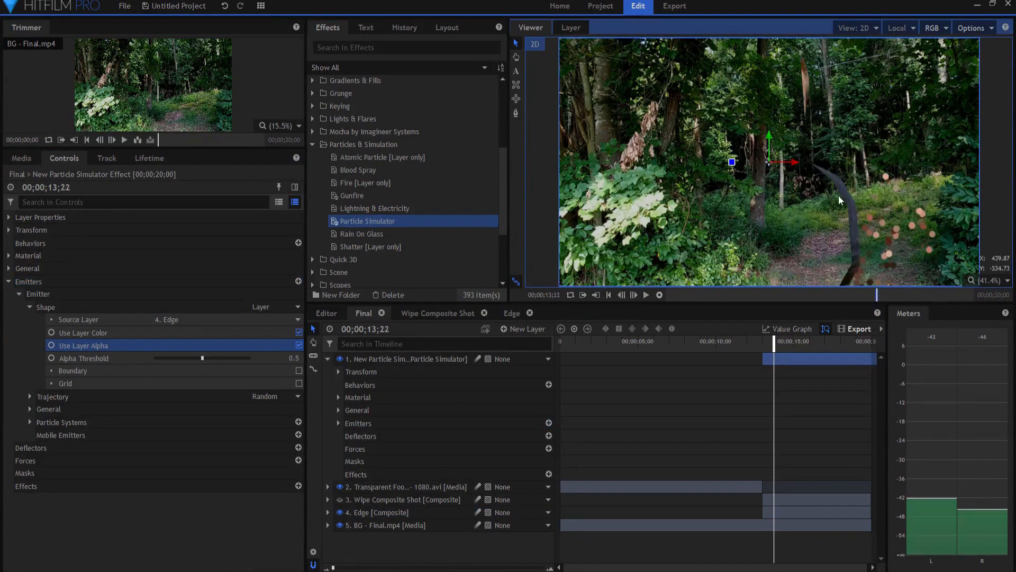
click(646, 294)
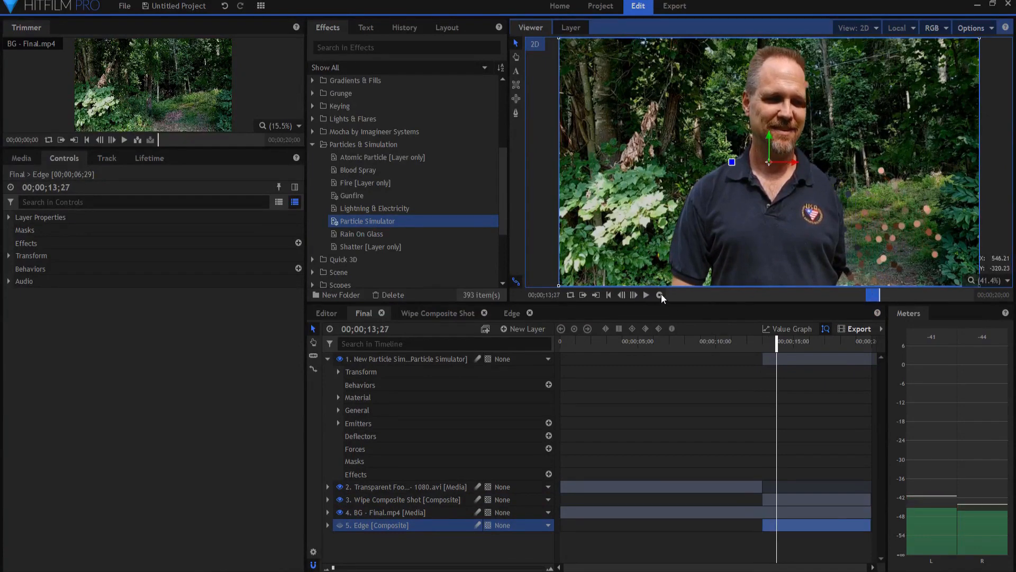
Preview the particles with the Edge layer's dark outline hidden
click(647, 294)
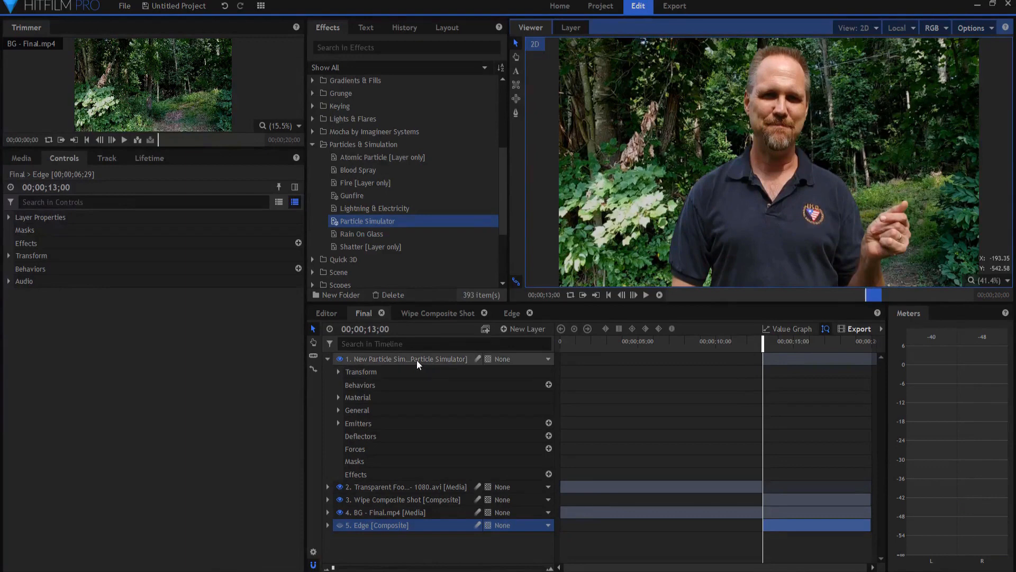
mouse_move(407, 359)
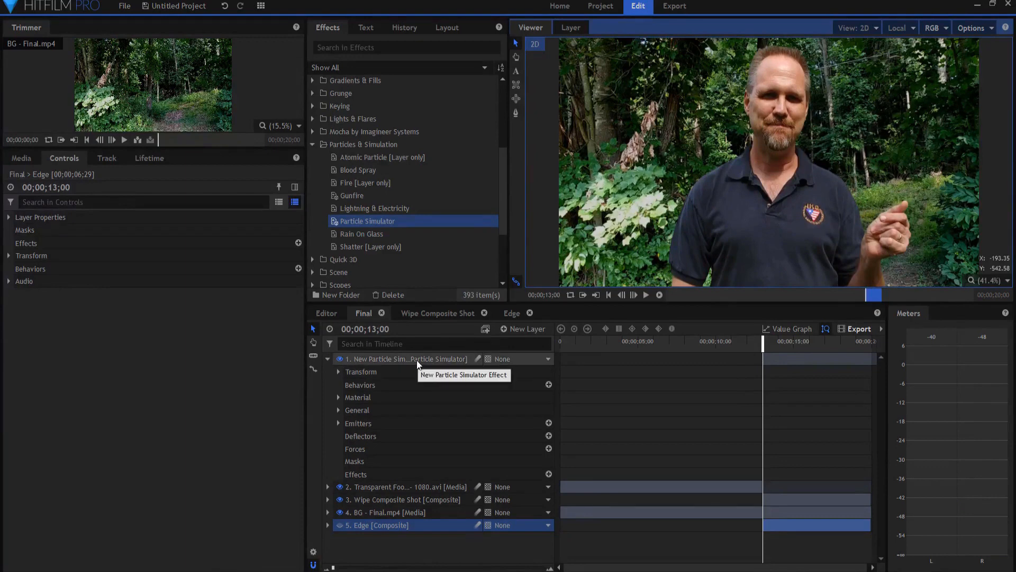
mouse_move(99, 309)
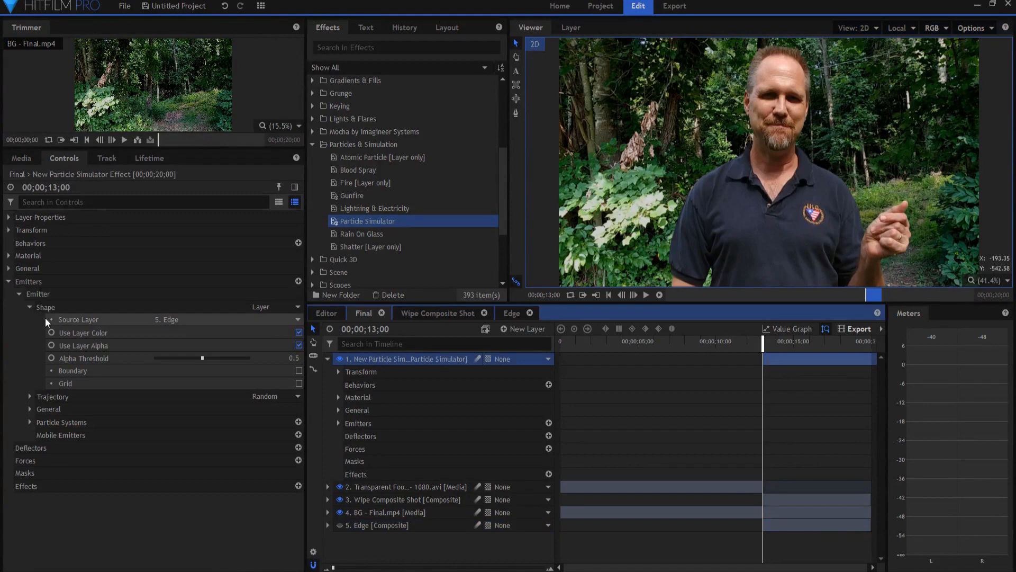
Set the particle system's Appearance Texture Source to Built-In and choose a texture
click(29, 306)
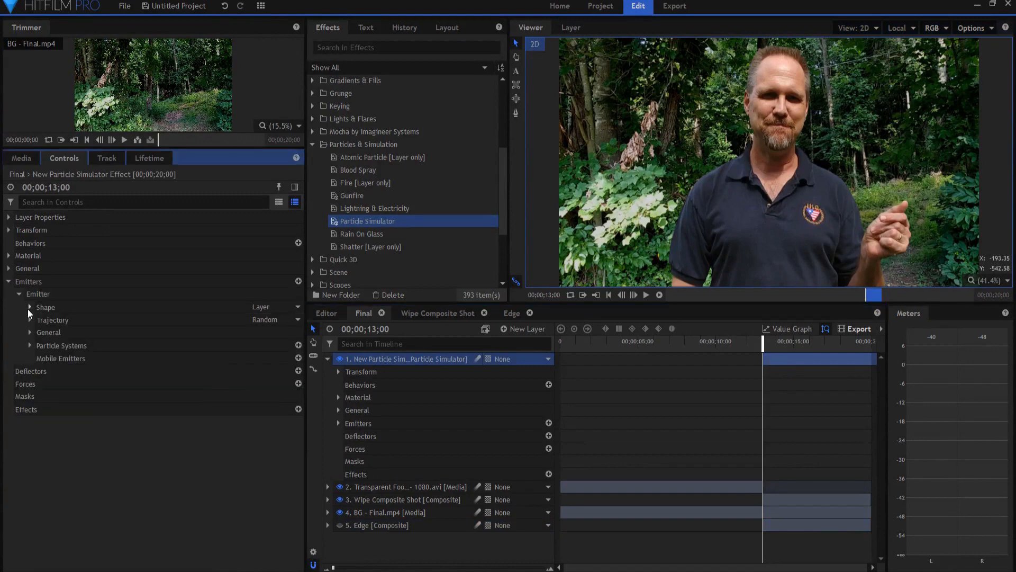
click(30, 345)
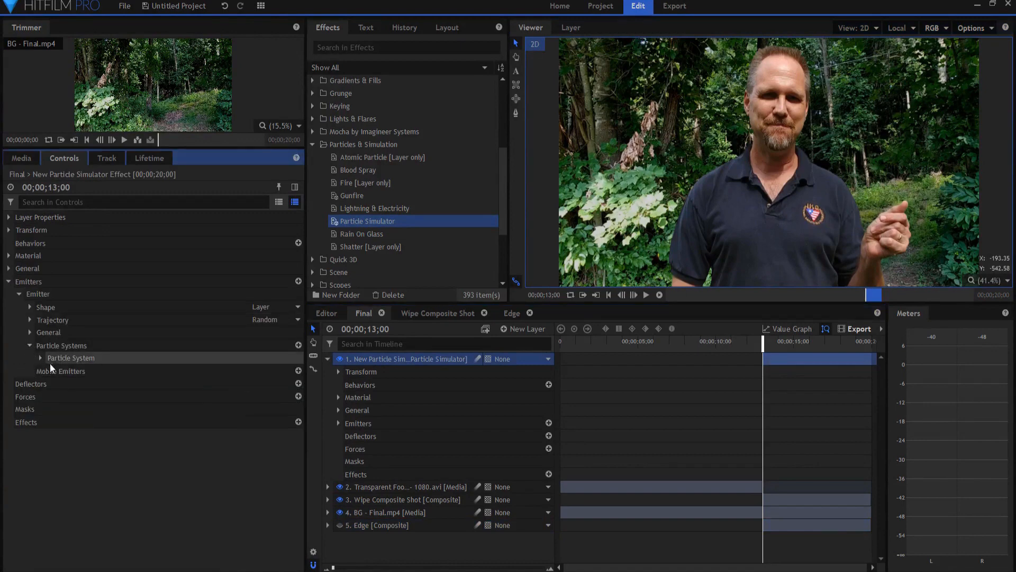
click(40, 357)
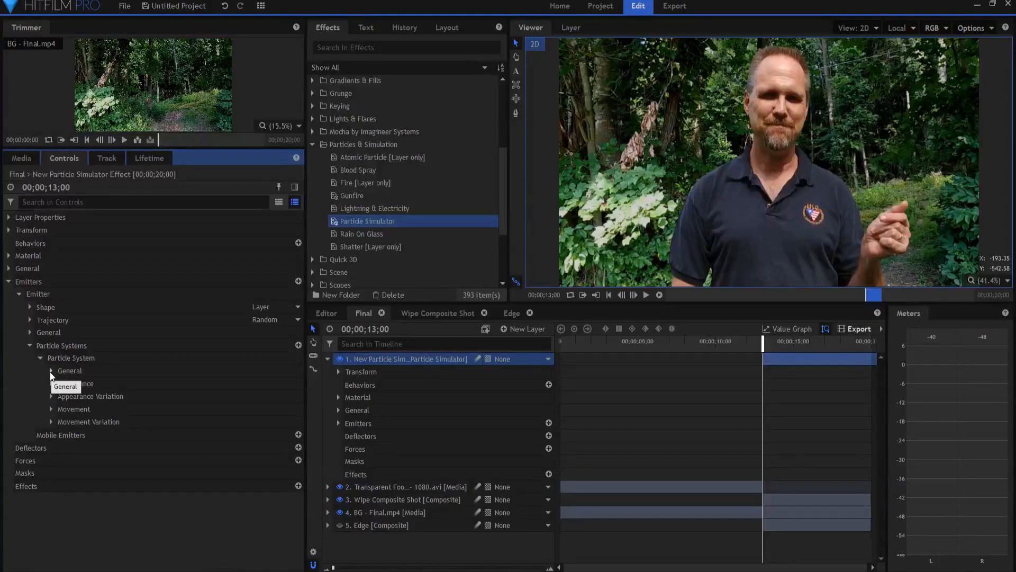
click(52, 383)
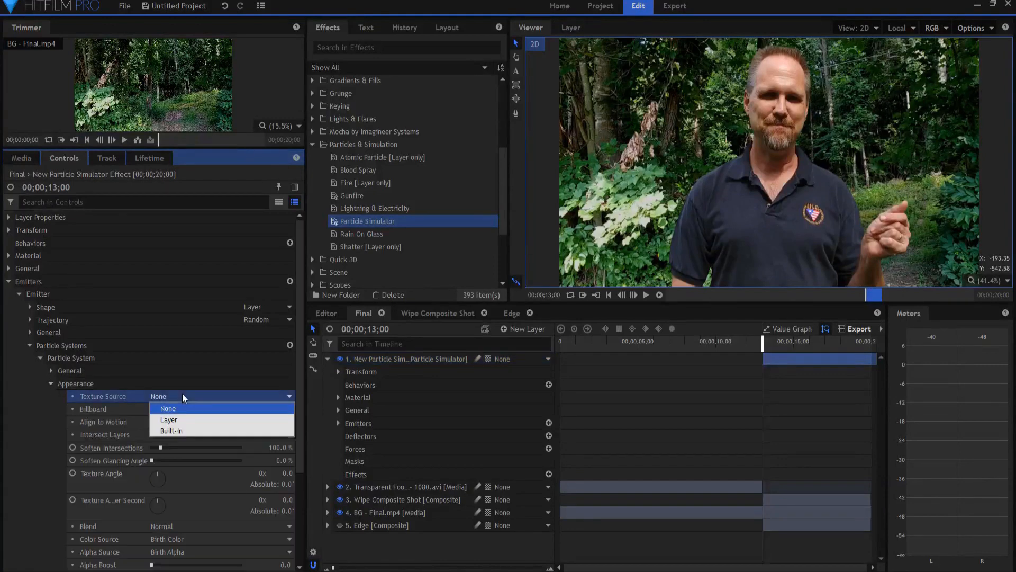
click(172, 431)
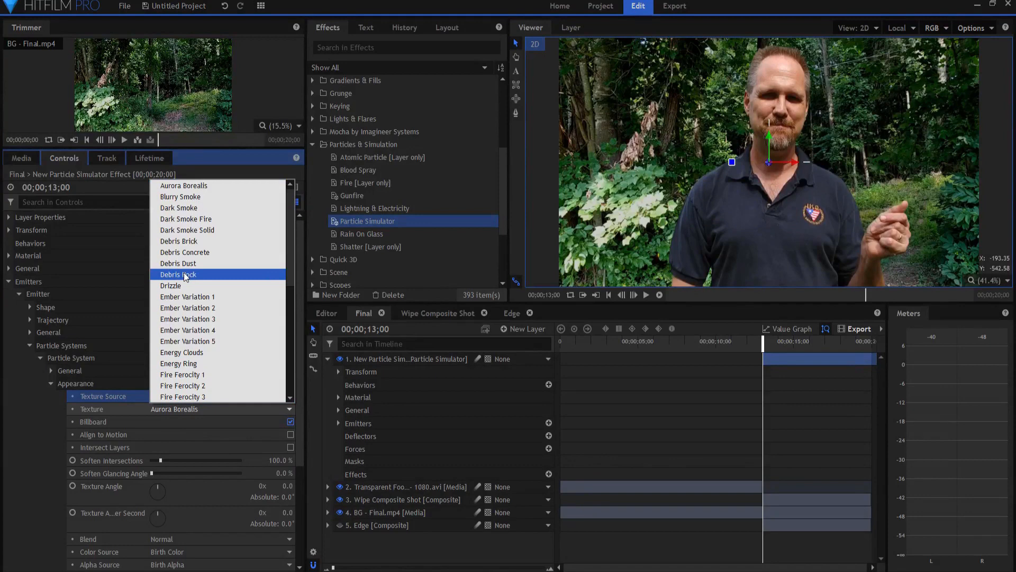
click(178, 274)
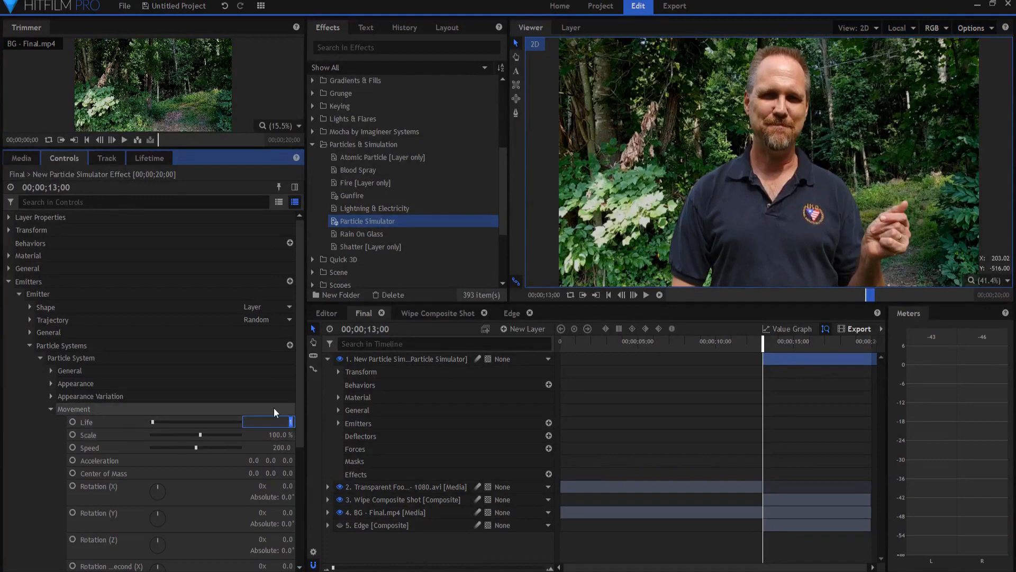
Set particle Life to 4 s, Scale to 12% and Speed to 0, then play back
click(267, 421)
text(4)
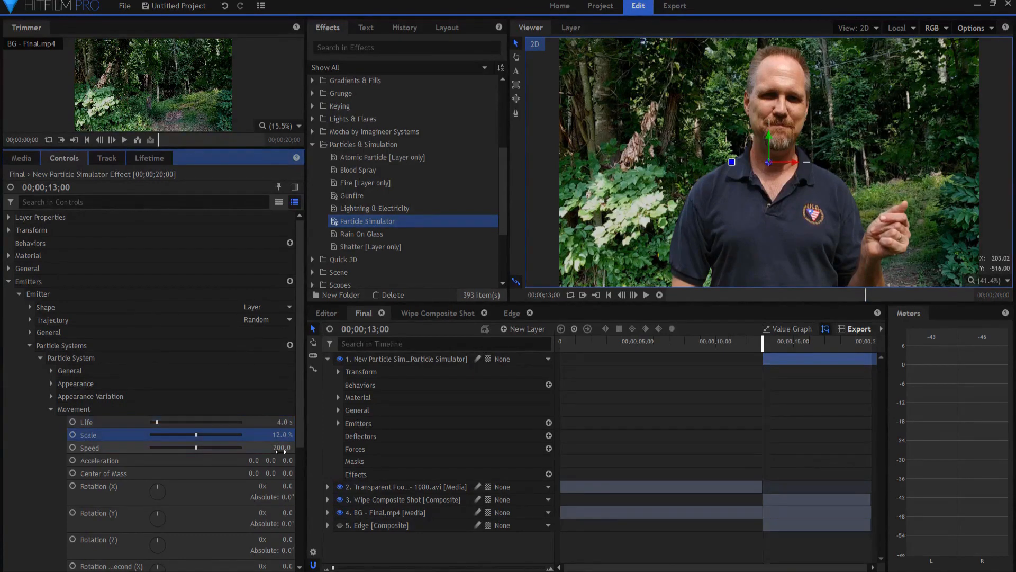
double_click(269, 448)
text(0)
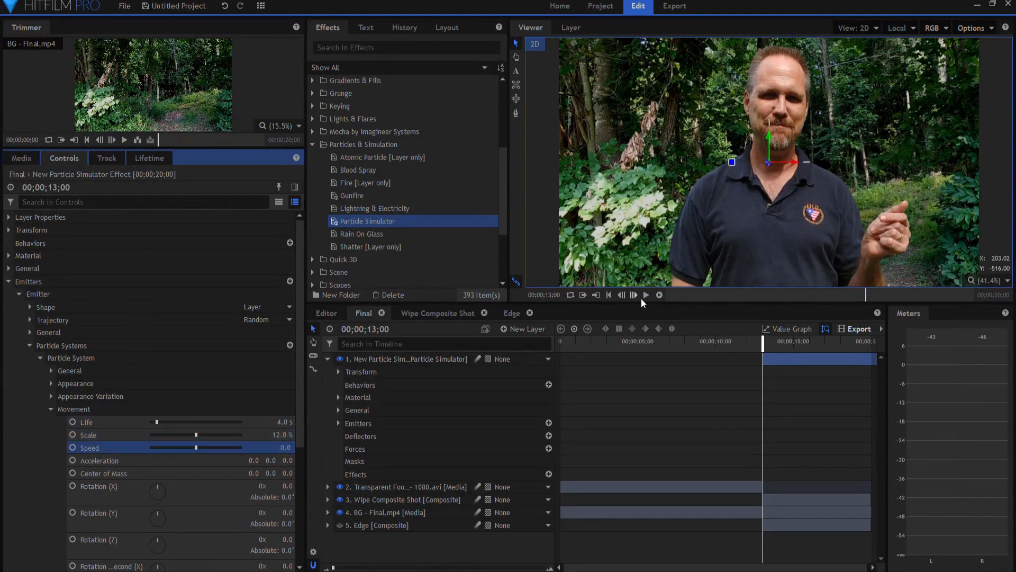
click(646, 295)
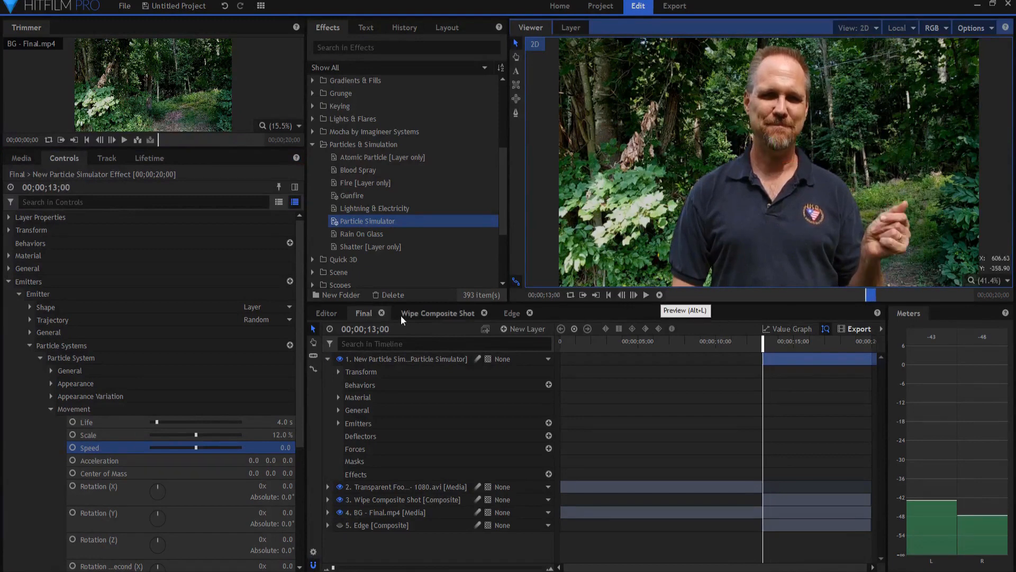
Enter 15000 Particles Per Second under General and preview the emission
click(68, 370)
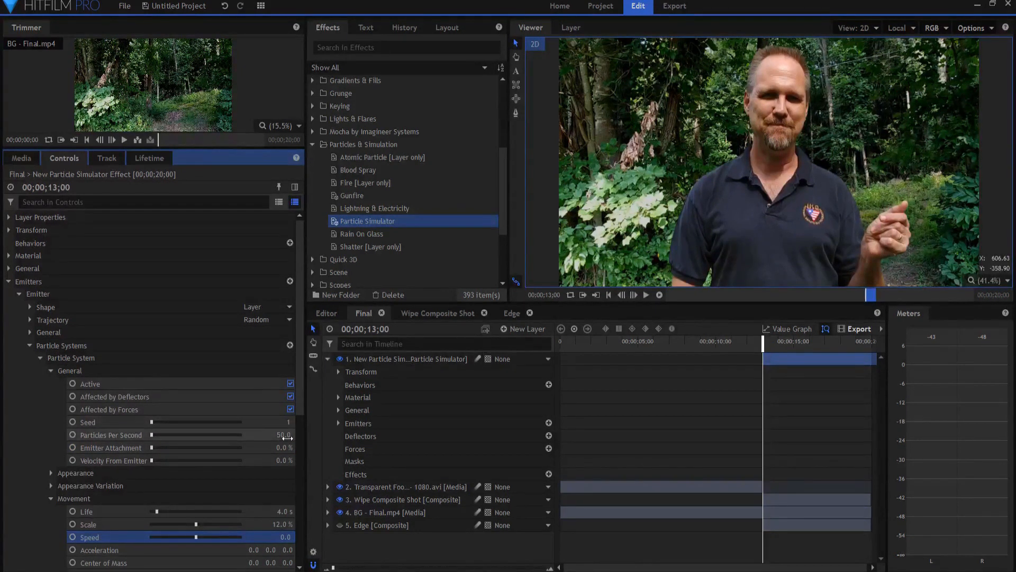
text(1500)
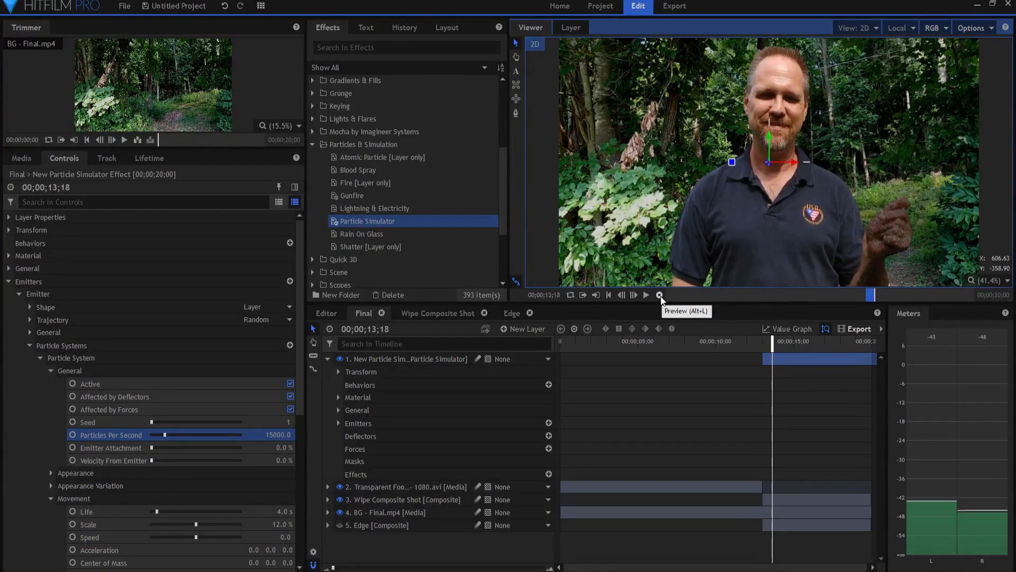
click(646, 295)
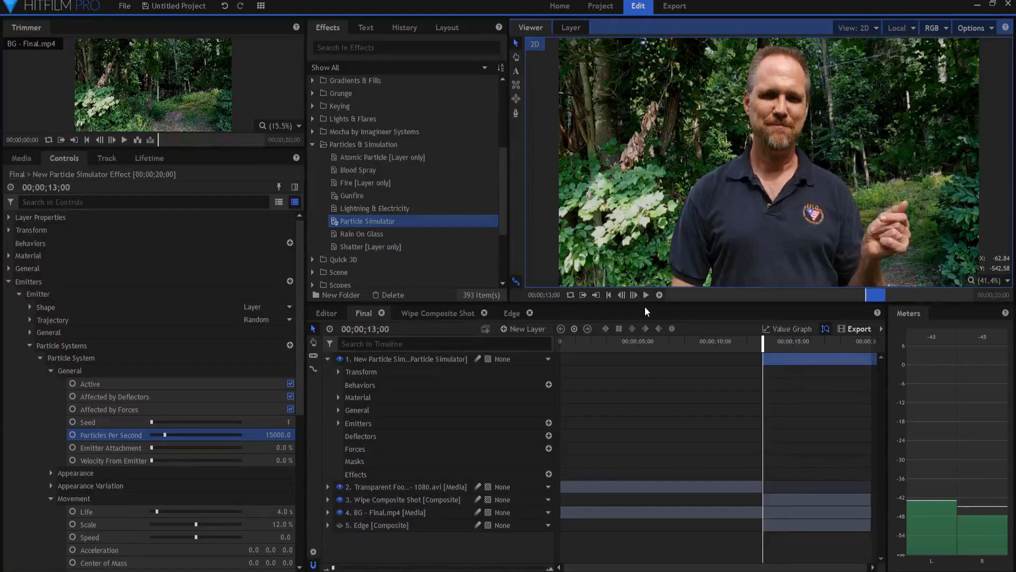
mouse_move(825, 297)
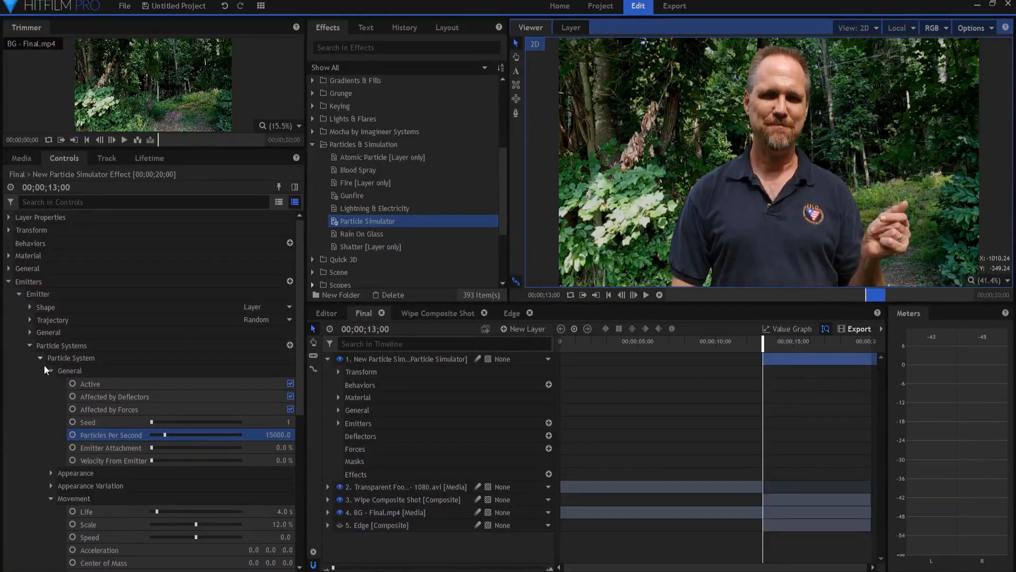
scroll(down, 3)
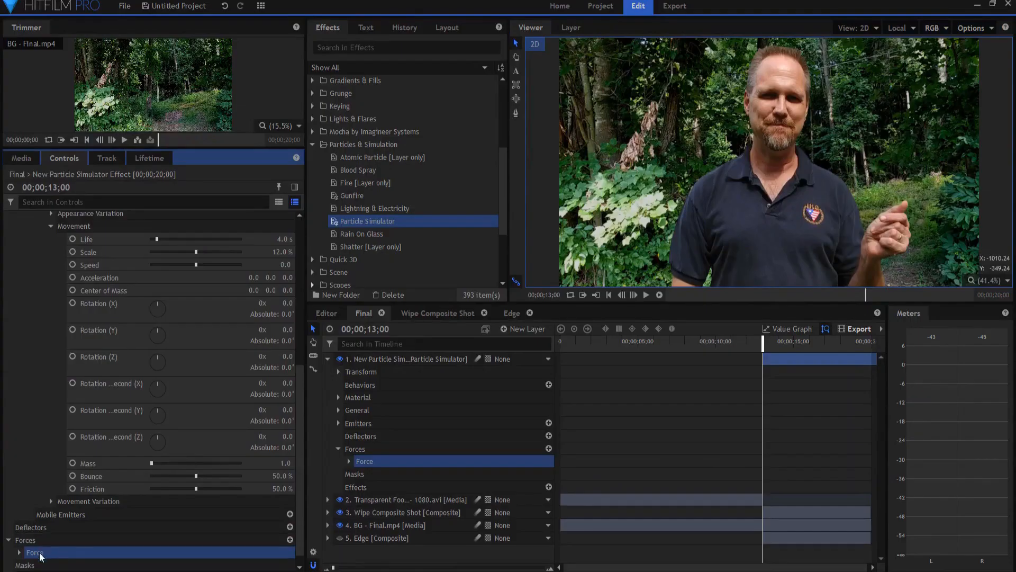
Rename the force Wind and set its Direction to -135° rotation at 4% strength
double_click(35, 552)
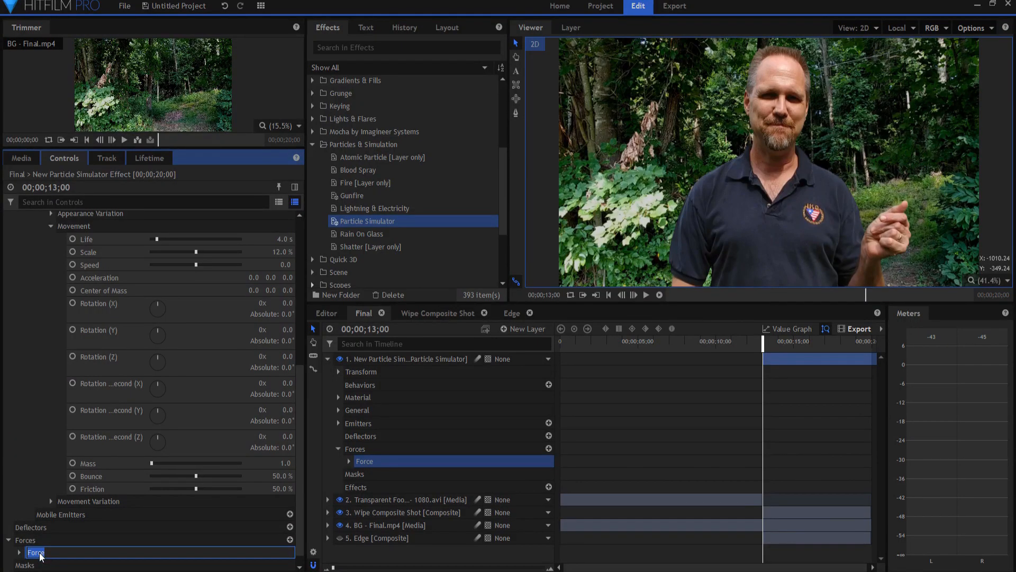
text(Wind)
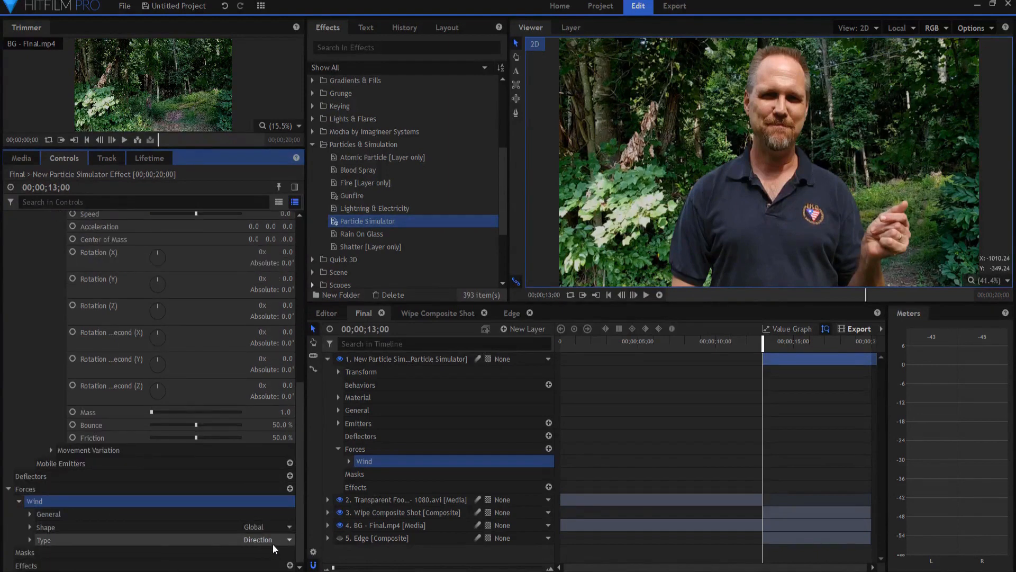
click(29, 540)
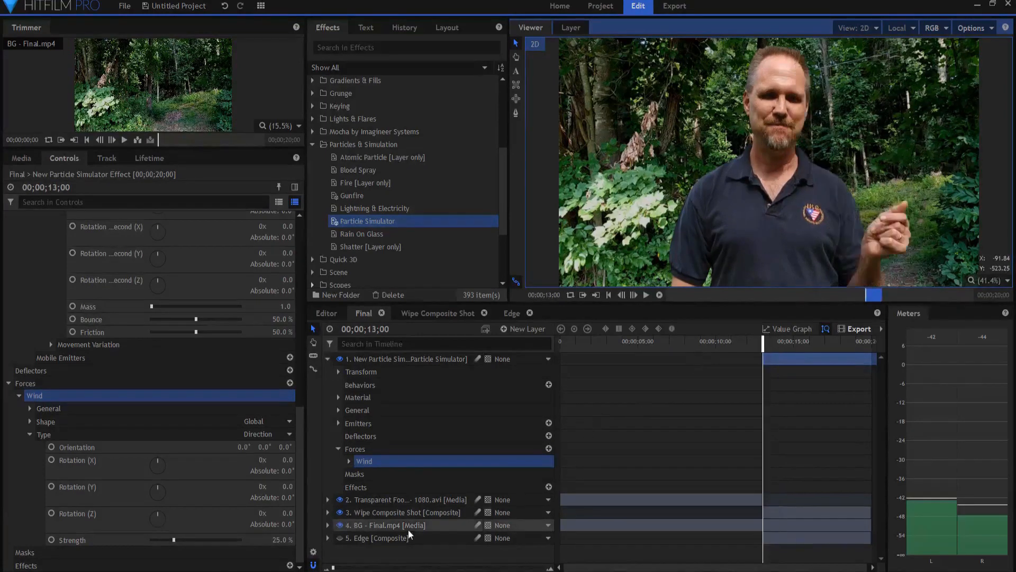
click(280, 513)
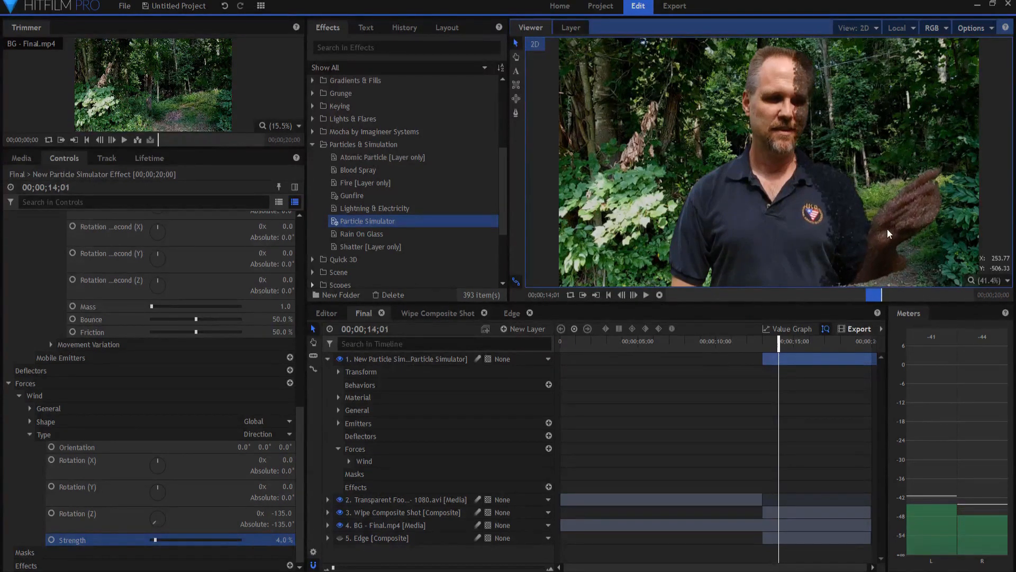
click(644, 294)
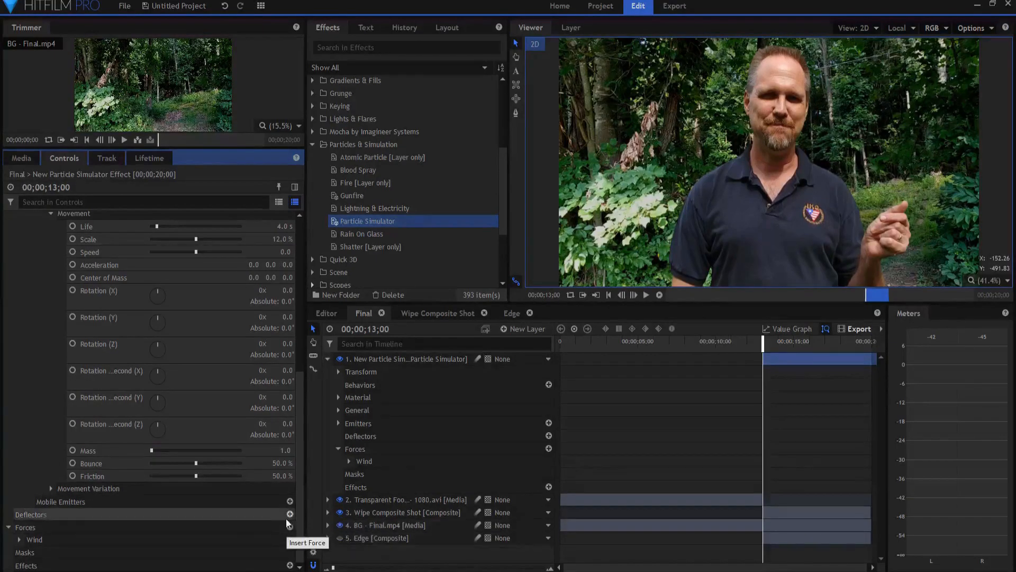
Insert a force named Turbulence of Turbulence type, 4% strength and 20% smooth
click(289, 514)
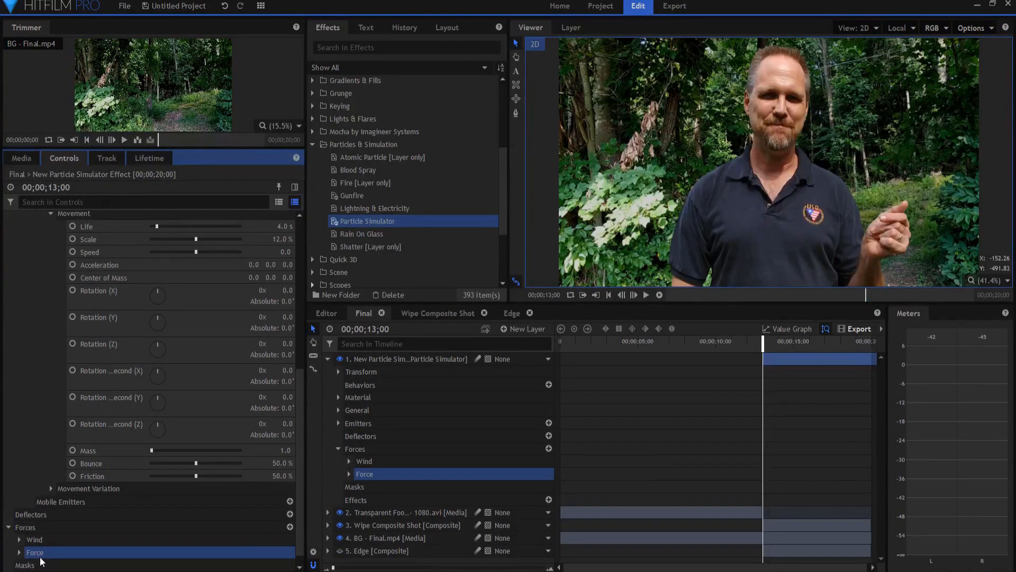
double_click(35, 553)
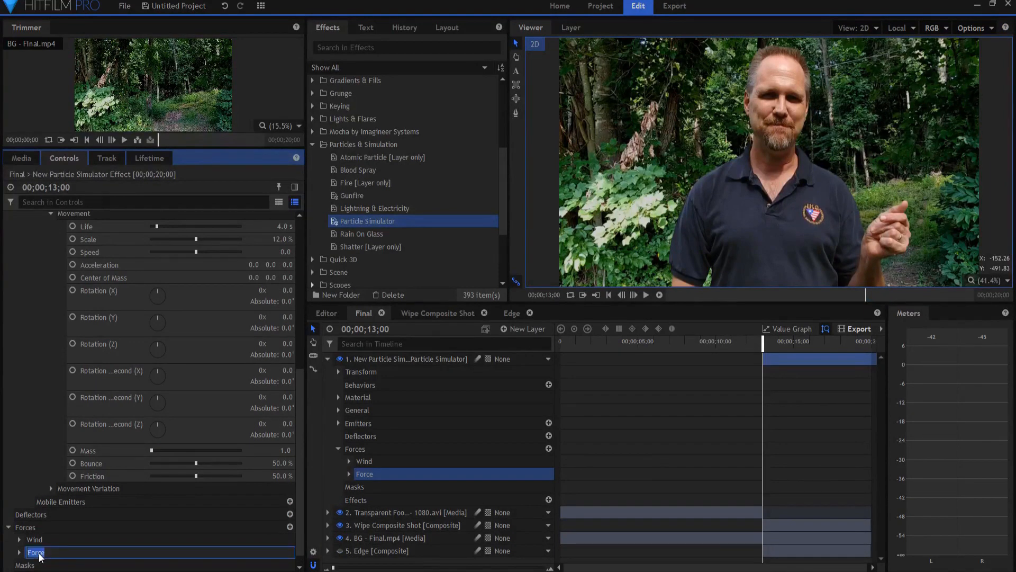
text(Tub)
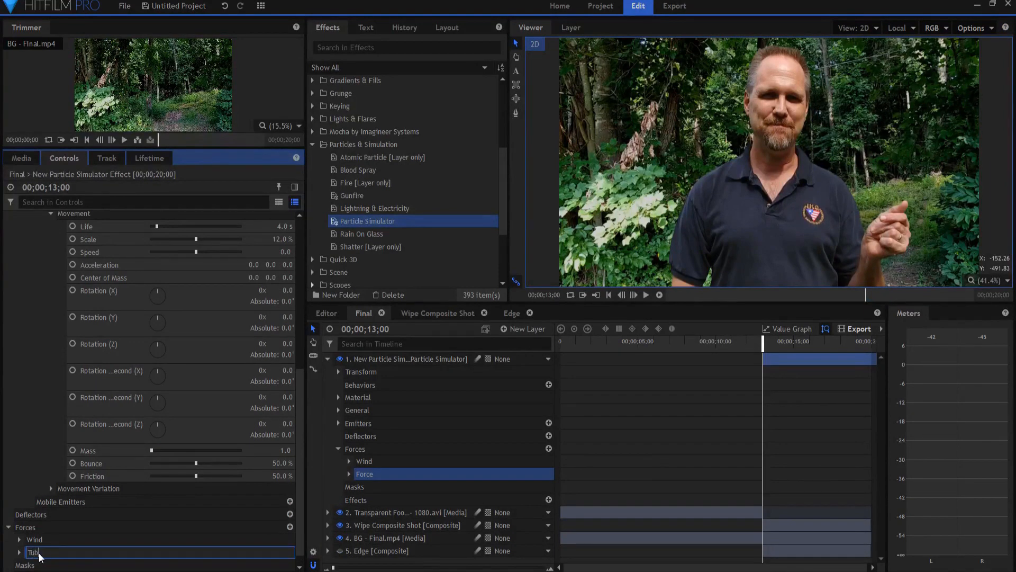
text(Turbulence)
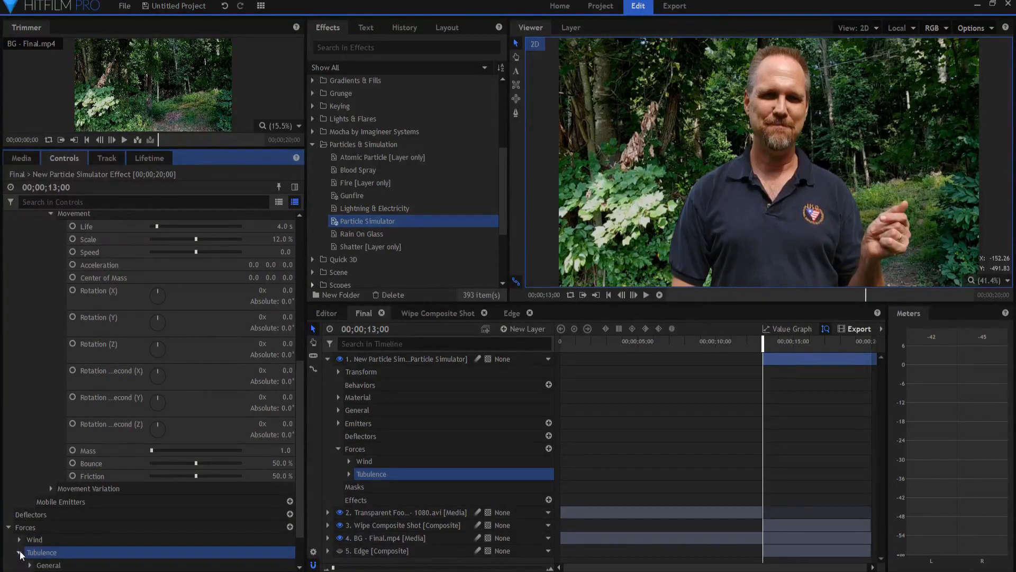
click(20, 552)
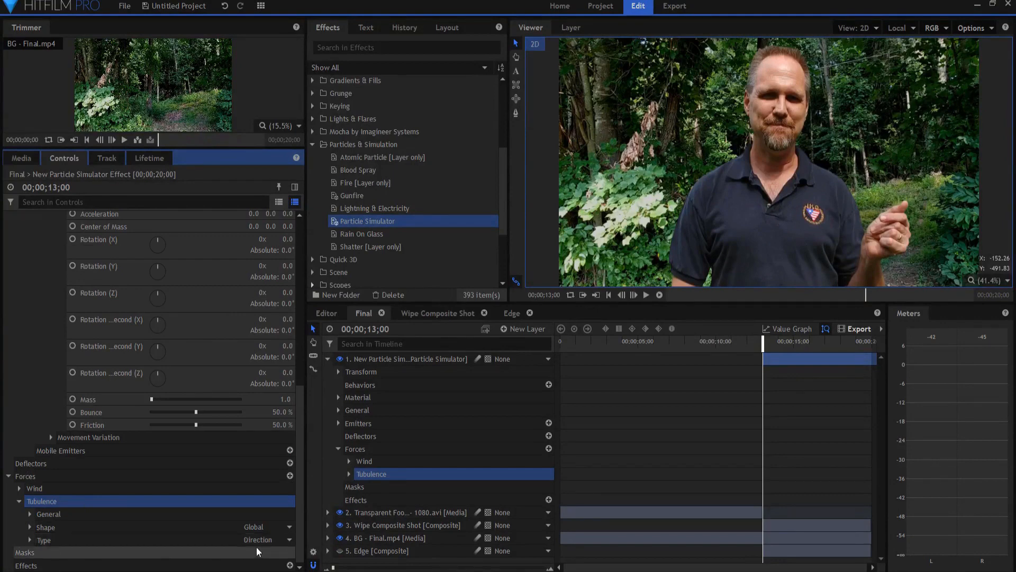
click(266, 539)
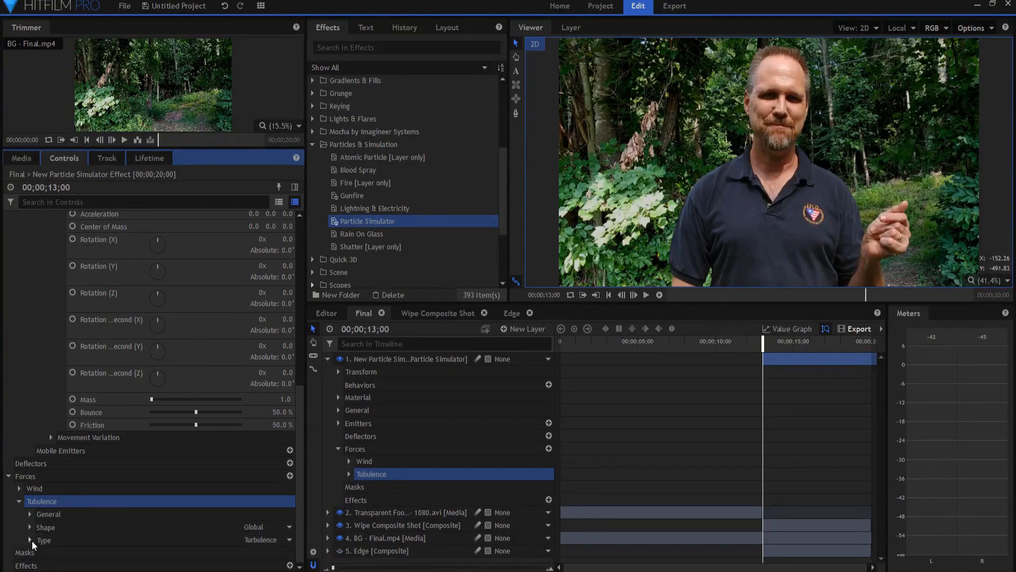
click(29, 540)
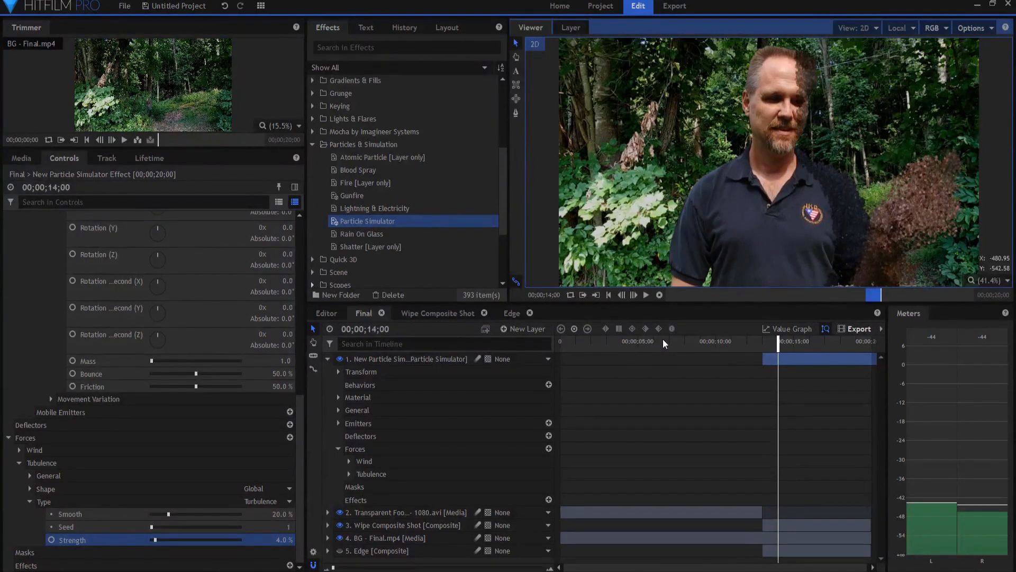
click(645, 295)
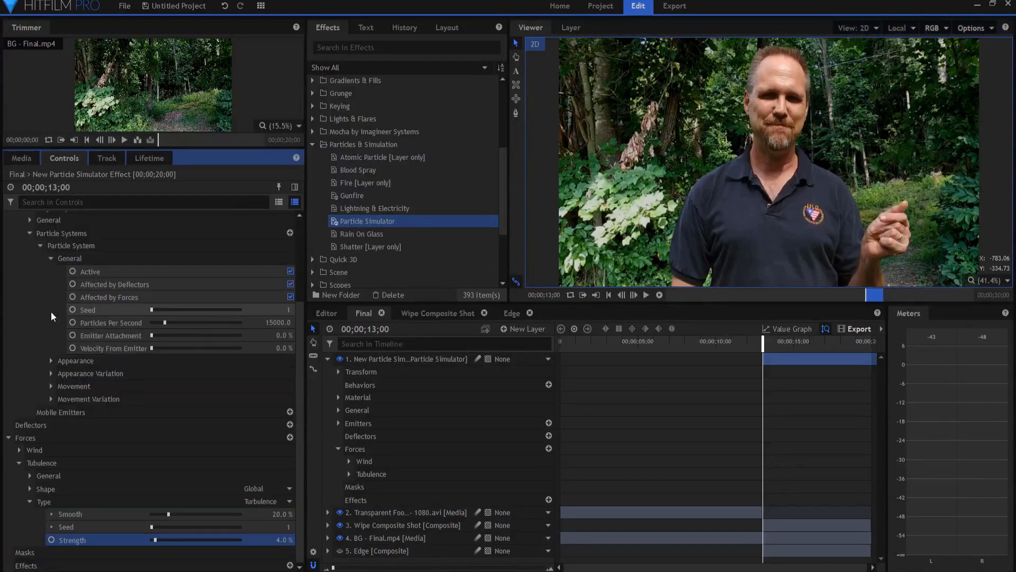
Set movement variation to 1 s life, 3% scale and speed 10, then preview the dissolve
click(51, 398)
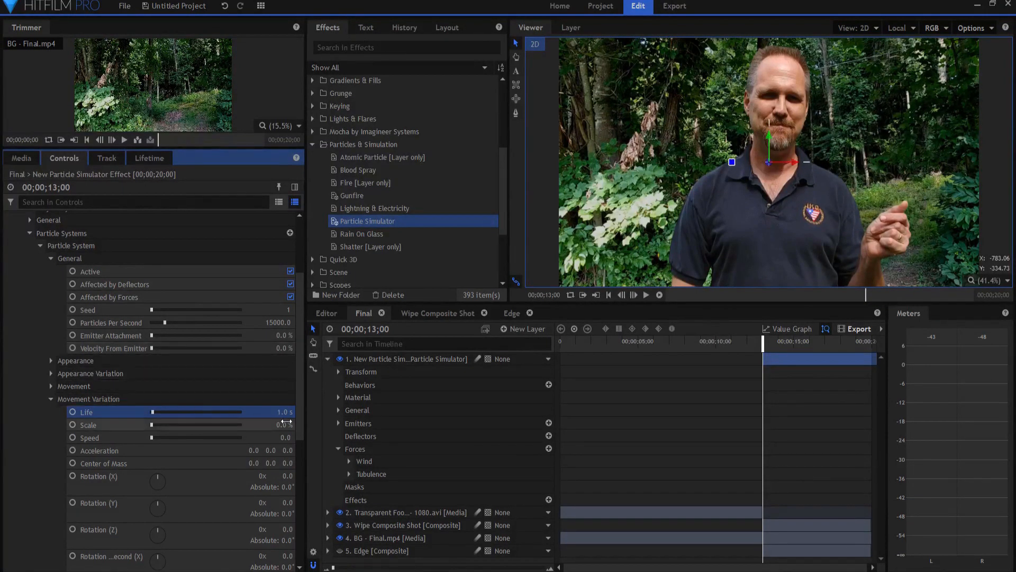
mouse_move(282, 424)
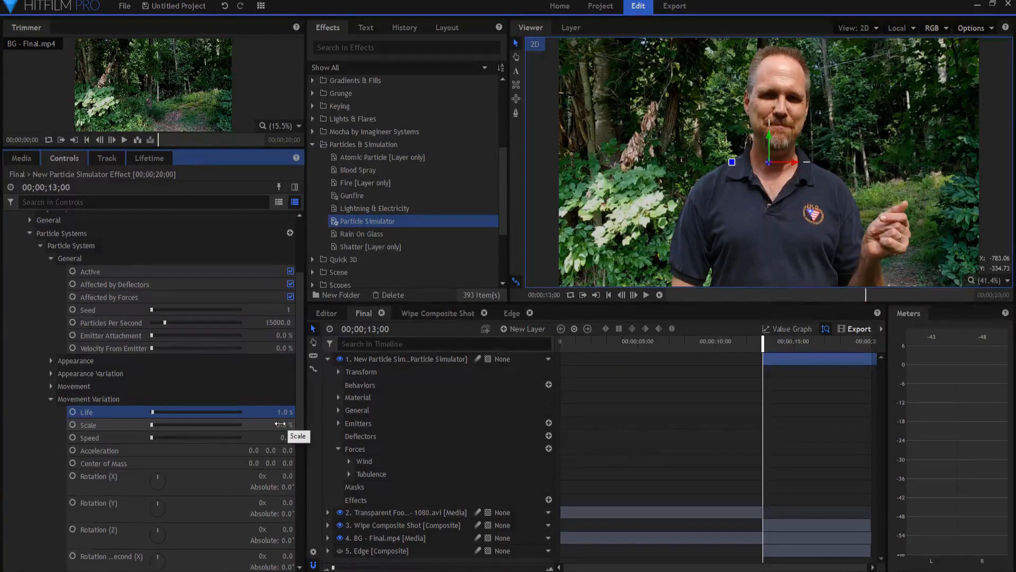
click(272, 425)
text(10)
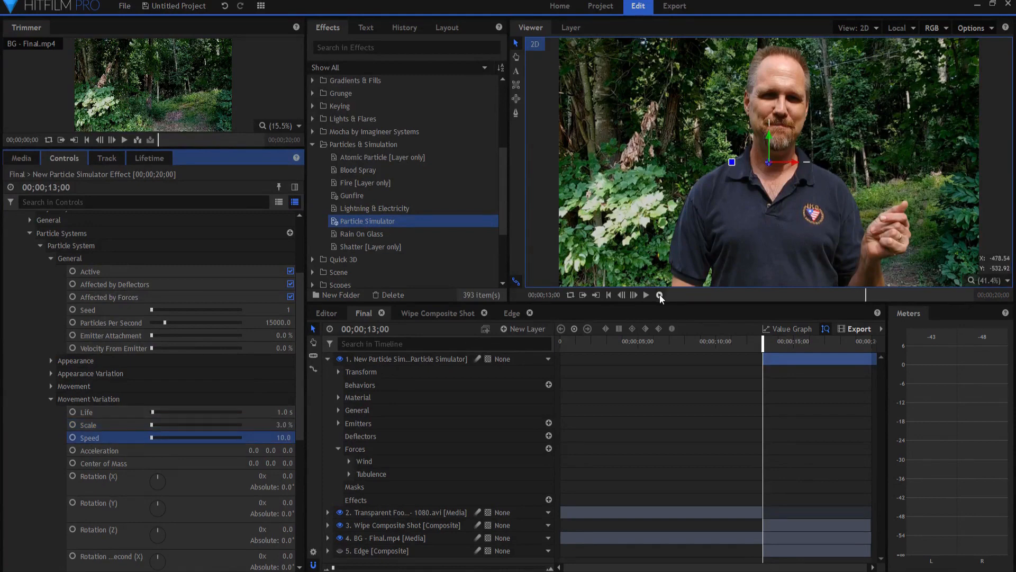
click(646, 295)
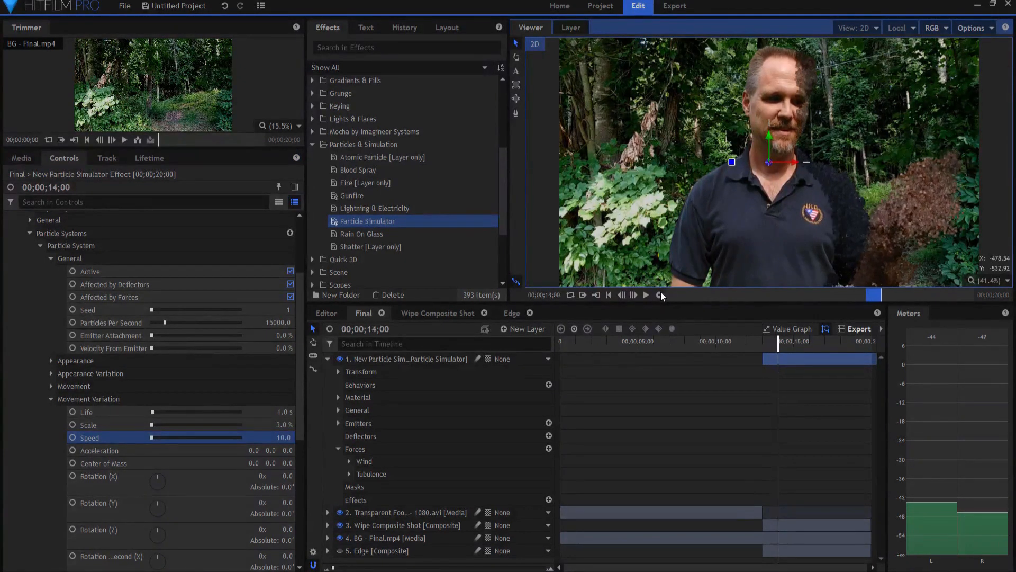
click(646, 294)
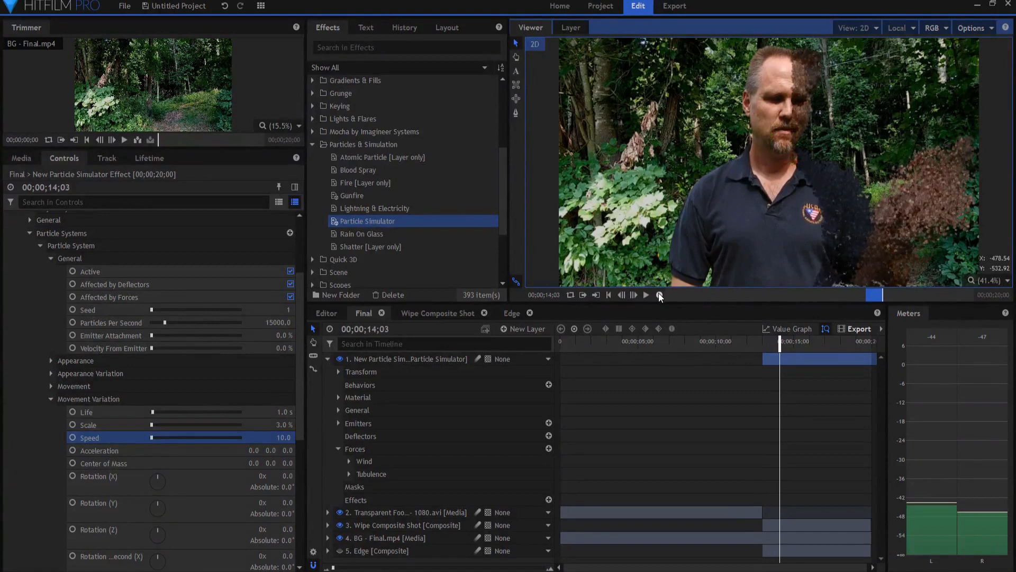
mouse_move(659, 295)
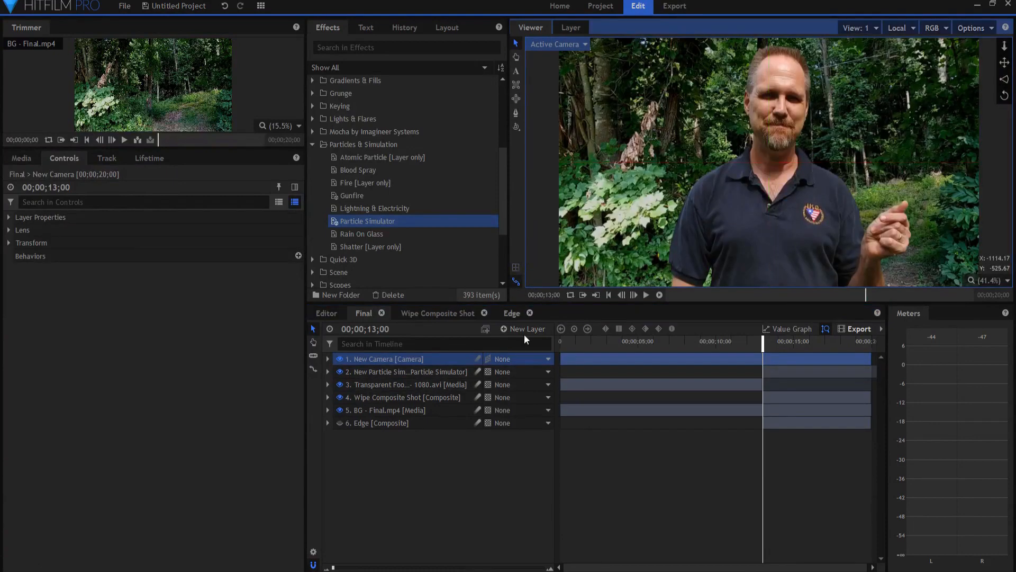
Add a new light layer and place it beneath the camera layer
click(527, 329)
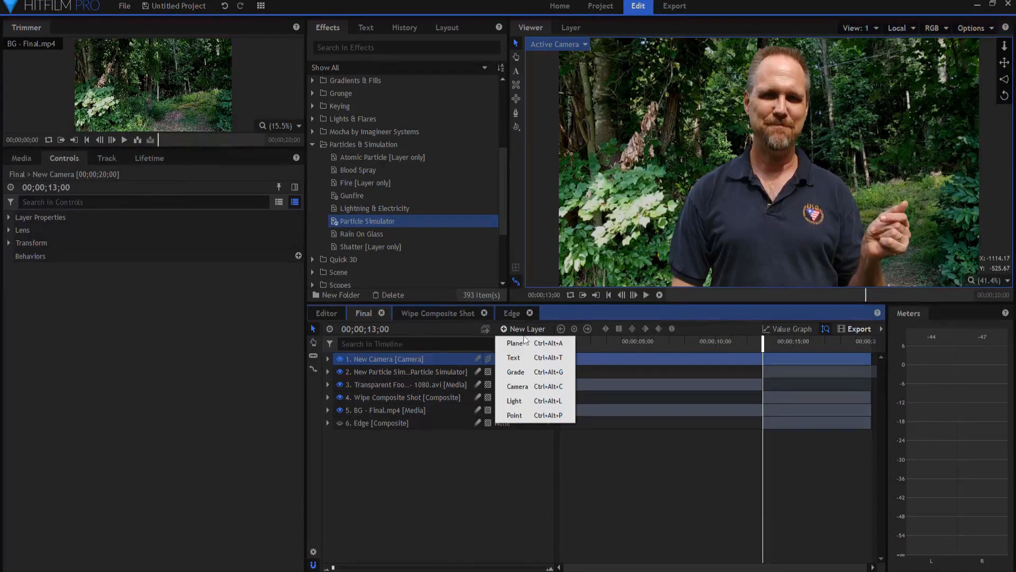
click(513, 400)
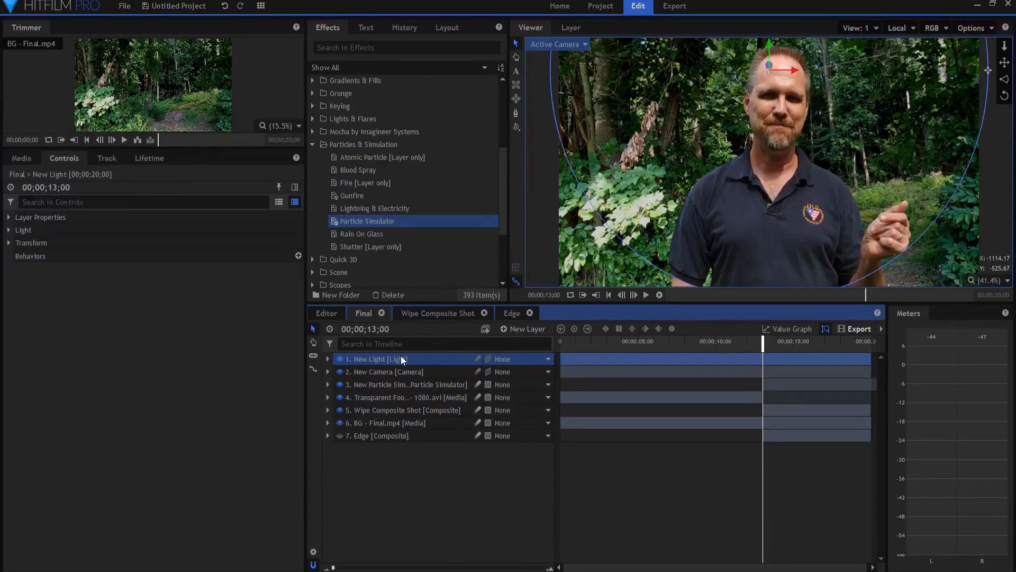
drag(376, 358, 376, 371)
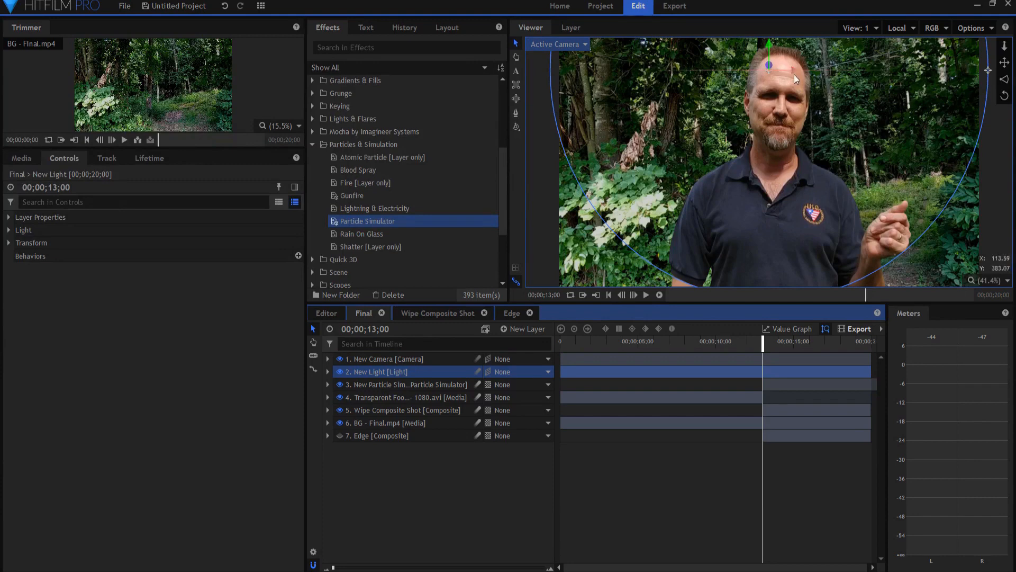
Move the light's position to 113.5, 7458, 7085, above and in front of the presenter
drag(768, 67, 794, 69)
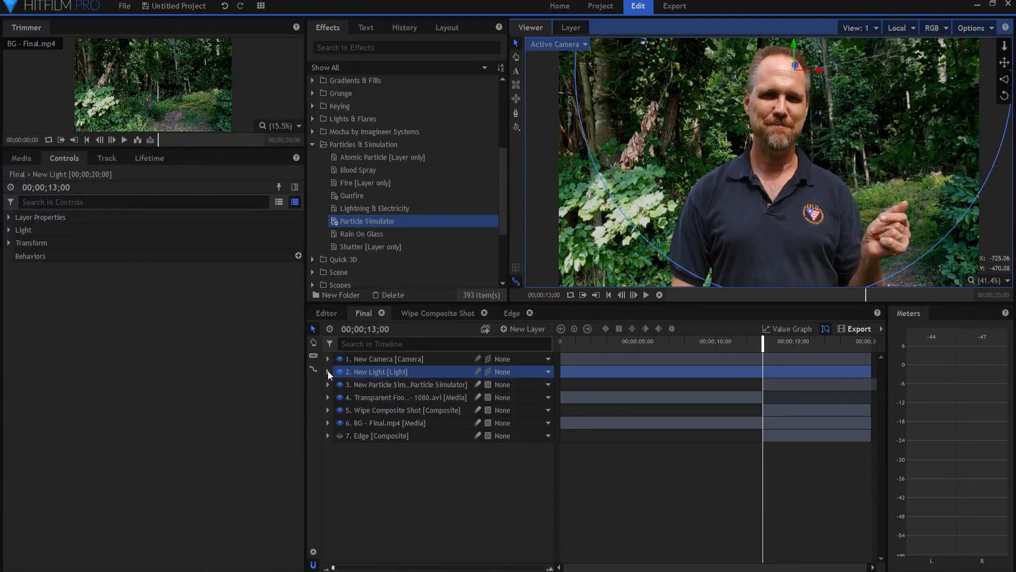
click(328, 372)
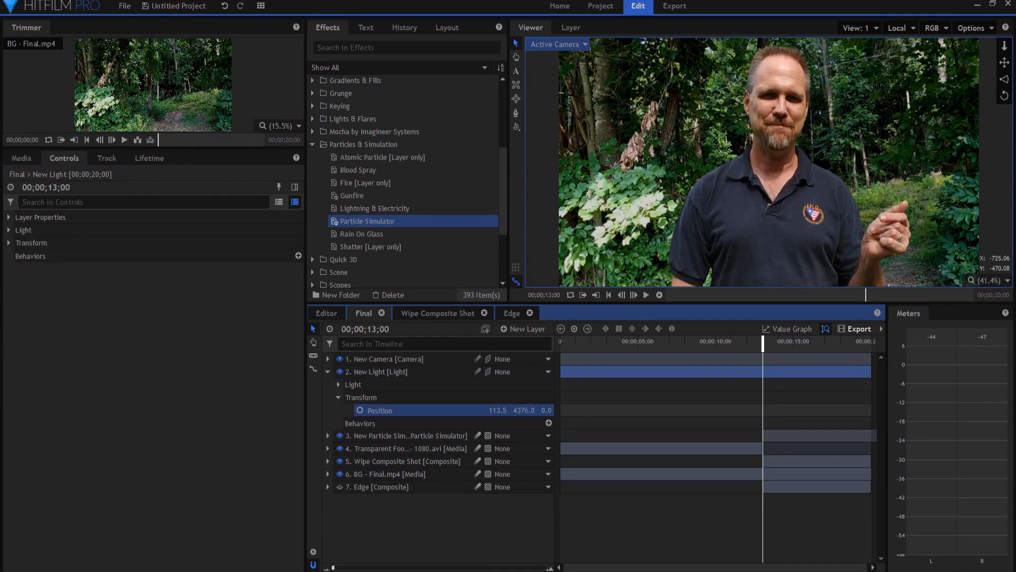
drag(525, 410, 548, 410)
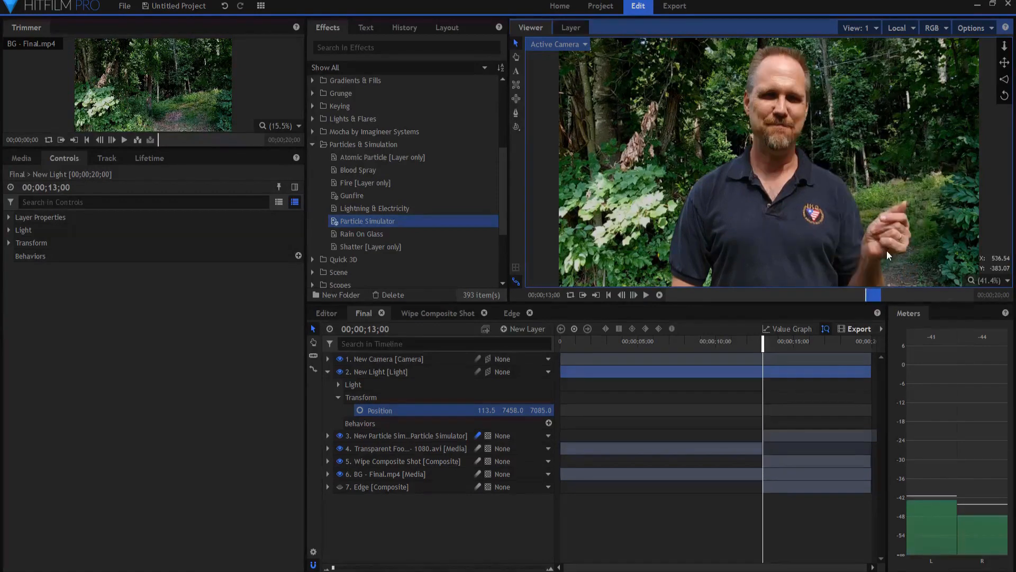
mouse_move(926, 214)
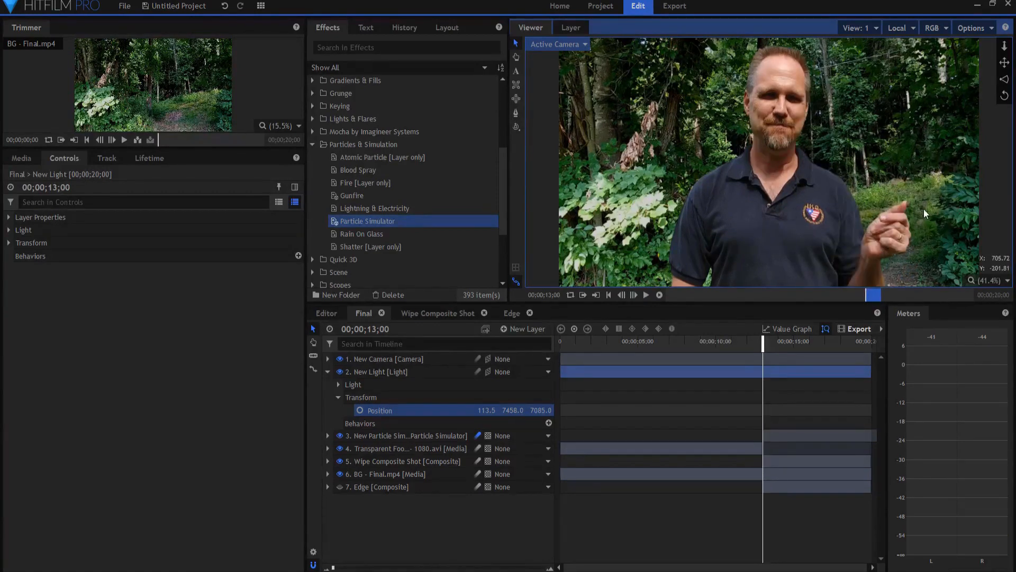
mouse_move(981, 133)
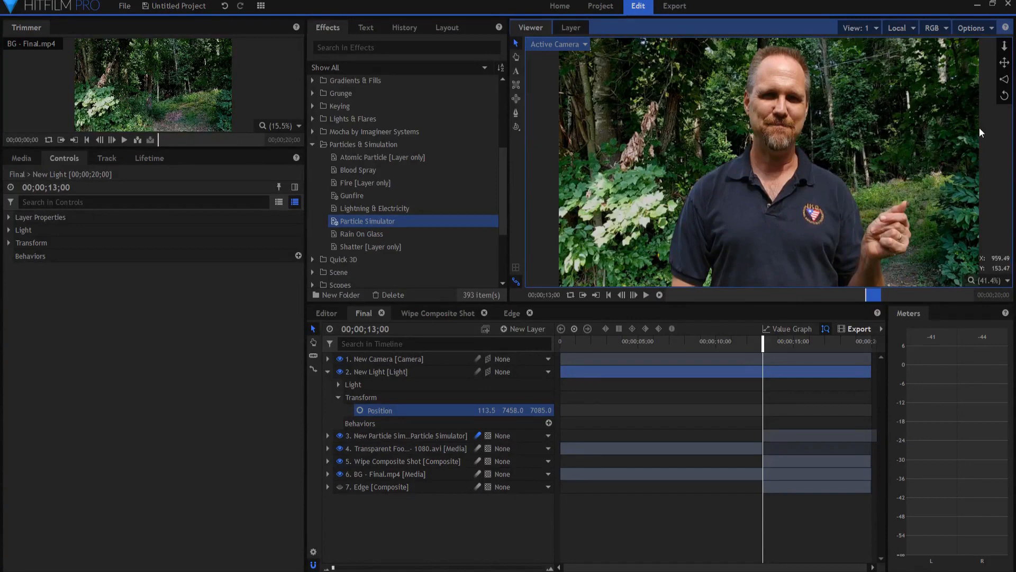
mouse_move(608, 285)
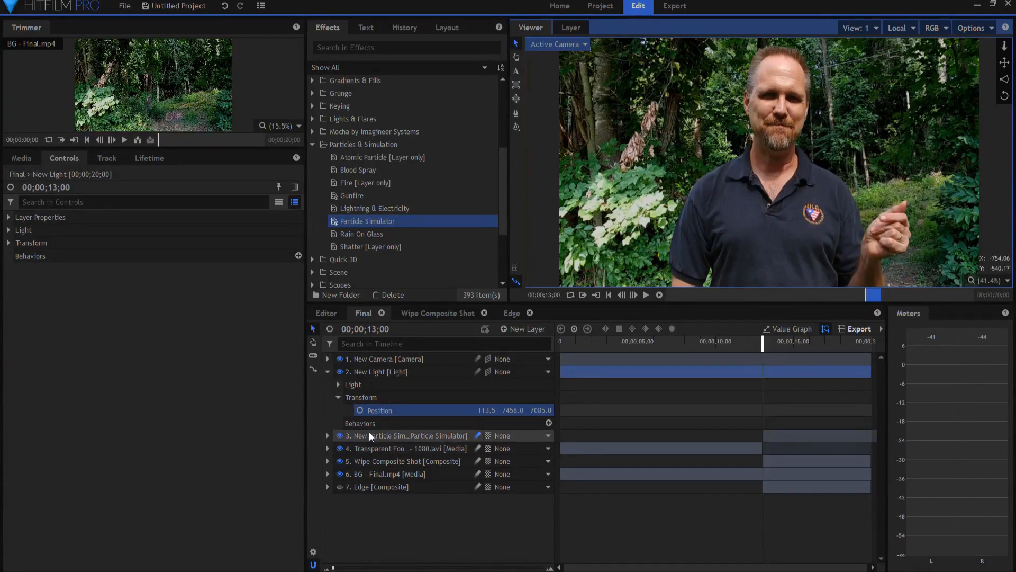
On the Particle Simulator's Lifetime Scale, set the death point to 0% so particles shrink away
click(401, 435)
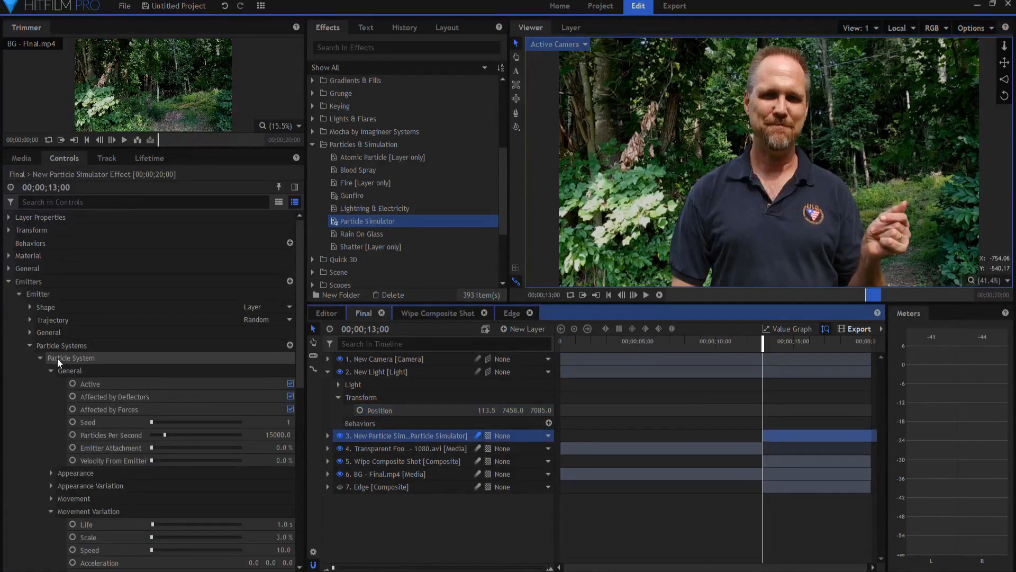
click(148, 158)
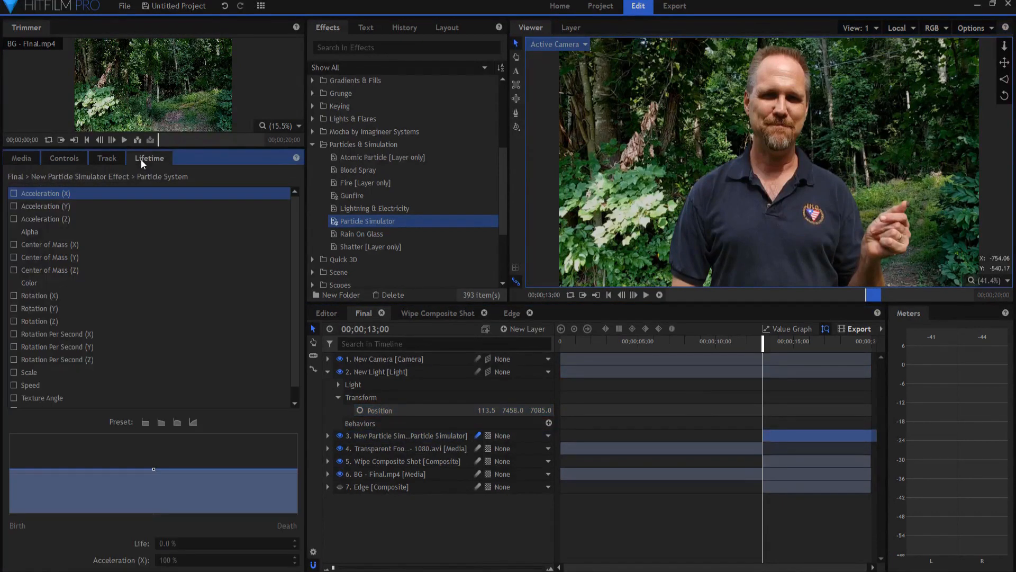
mouse_move(29, 373)
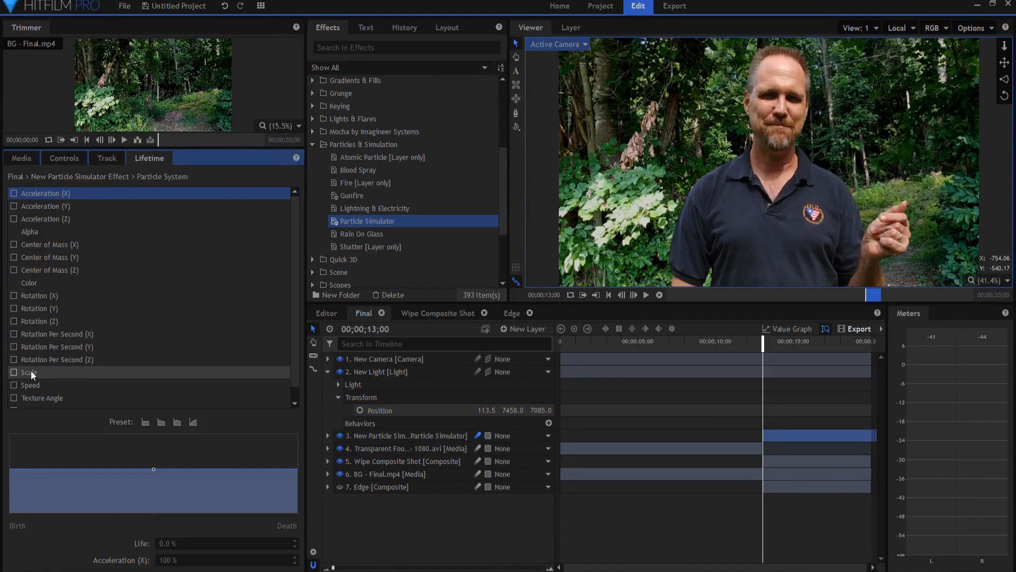
click(29, 372)
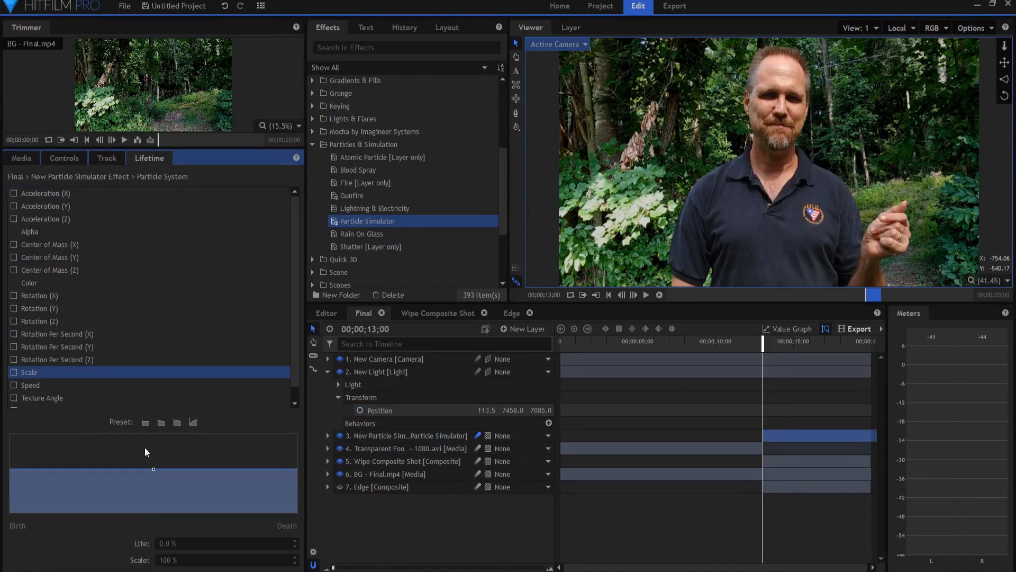
mouse_move(145, 422)
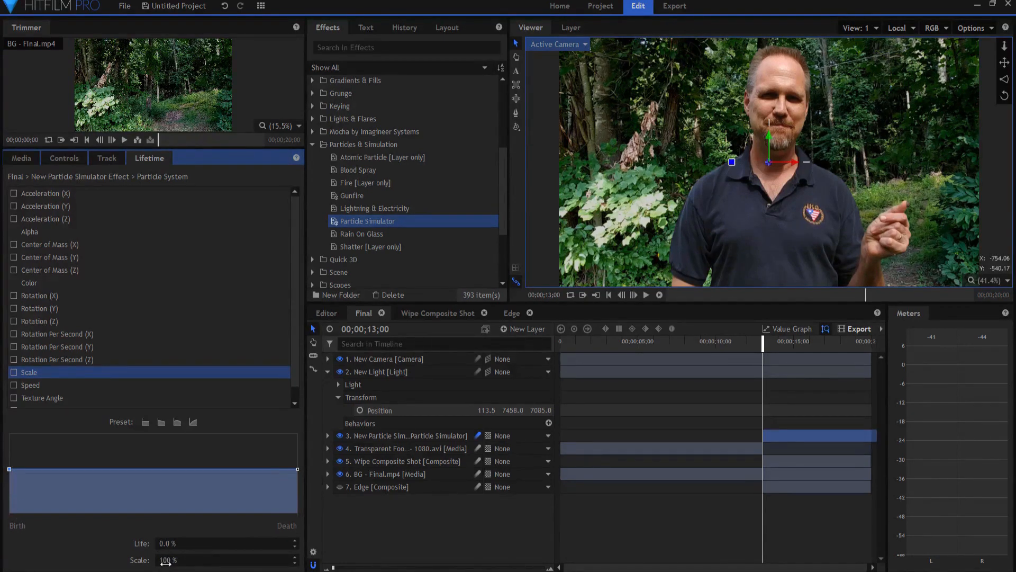
drag(9, 470, 298, 470)
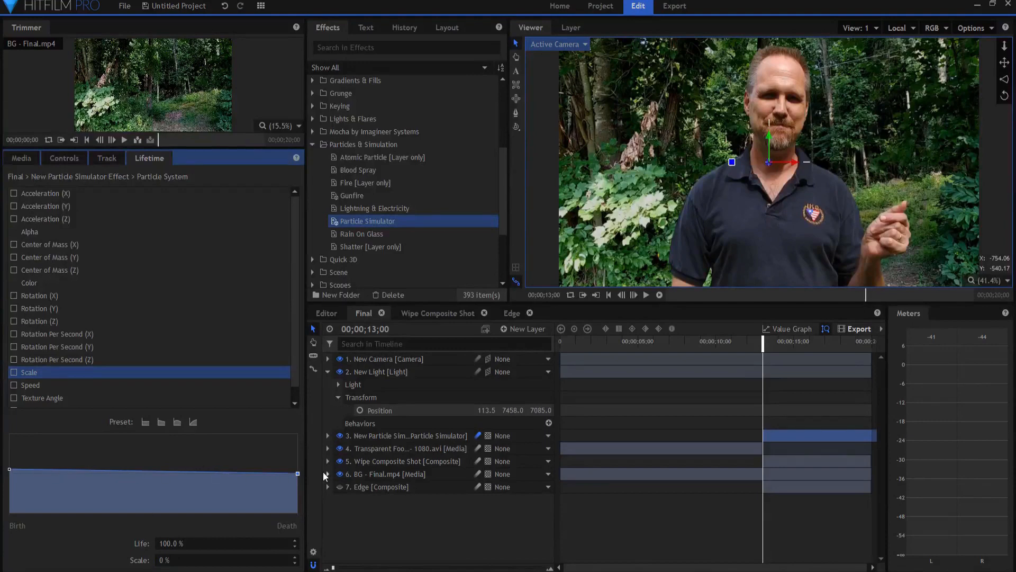
mouse_move(327, 474)
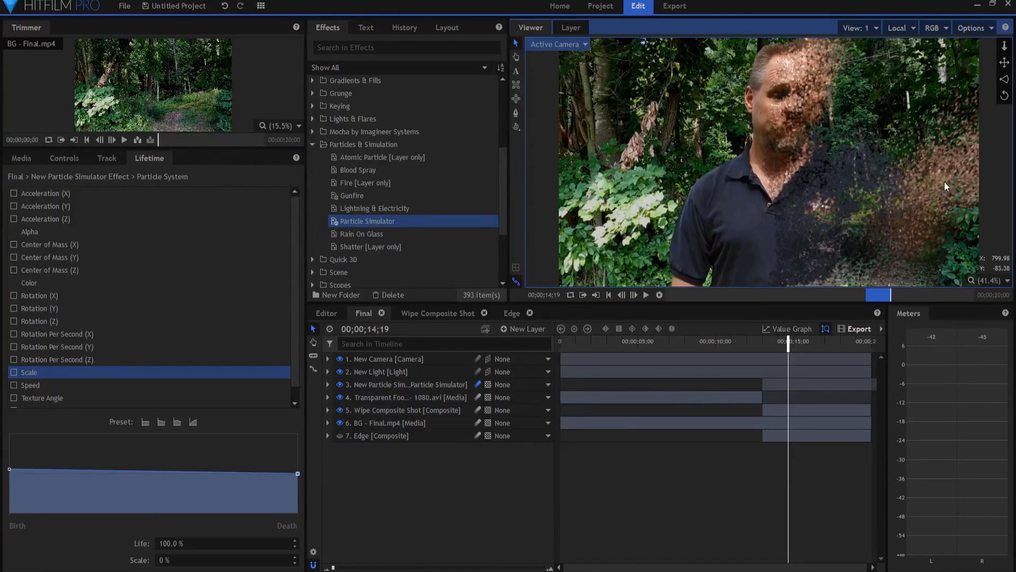
mouse_move(826, 187)
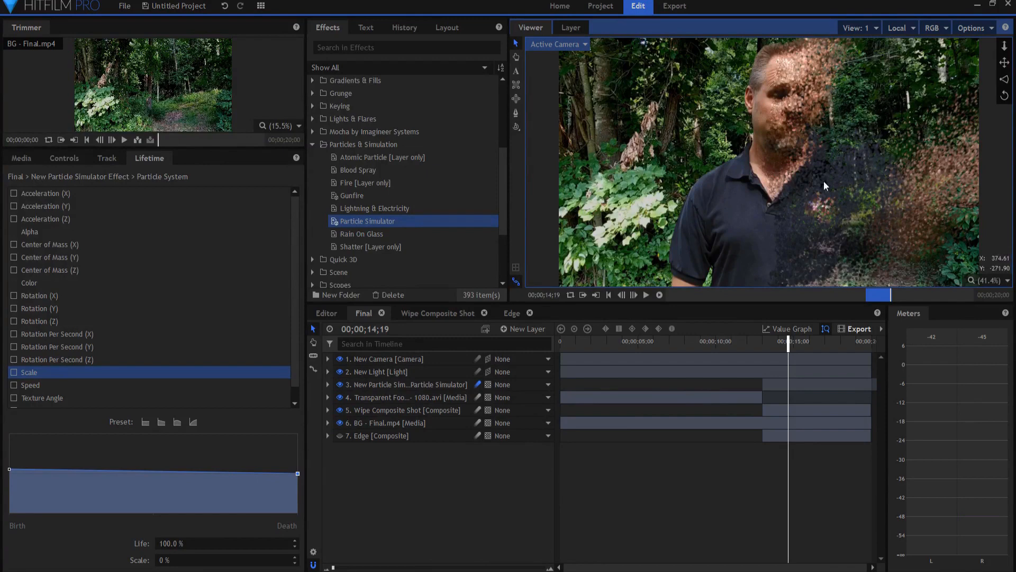
mouse_move(914, 223)
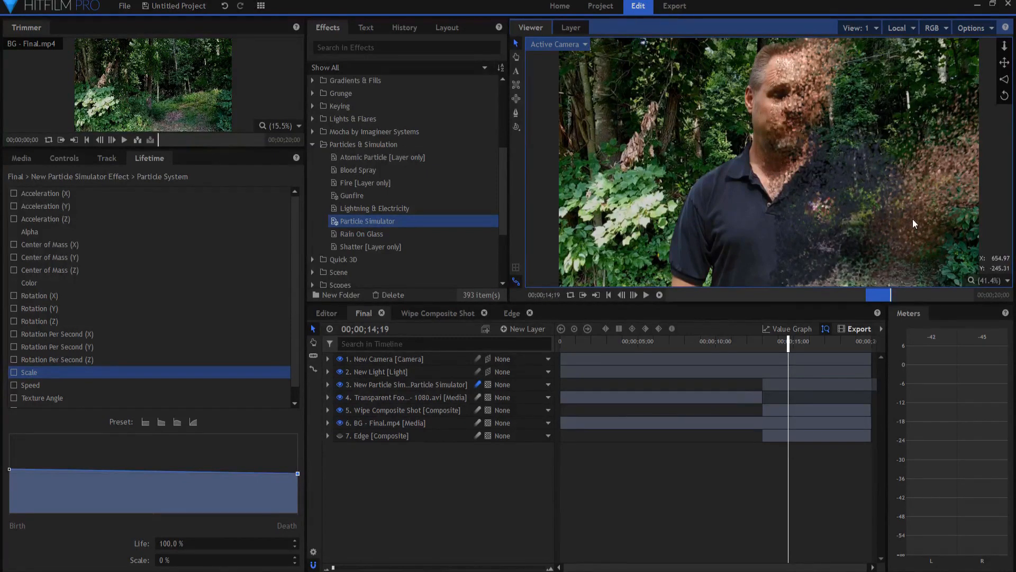
mouse_move(933, 192)
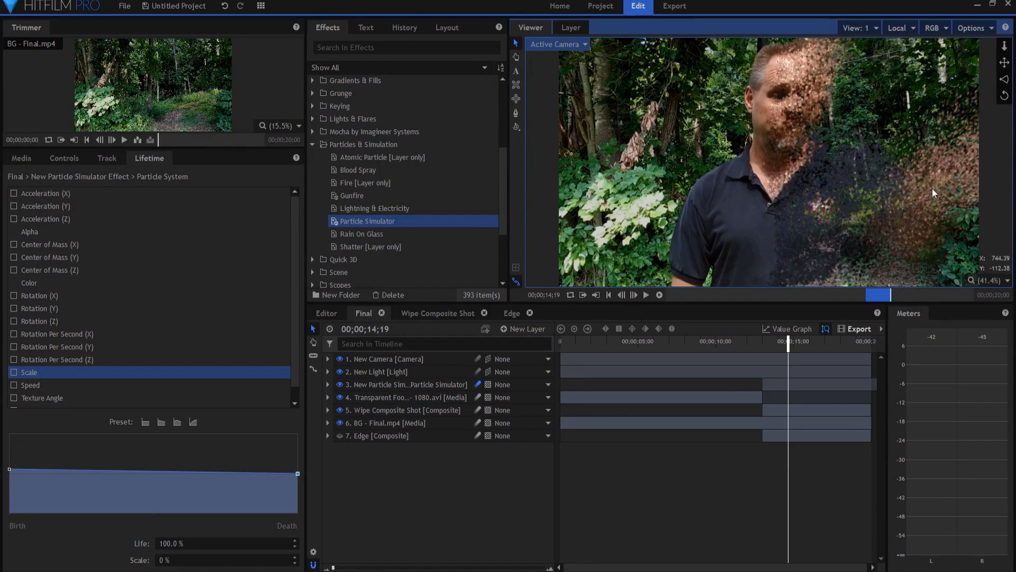
mouse_move(918, 214)
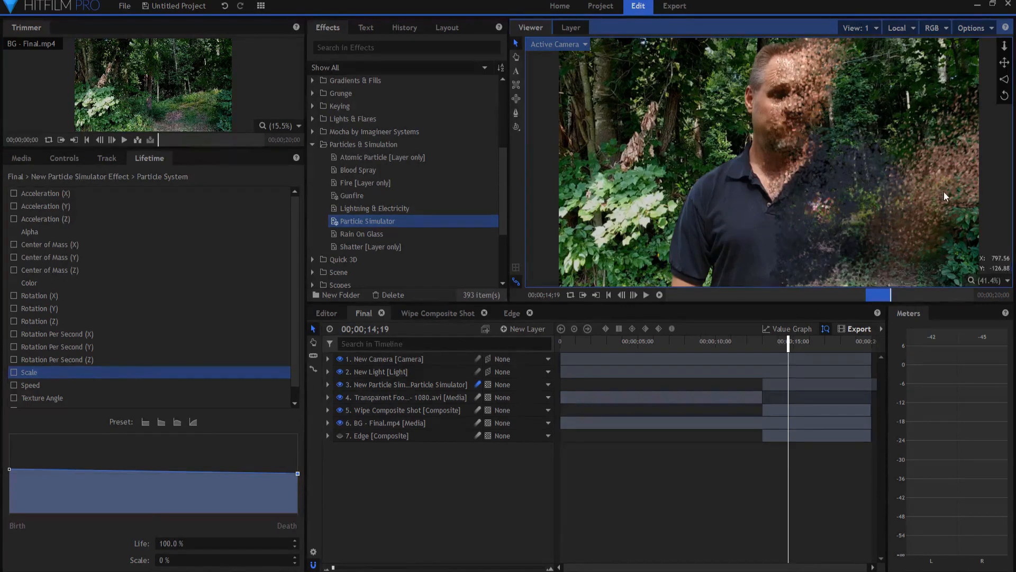
mouse_move(917, 188)
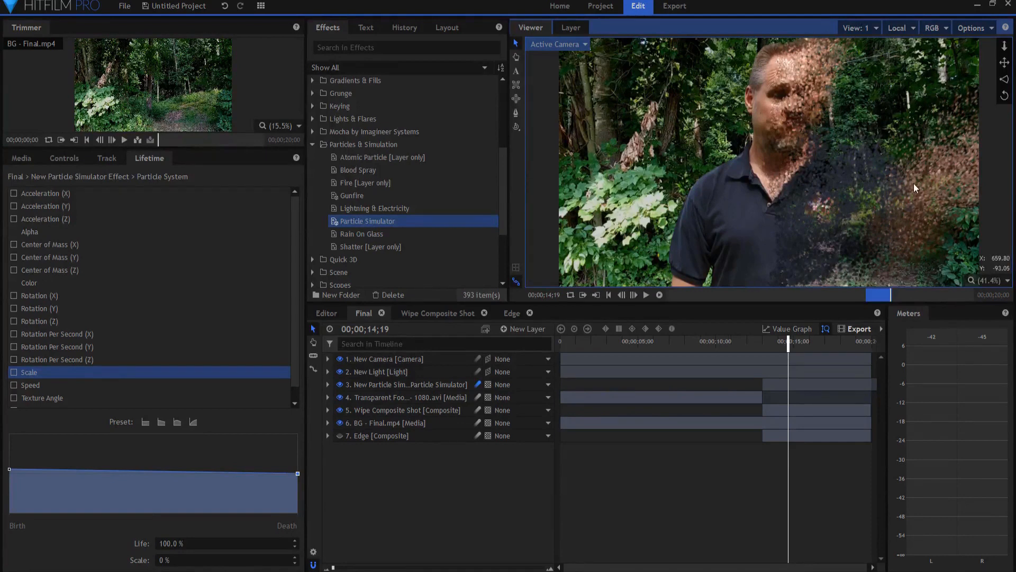
mouse_move(959, 128)
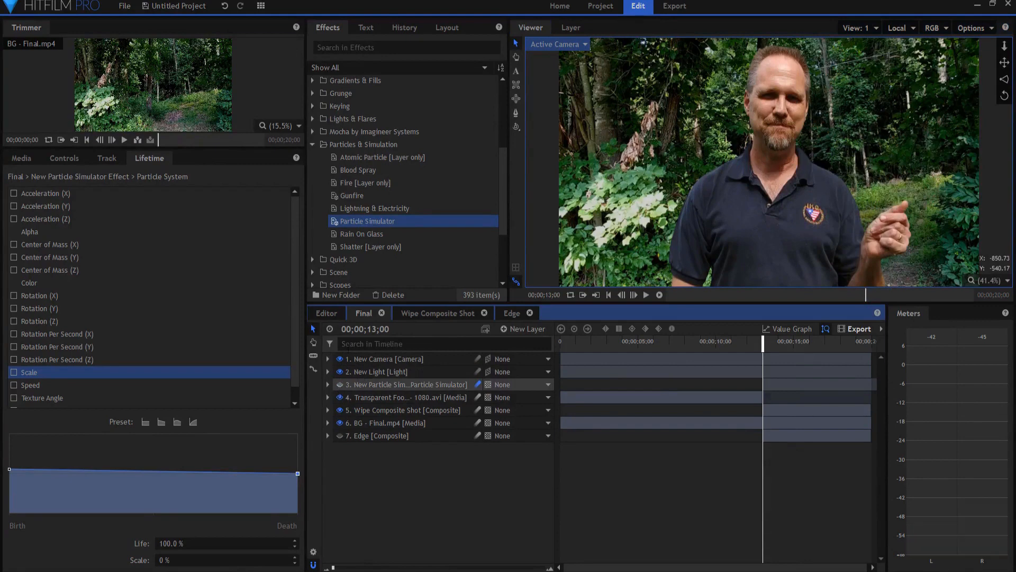
Hide the particle simulator layer with its visibility eye
click(370, 329)
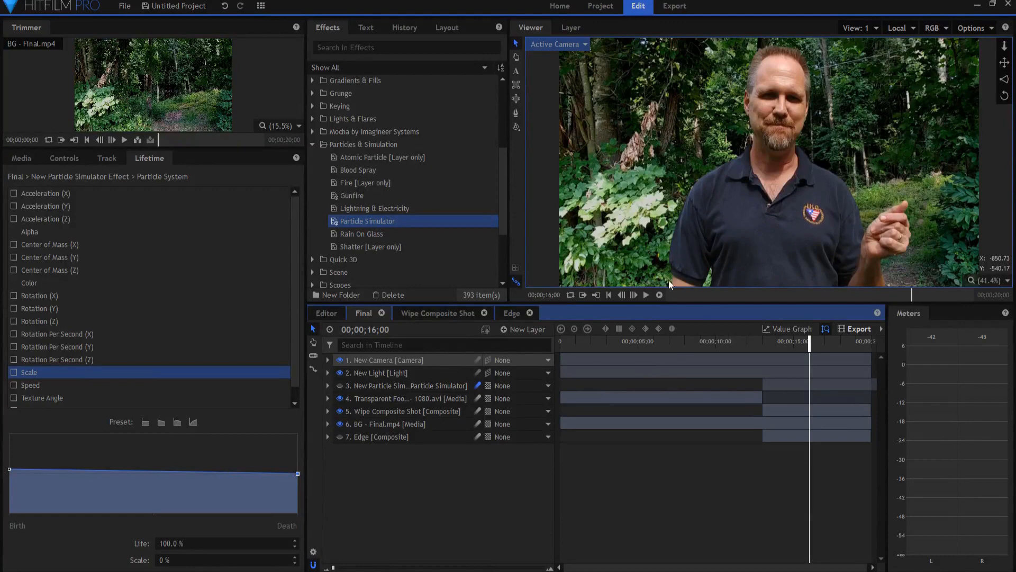
mouse_move(666, 274)
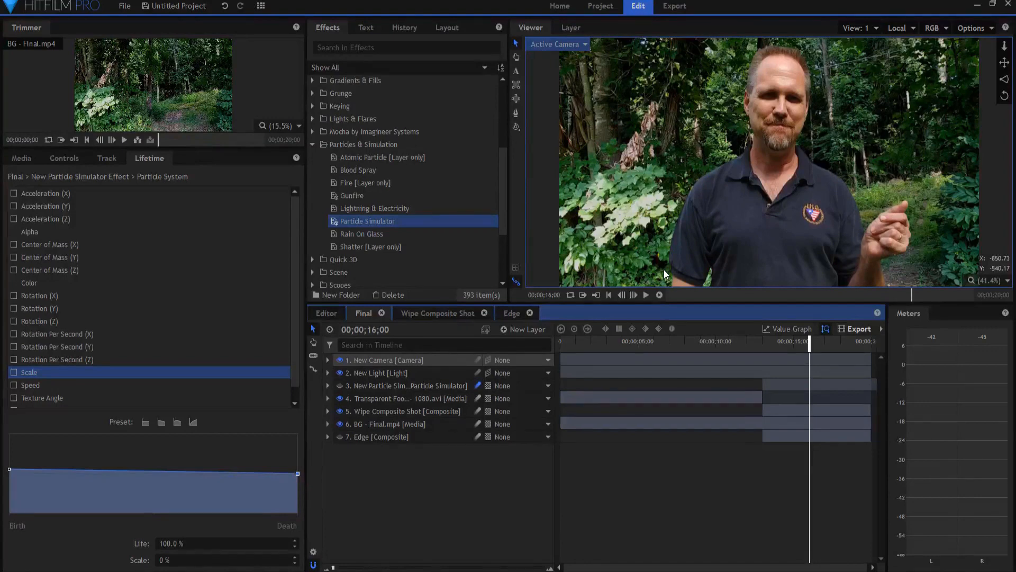
mouse_move(408, 390)
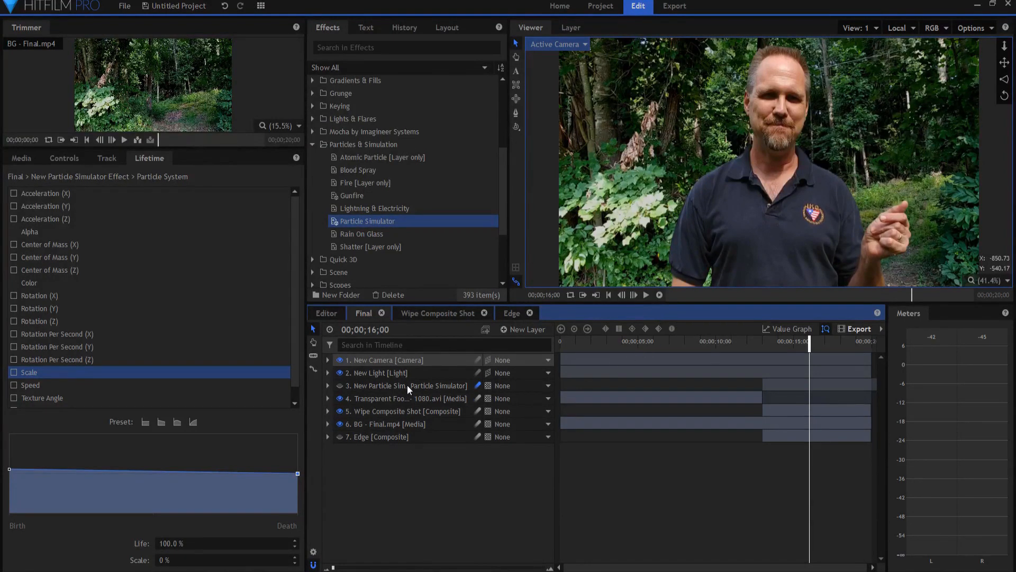
mouse_move(814, 436)
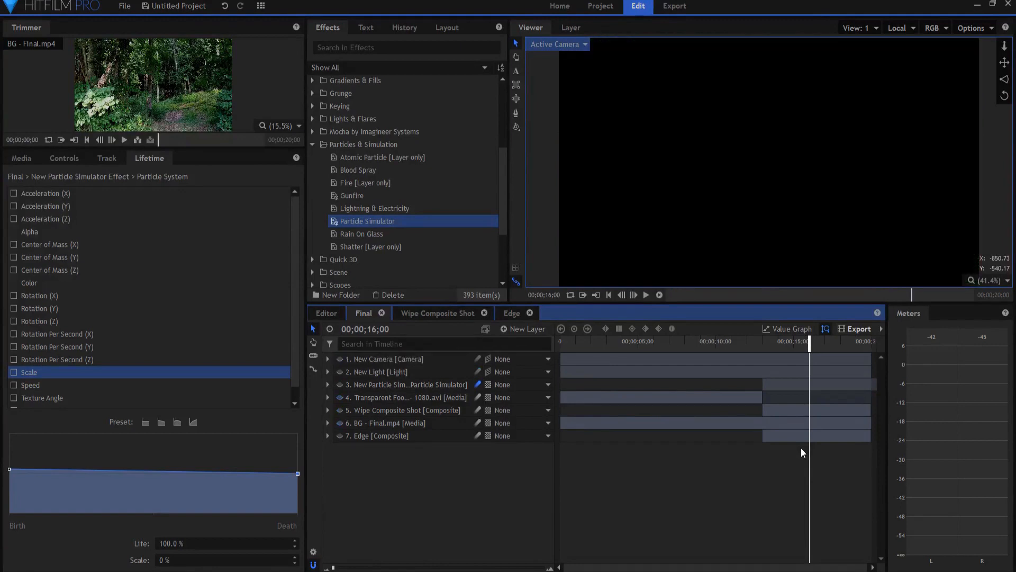
mouse_move(797, 453)
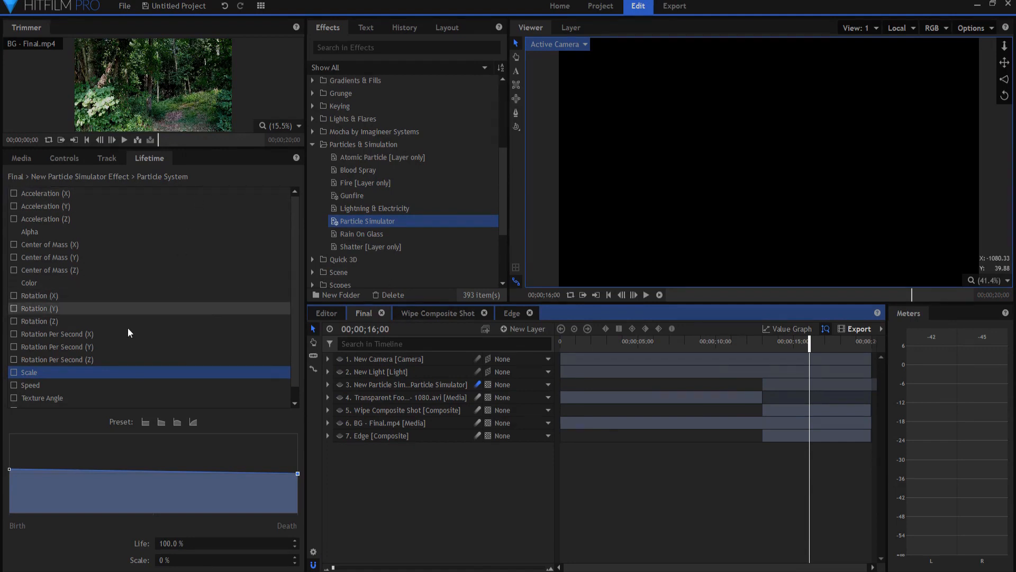
Set the Particle Simulator's Particles Per Second to 15000
click(401, 397)
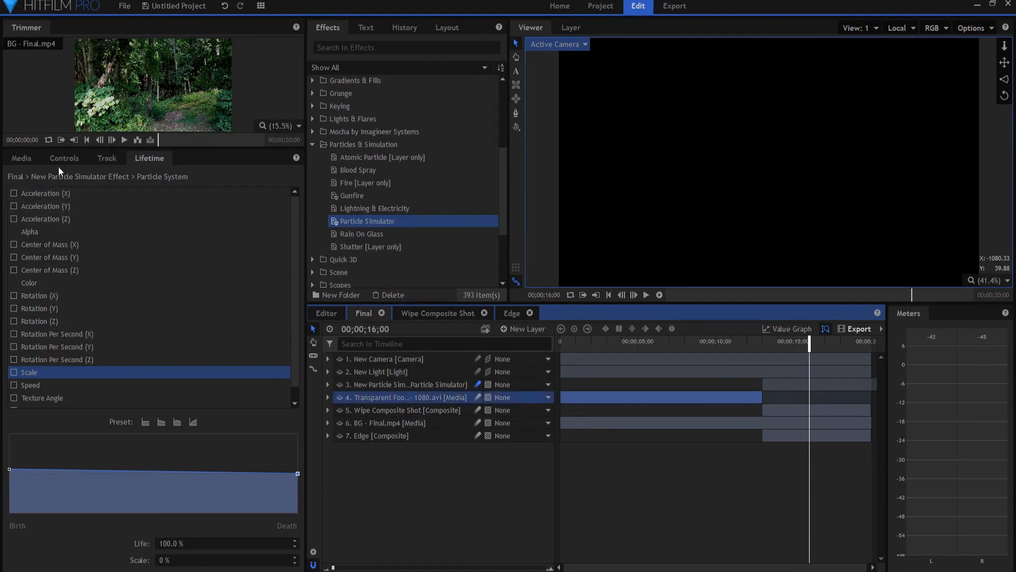
click(63, 157)
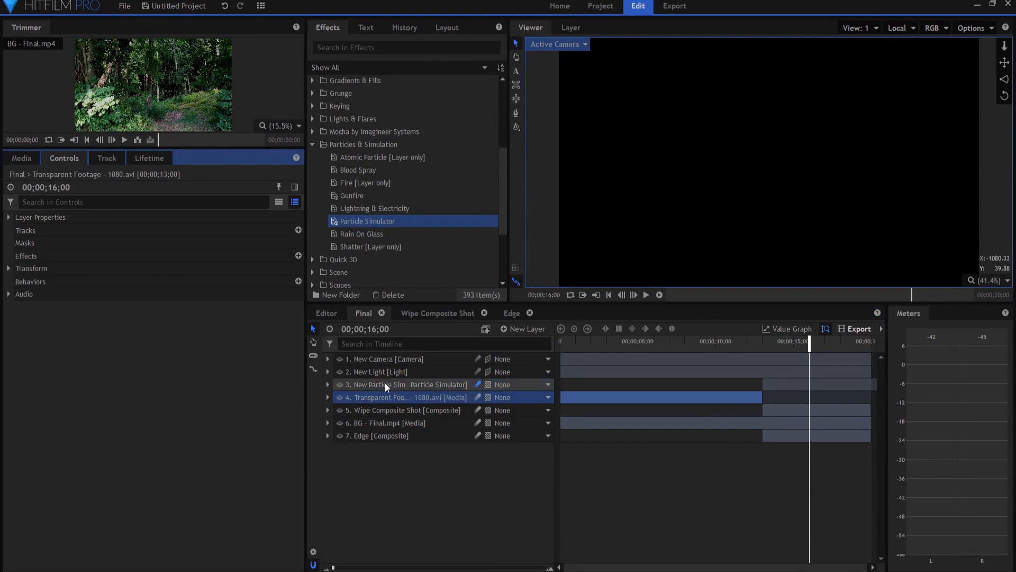
click(401, 385)
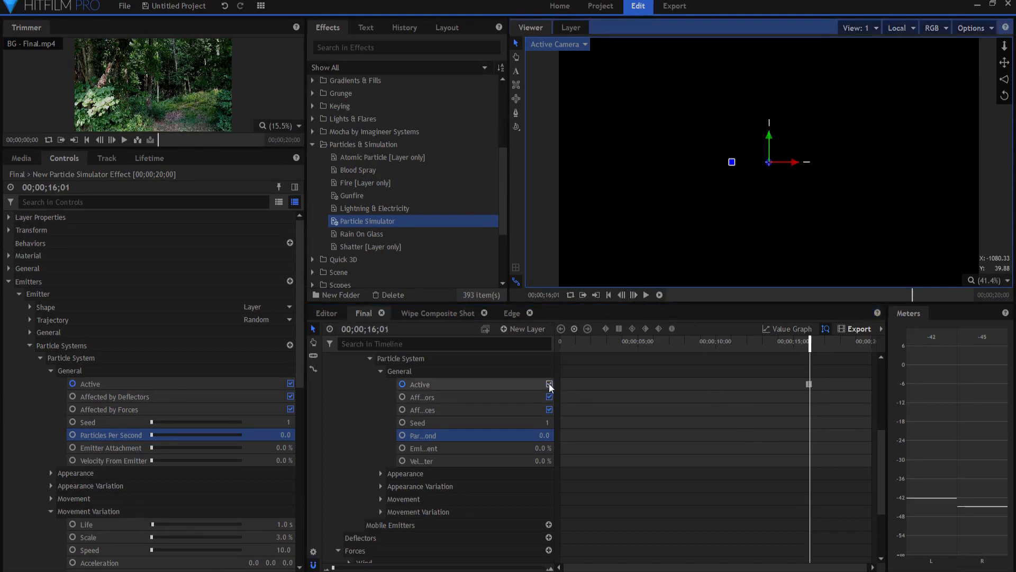
click(549, 384)
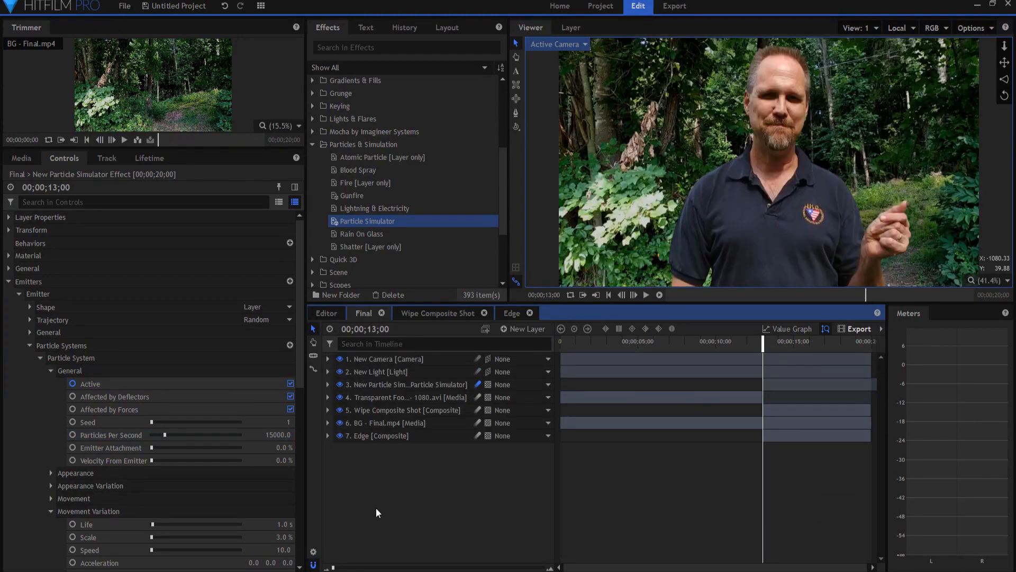
Rename the particle layer 'Colored', duplicate it, and rename the copy 'Ash'
double_click(393, 384)
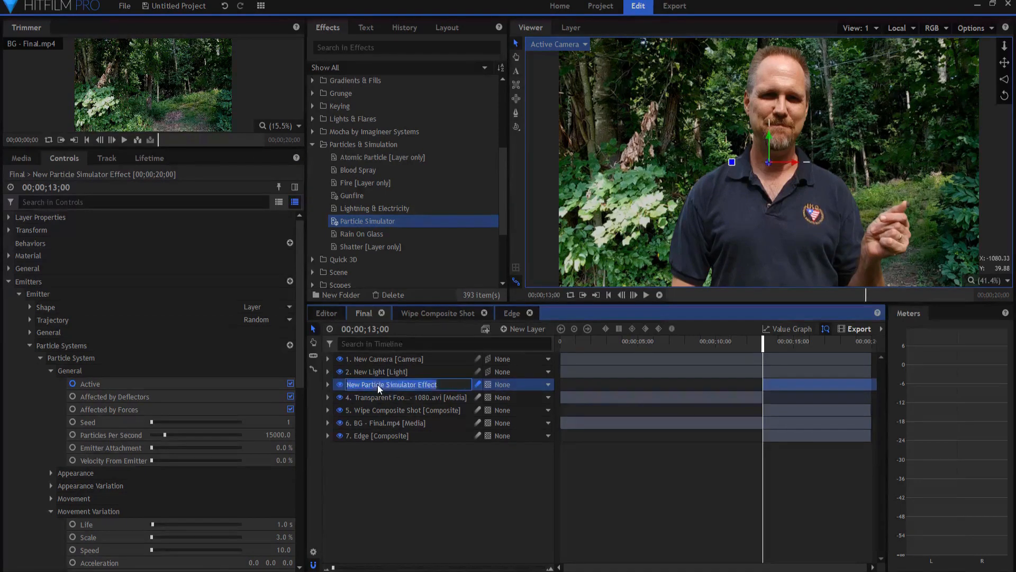
text(Colored)
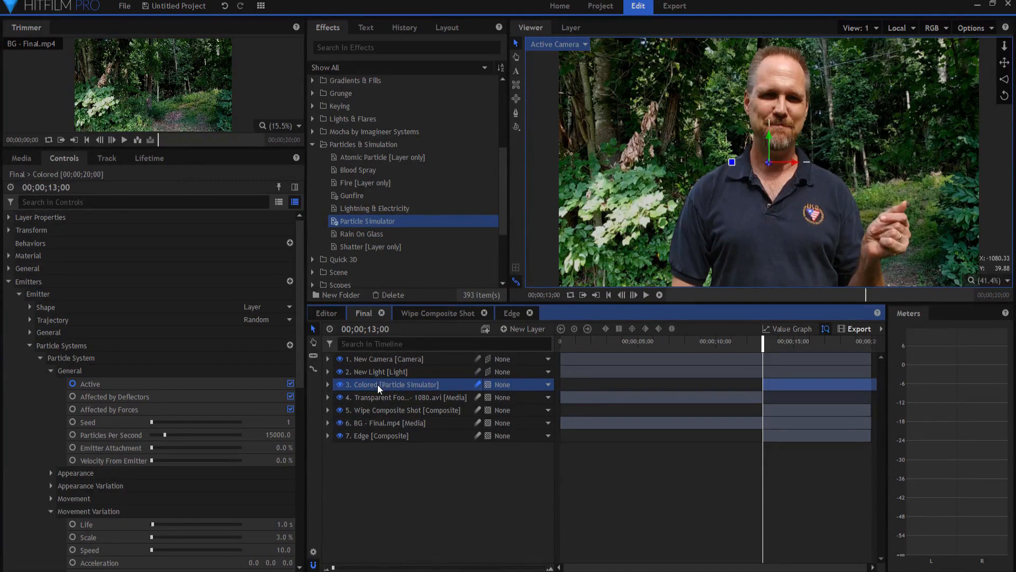
right_click(395, 384)
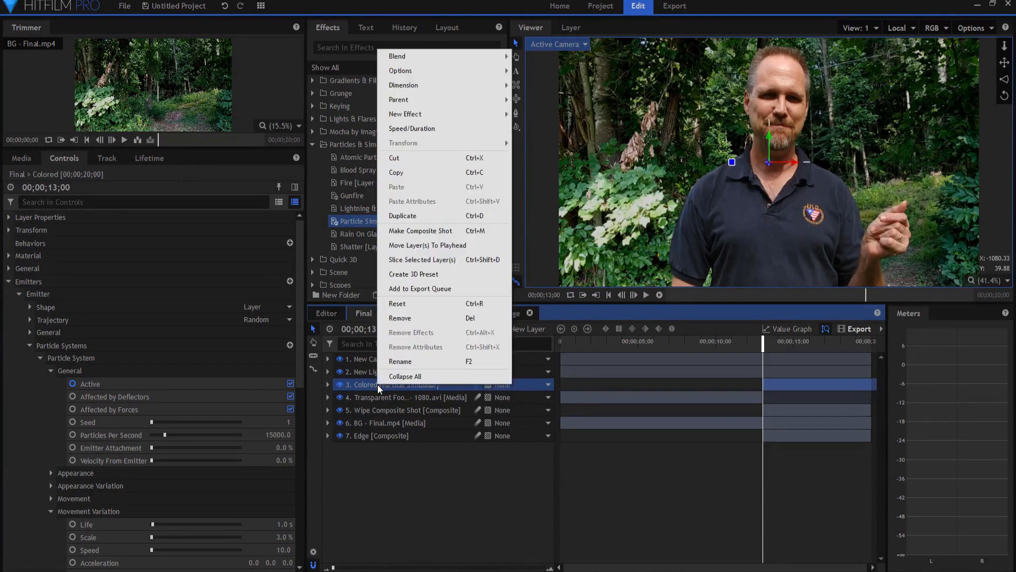
click(402, 215)
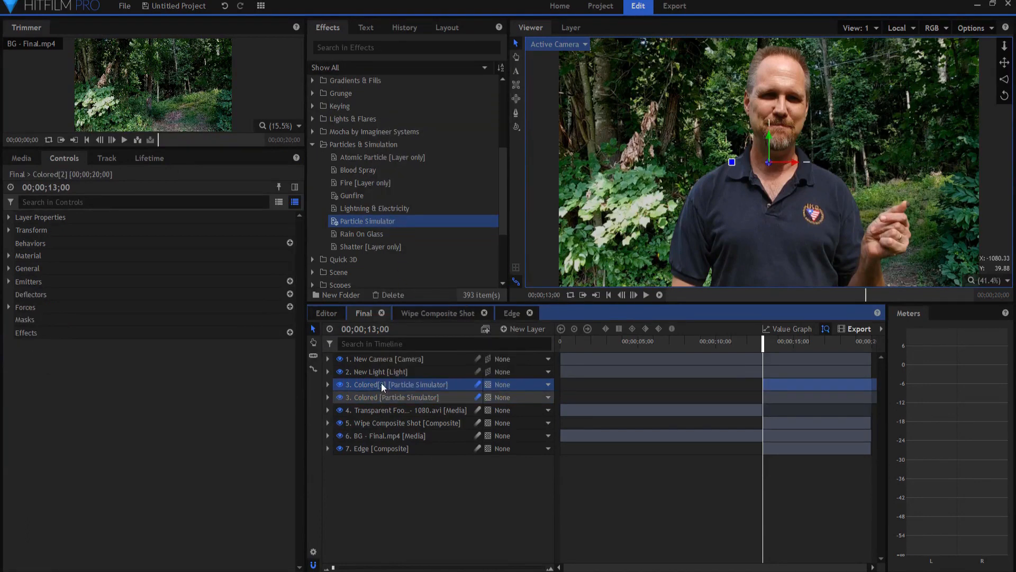
click(392, 396)
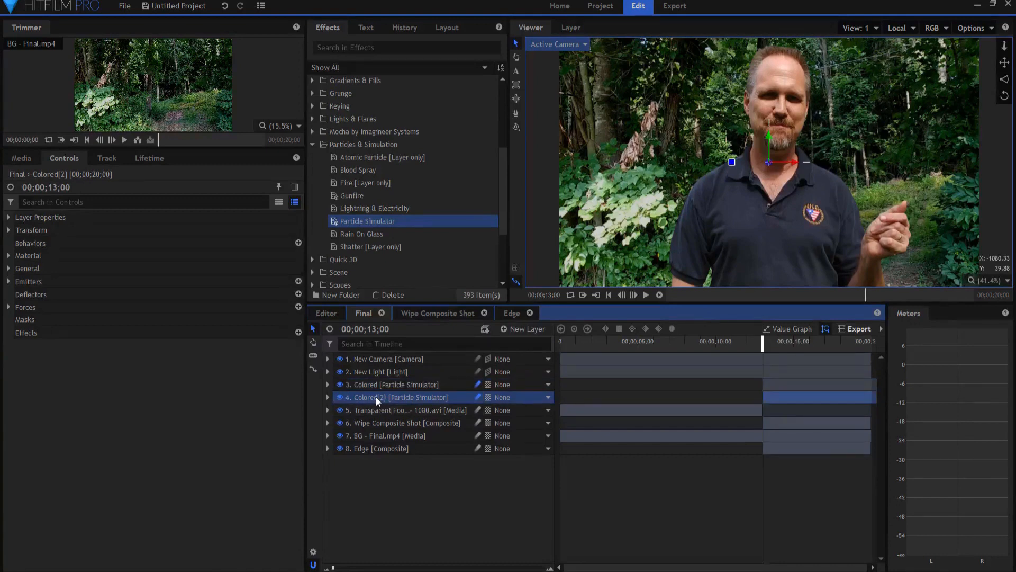
text(Ash)
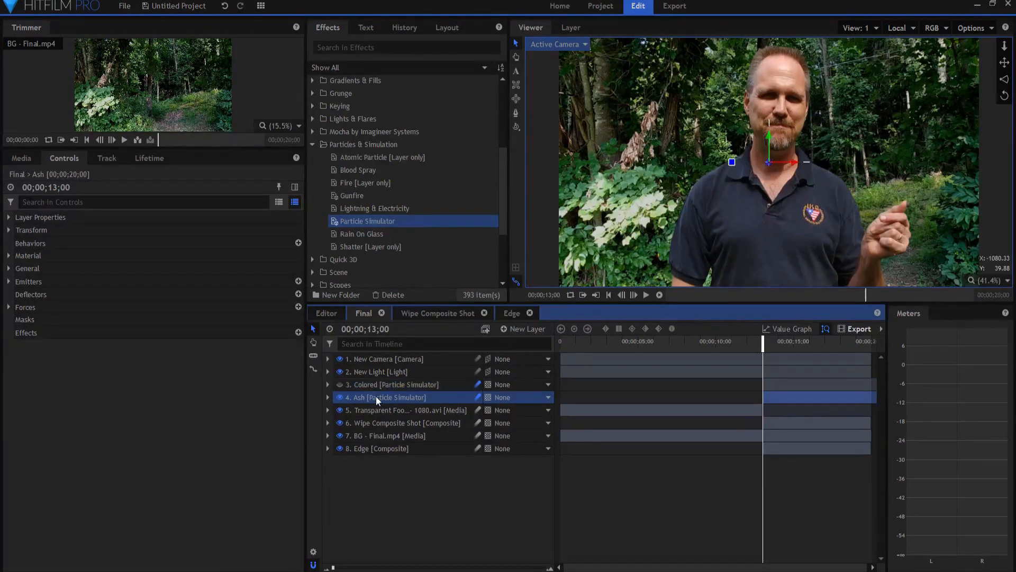
mouse_move(377, 400)
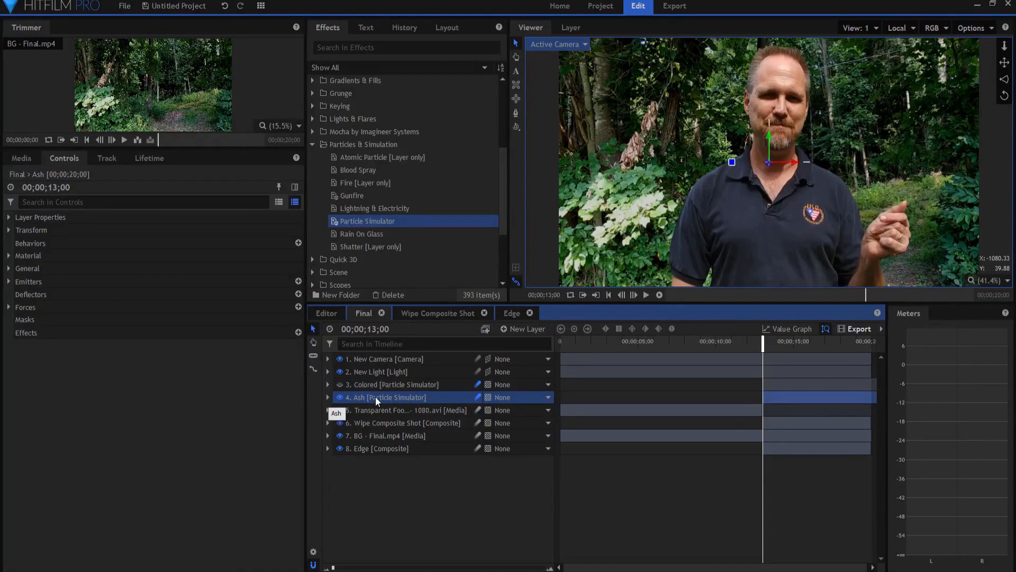
Set the Ash layer's particle appearance color to gray (97, 97, 97)
click(328, 397)
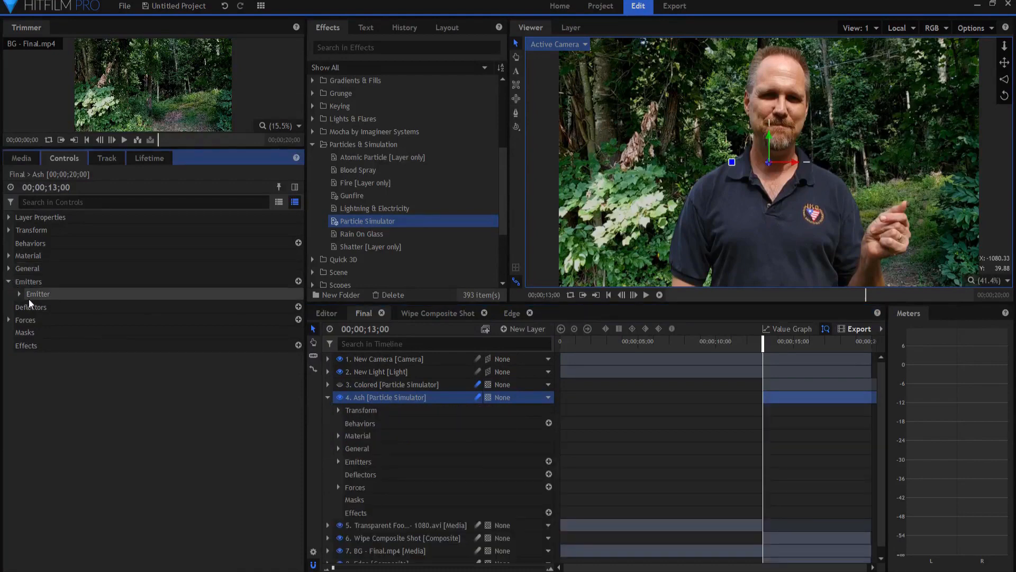
click(19, 294)
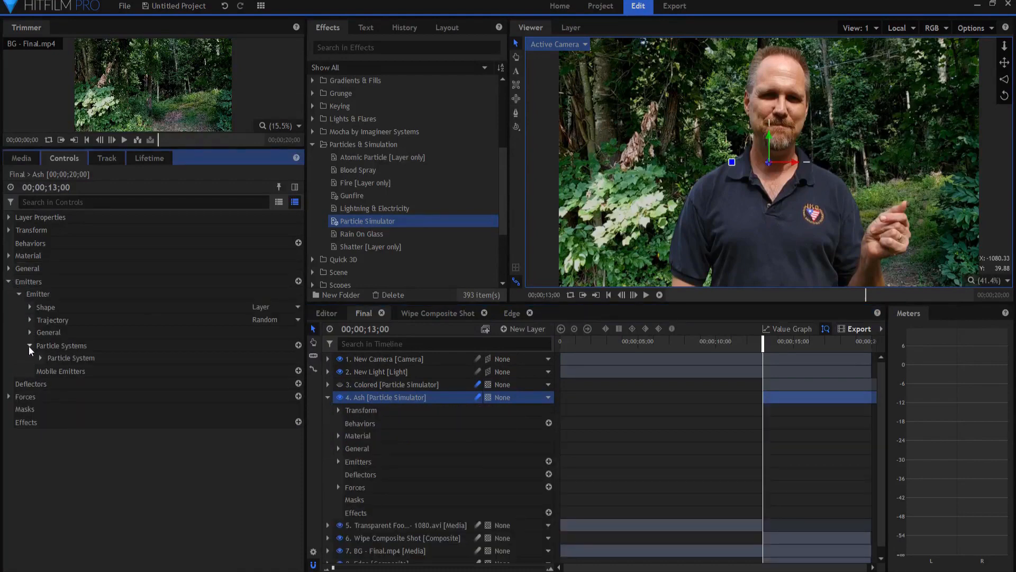
click(41, 358)
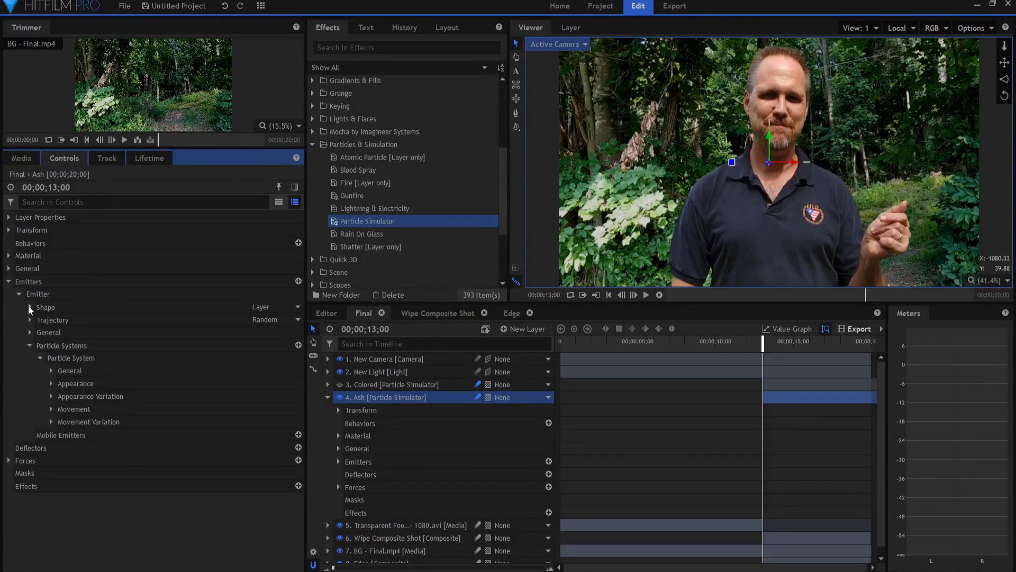
click(37, 307)
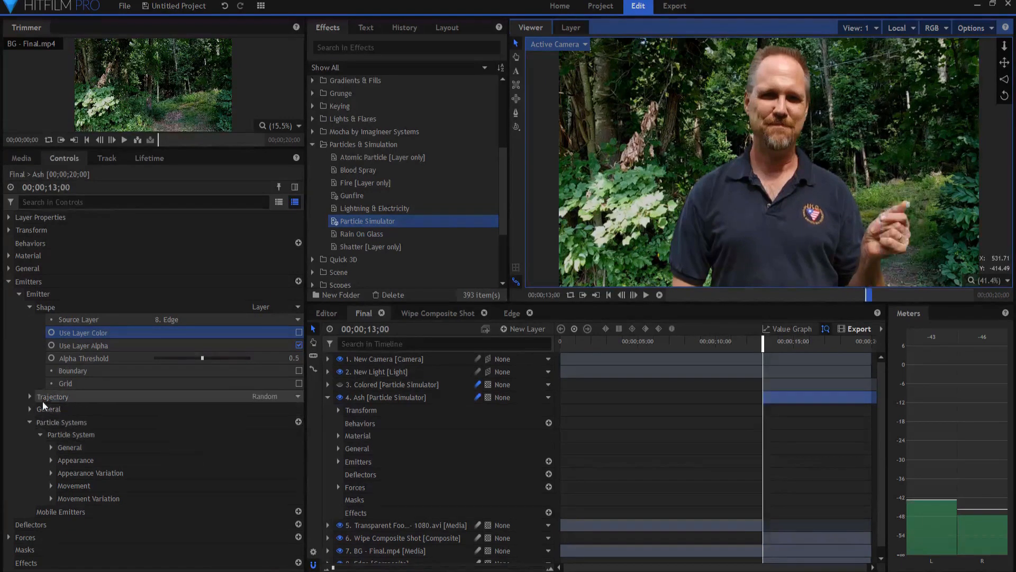
click(75, 460)
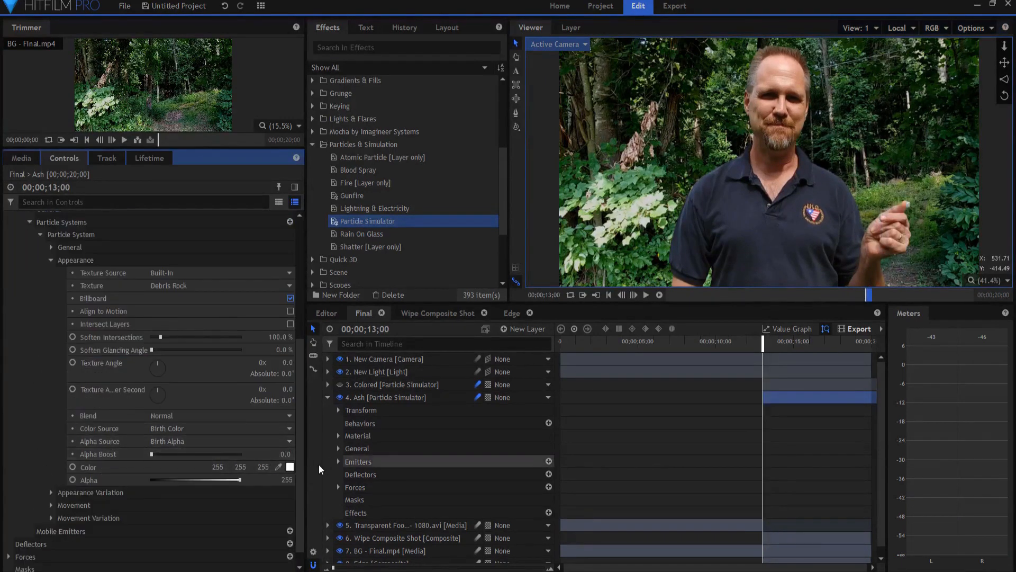
click(289, 467)
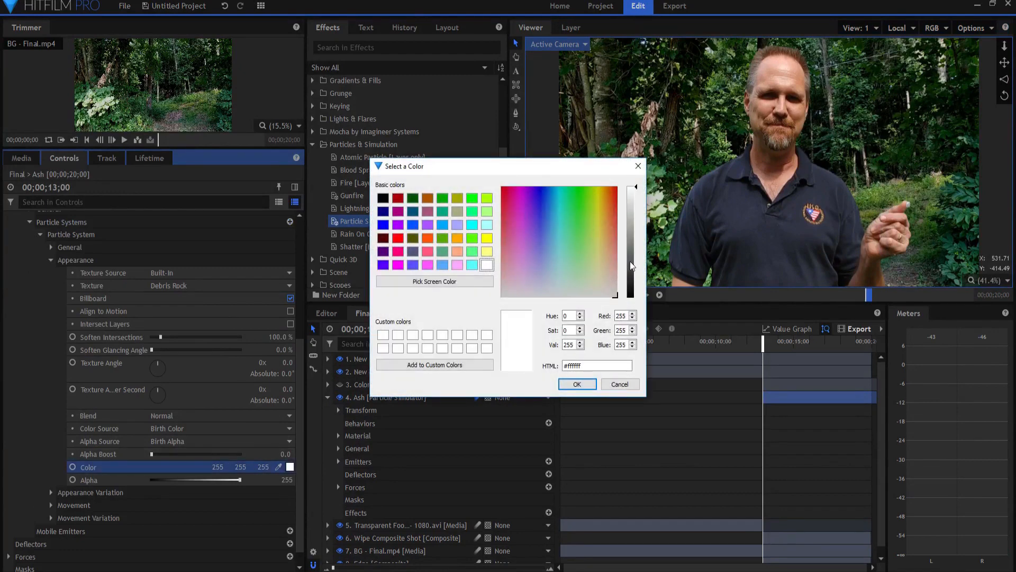
click(577, 384)
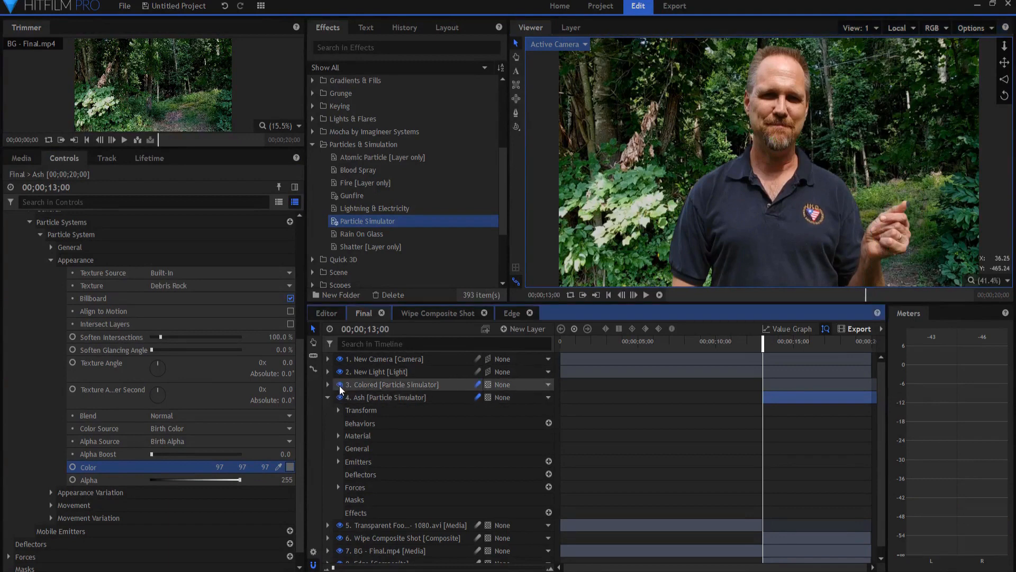
Select the Colored layer and choose Alpha in its Lifetime properties
click(392, 384)
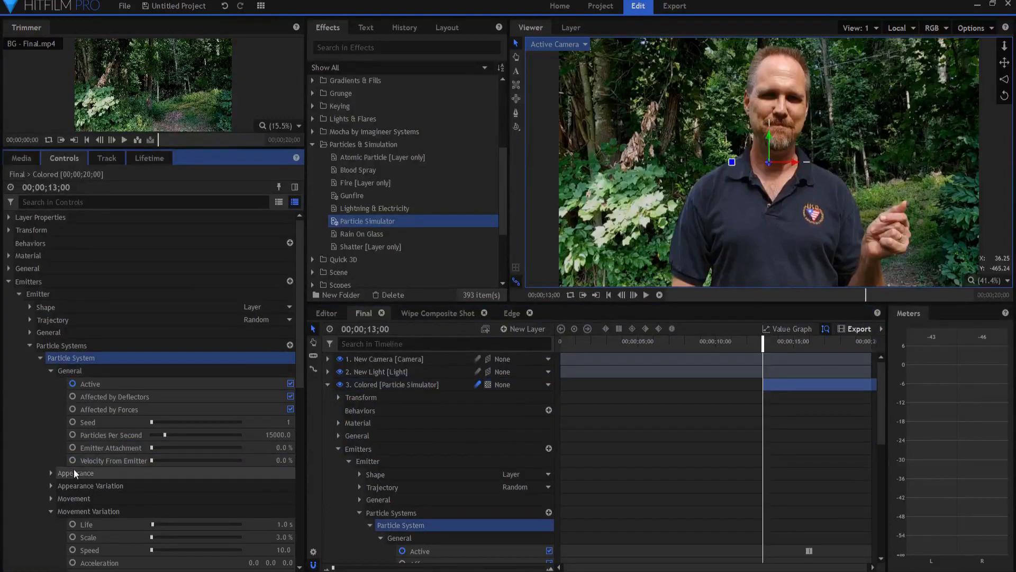
click(149, 157)
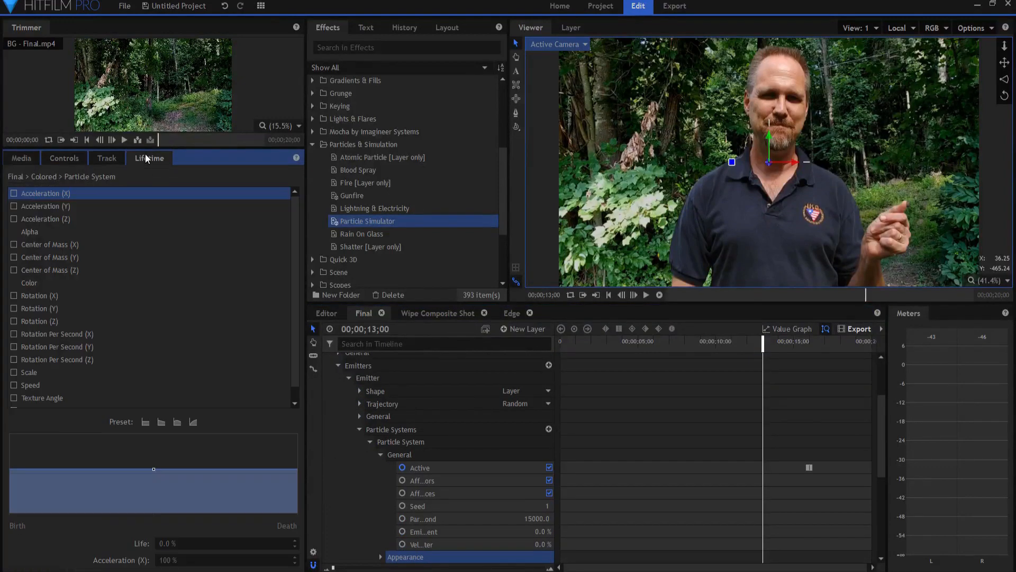
mouse_move(30, 372)
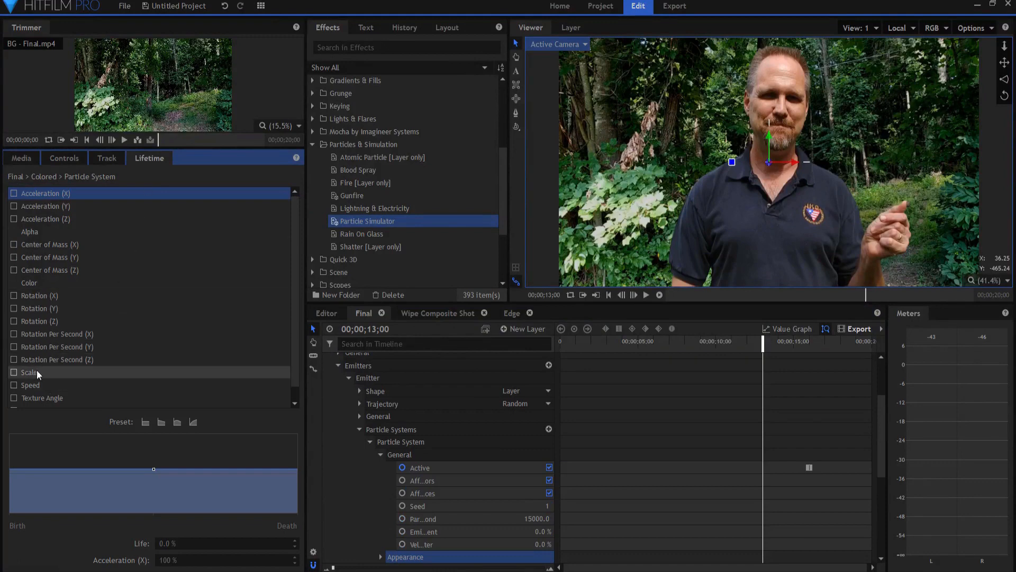
click(30, 371)
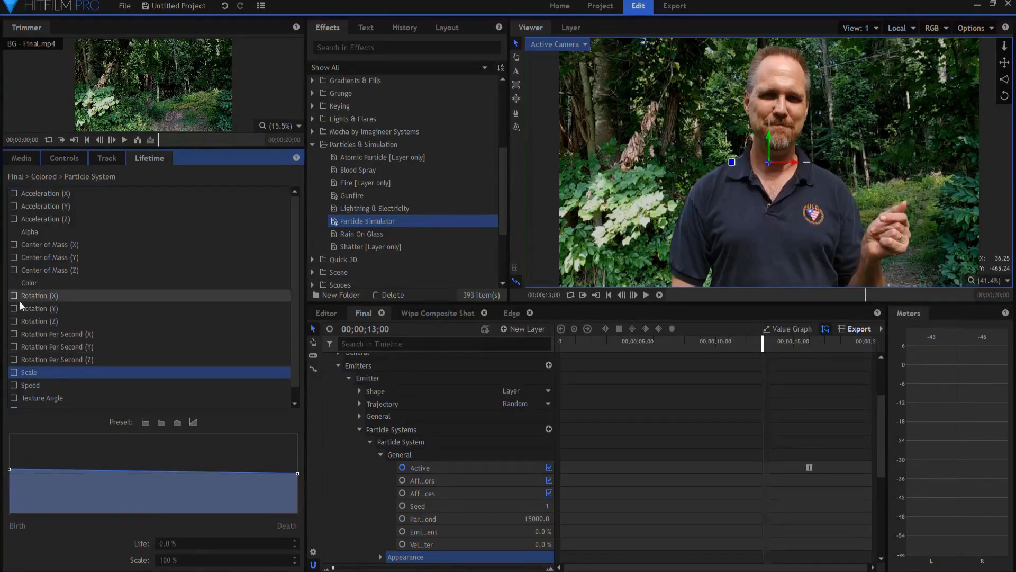
mouse_move(29, 232)
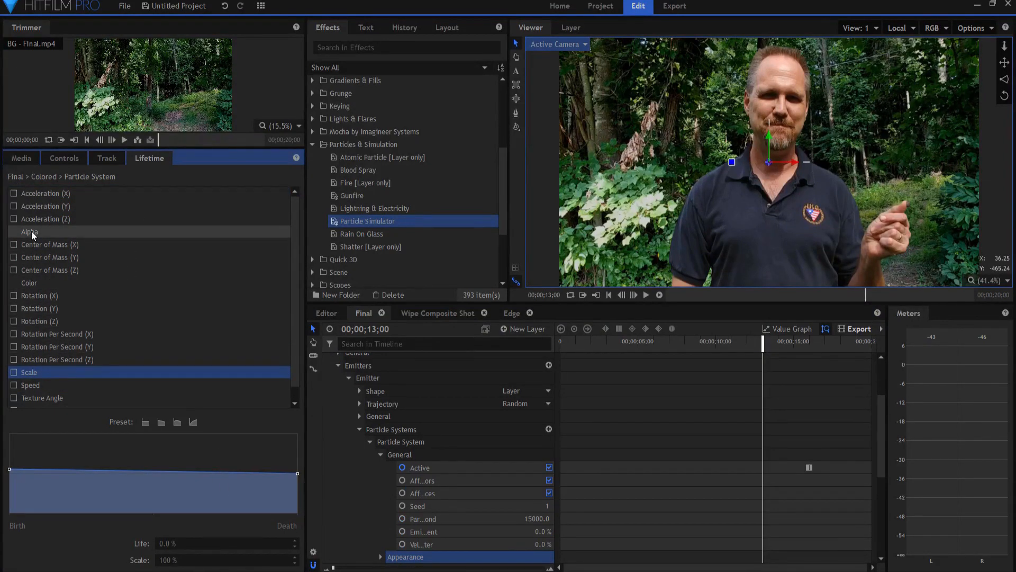
click(29, 231)
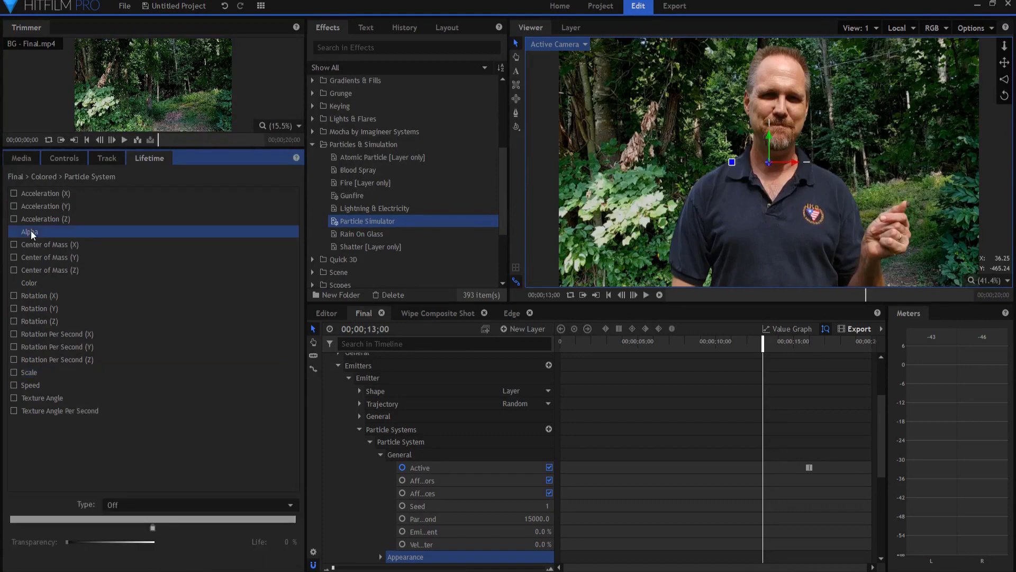
Set the alpha type to Gradient and add a transparency point at about 25% life
click(197, 504)
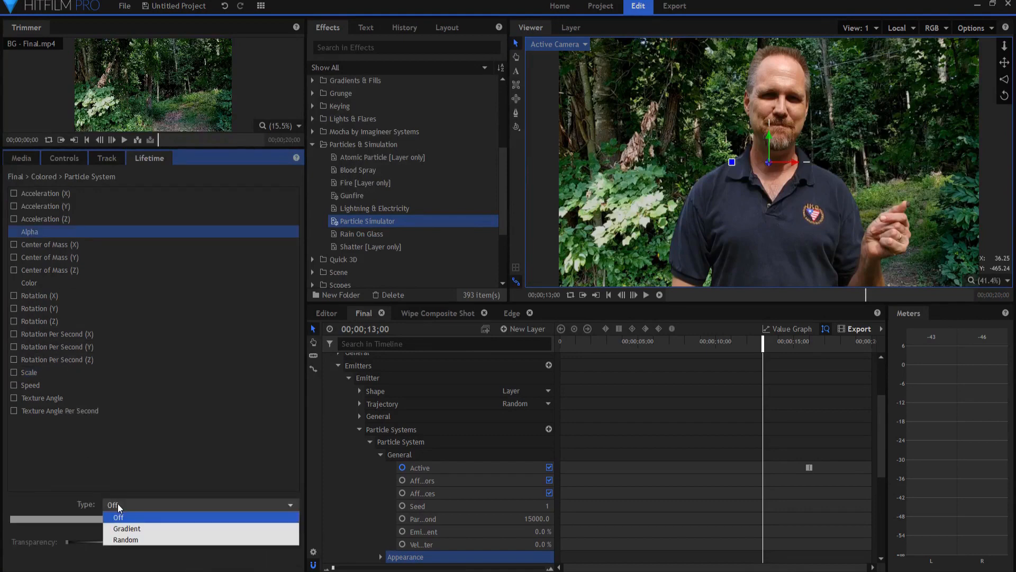
click(127, 529)
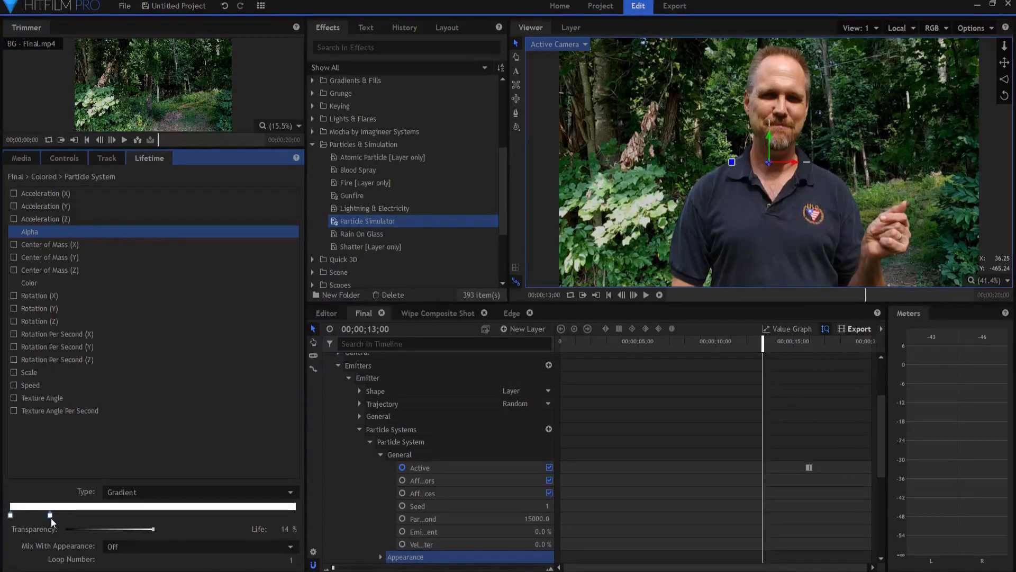
drag(49, 515, 79, 515)
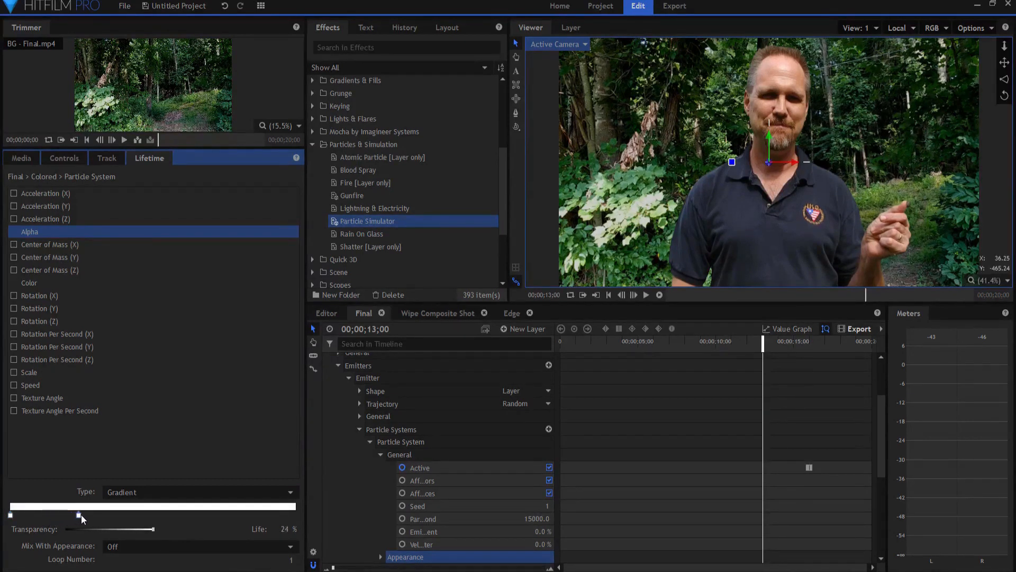
drag(78, 514, 83, 514)
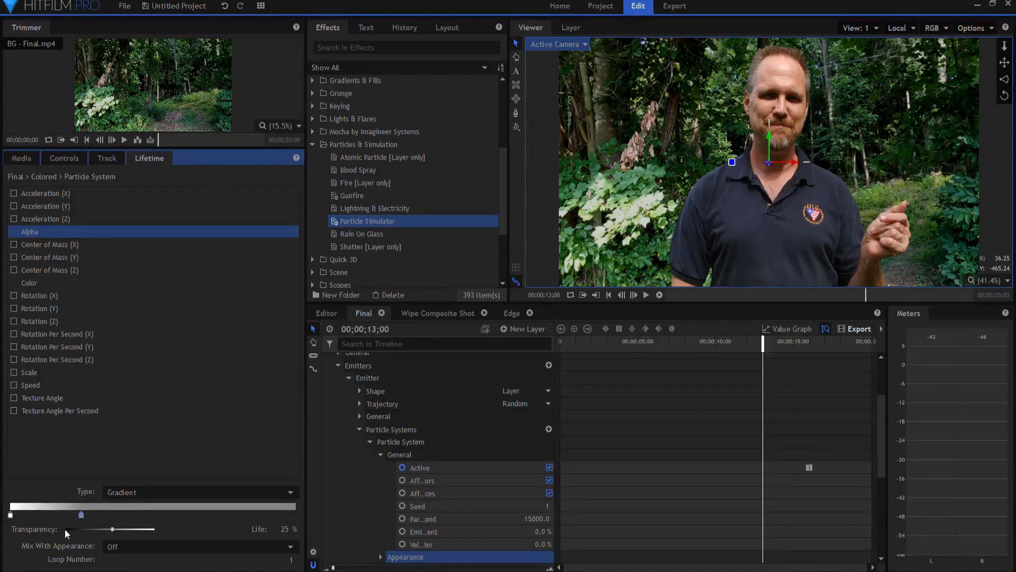
Make the 25%-life gradient point fully transparent and preview the dissolve around 14 seconds
drag(81, 514, 83, 514)
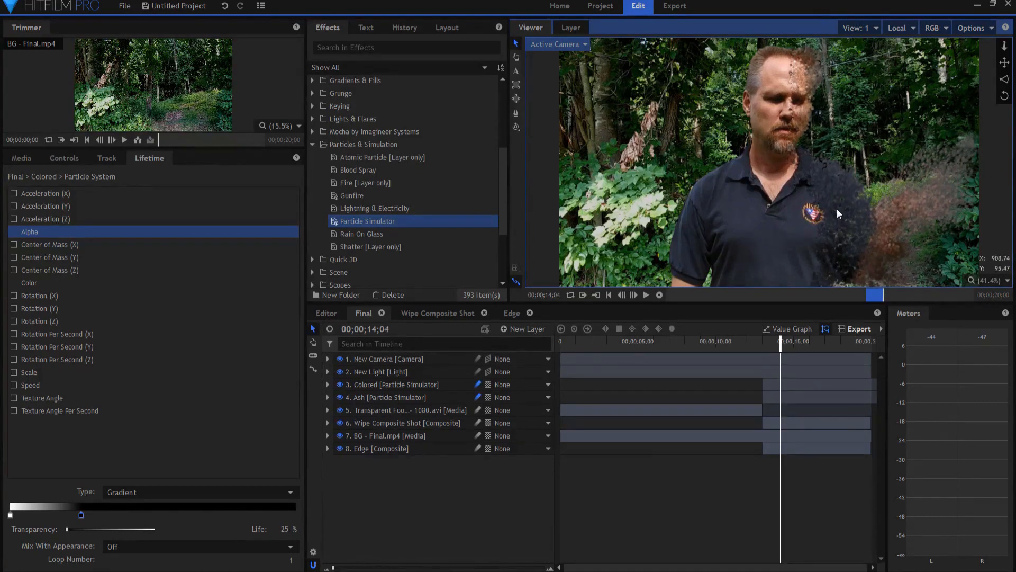
mouse_move(976, 144)
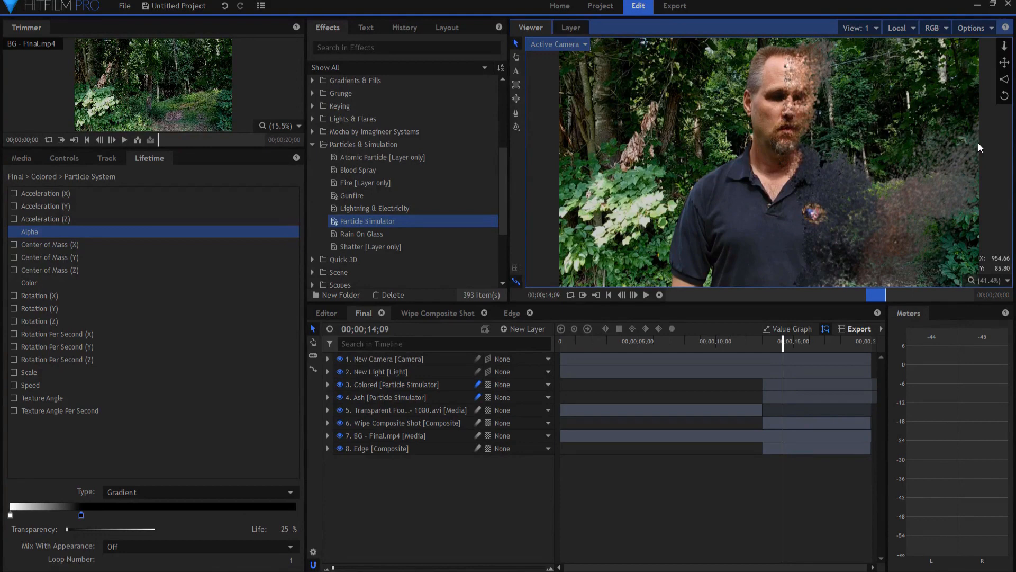
click(644, 295)
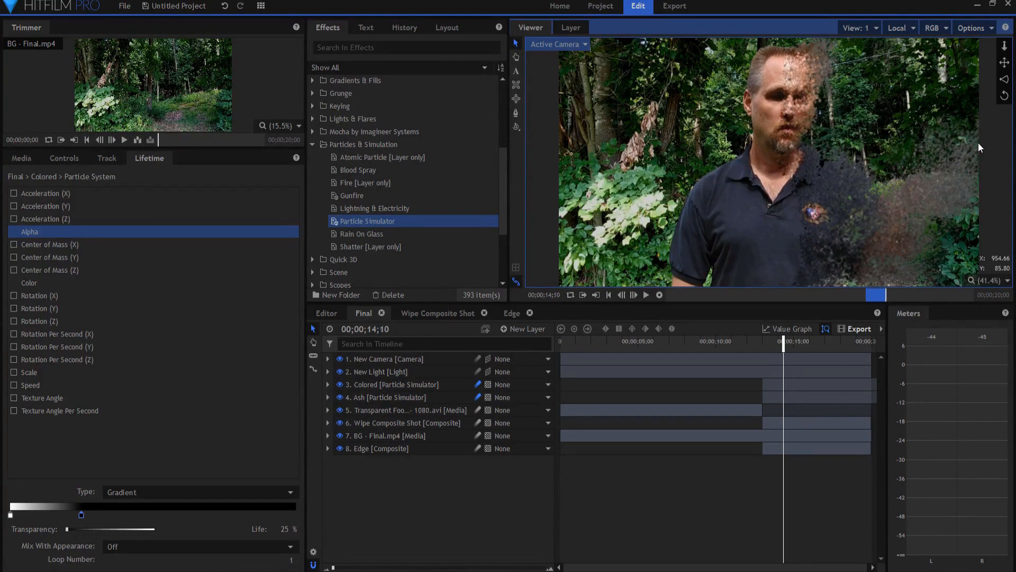